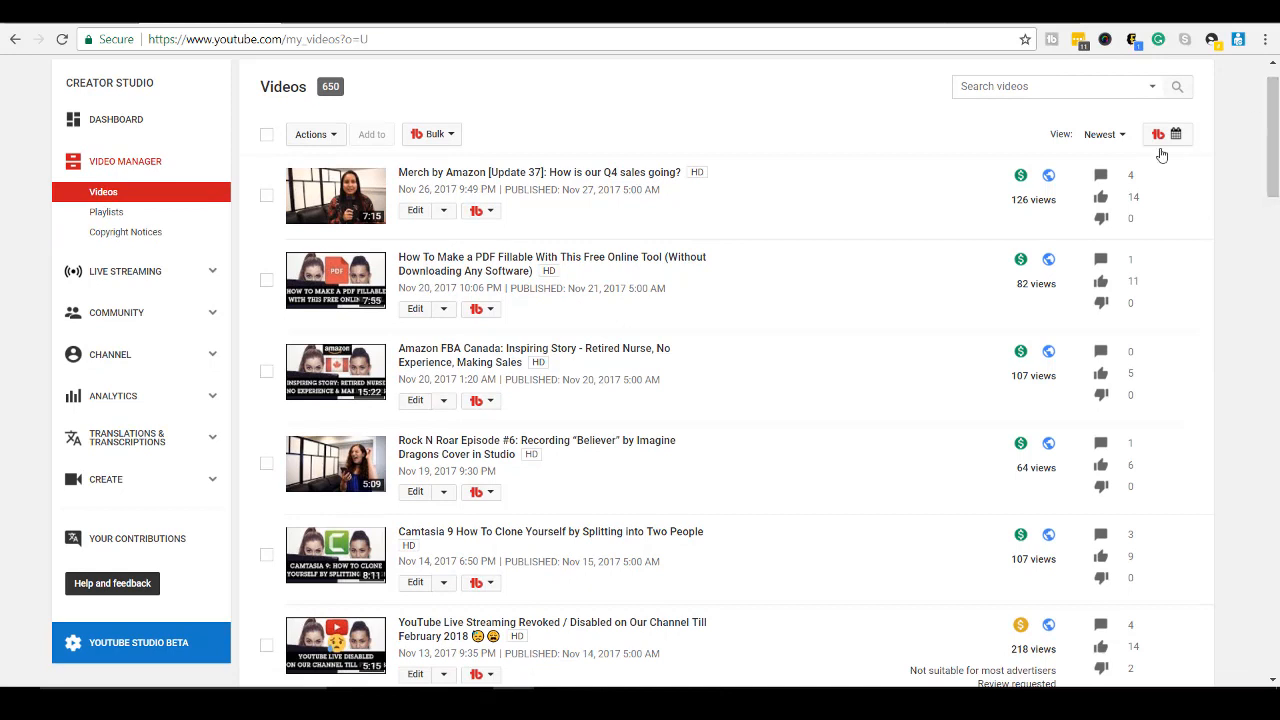
{"action": "mouse_move", "coordinate": [138, 642]}
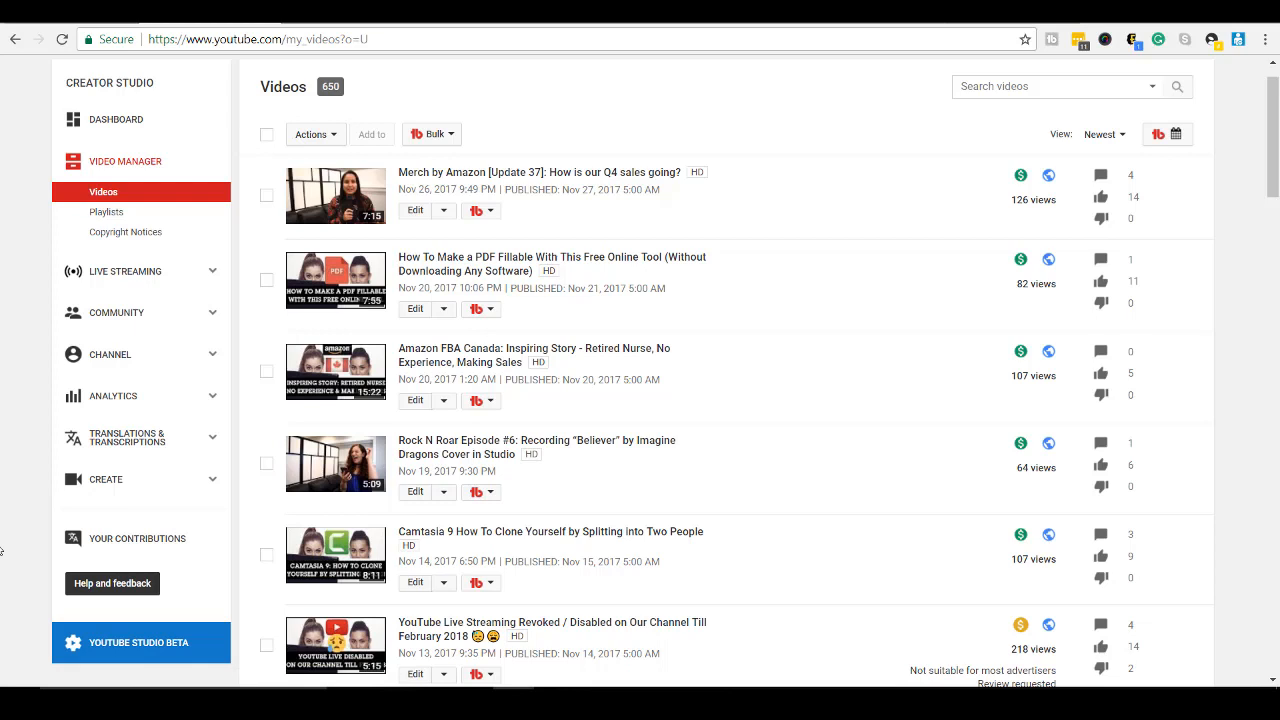
{"action": "mouse_move", "coordinate": [268, 503]}
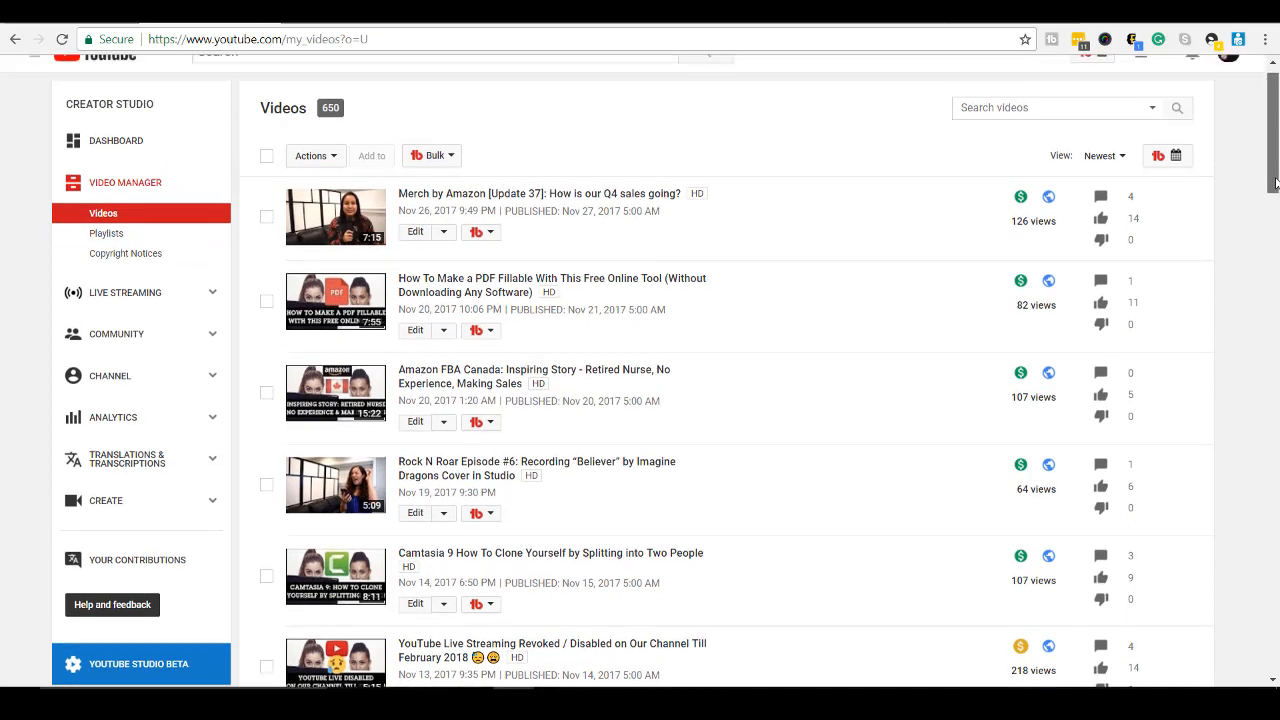
{"action": "mouse_move", "coordinate": [146, 548]}
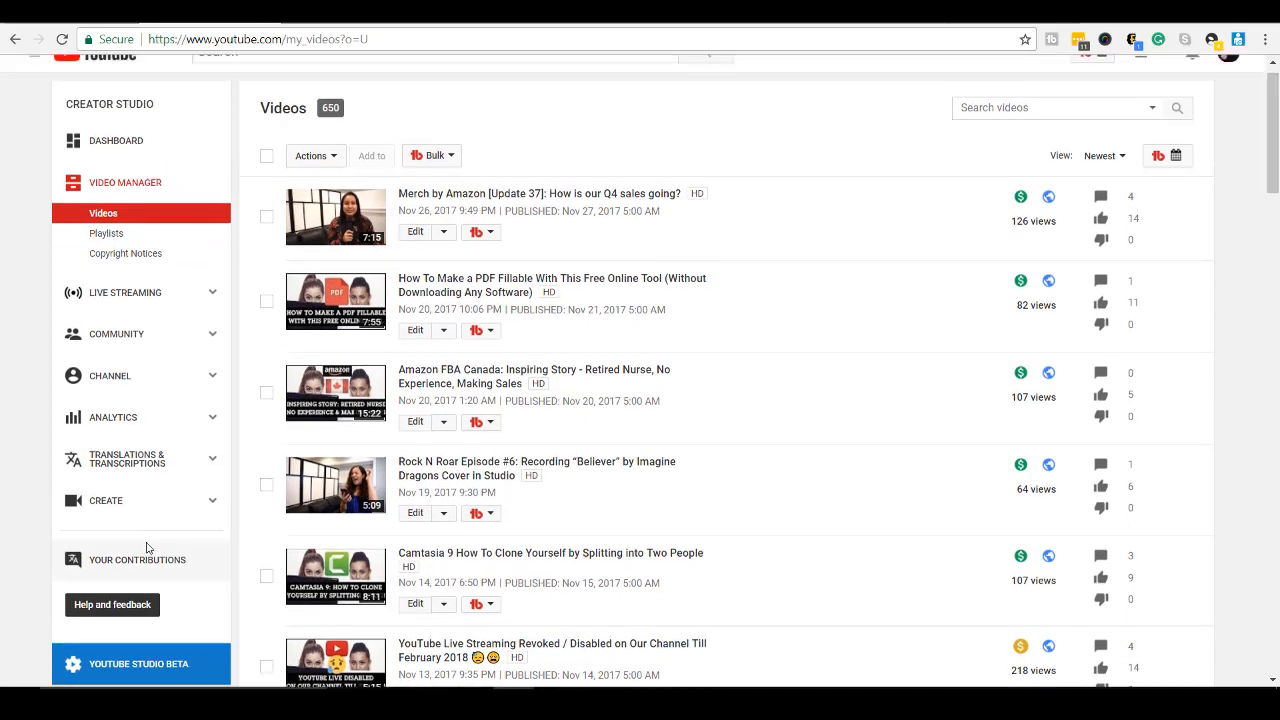
Switch to YouTube Studio beta from the sidebar to show the Videos page
{"action": "left_click", "coordinate": [140, 663]}
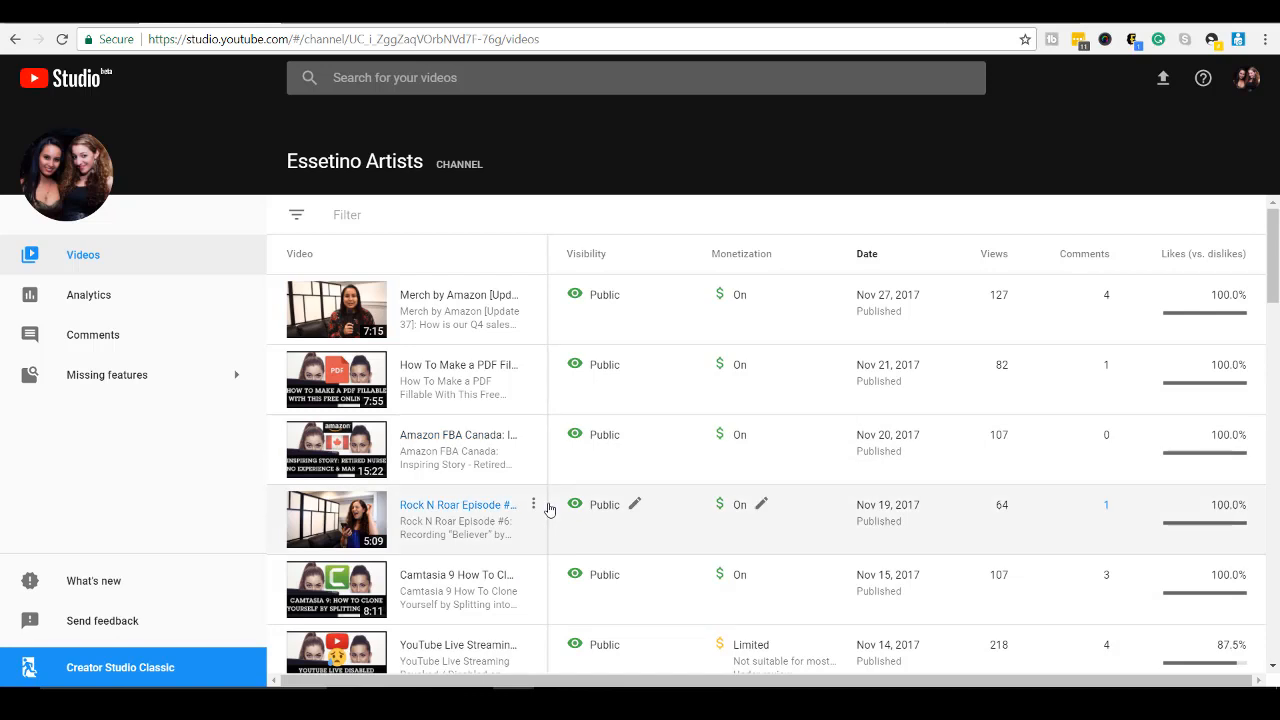
{"action": "mouse_move", "coordinate": [430, 375]}
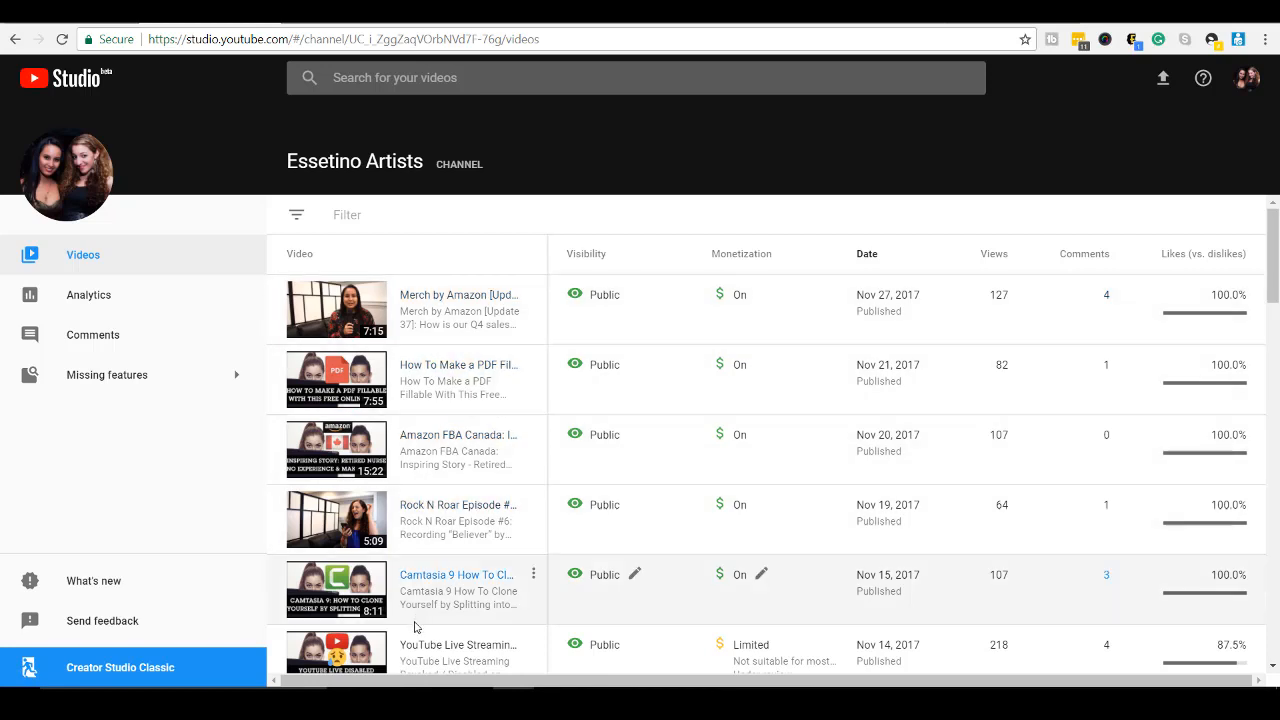
{"action": "mouse_move", "coordinate": [659, 308]}
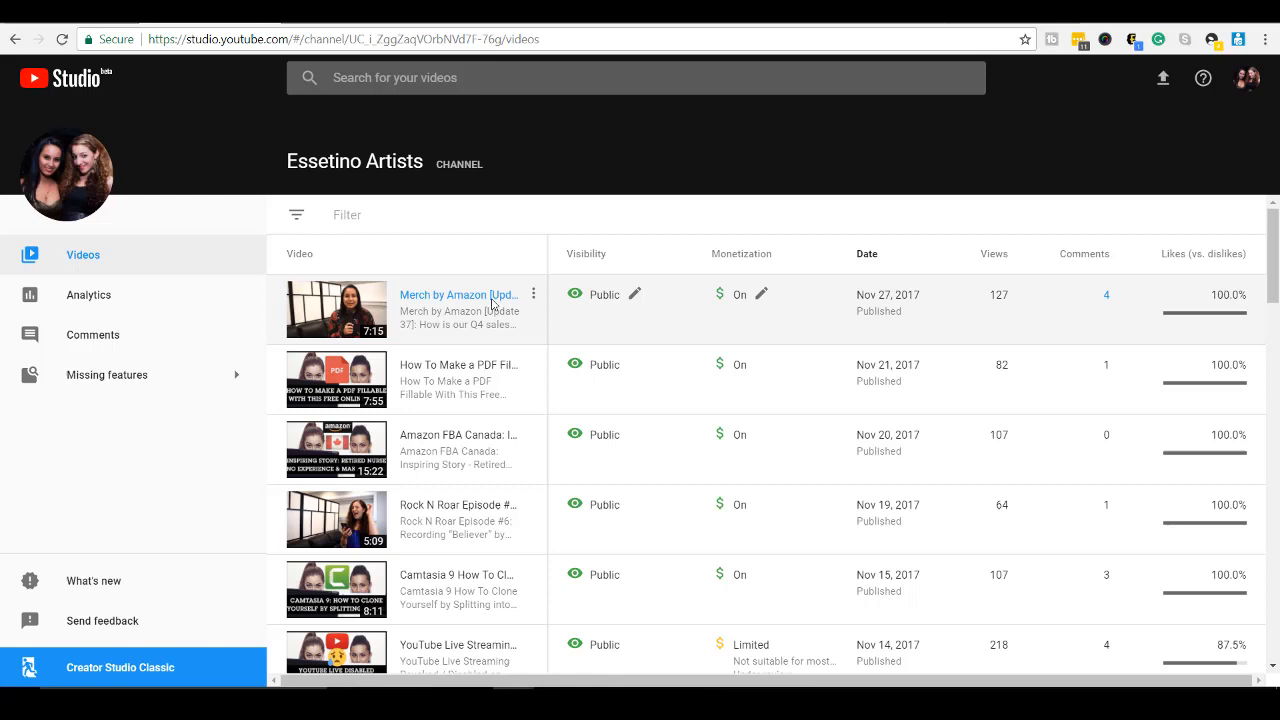
{"action": "mouse_move", "coordinate": [634, 294]}
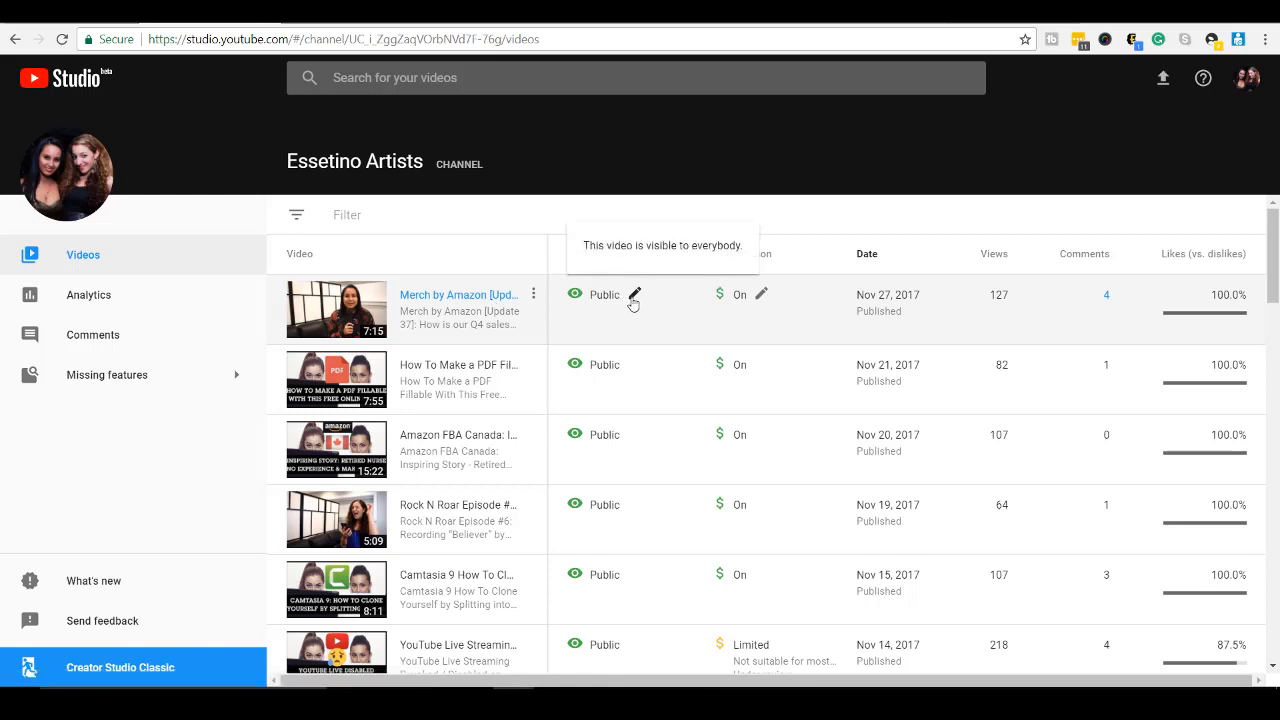
{"action": "mouse_move", "coordinate": [604, 364]}
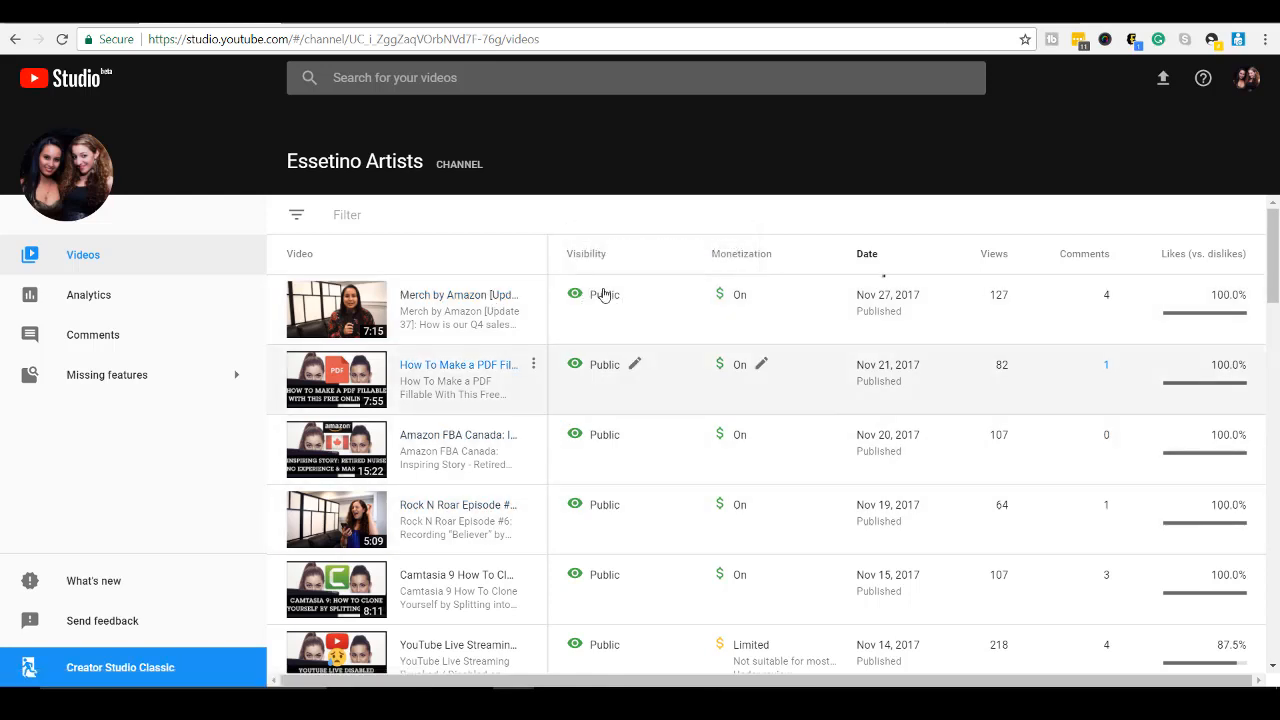
{"action": "mouse_move", "coordinate": [604, 298]}
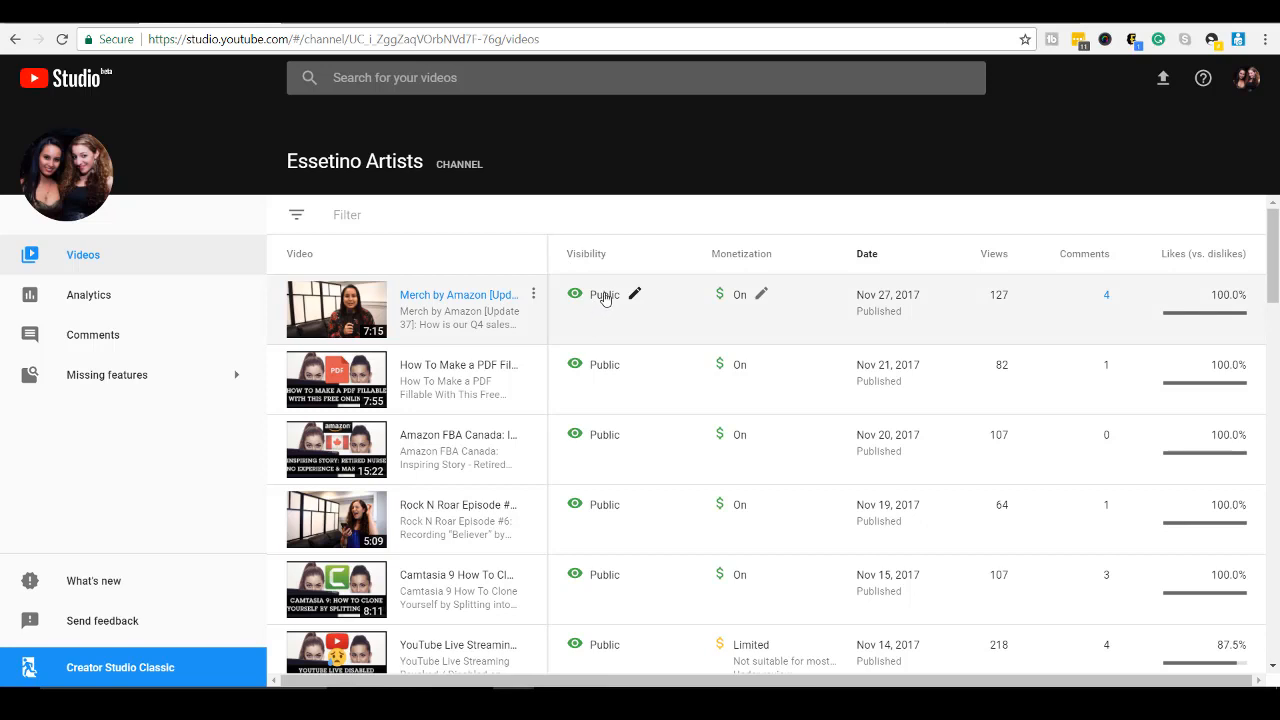
{"action": "mouse_move", "coordinate": [745, 402]}
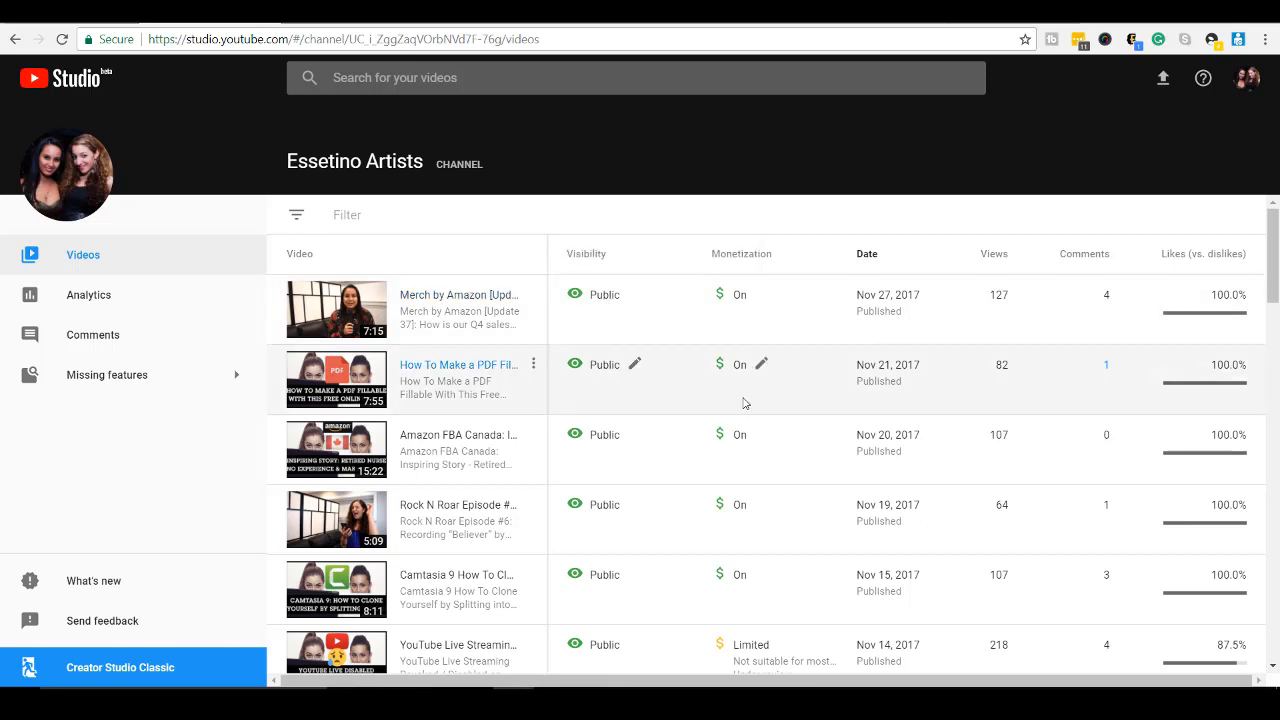
{"action": "mouse_move", "coordinate": [743, 420]}
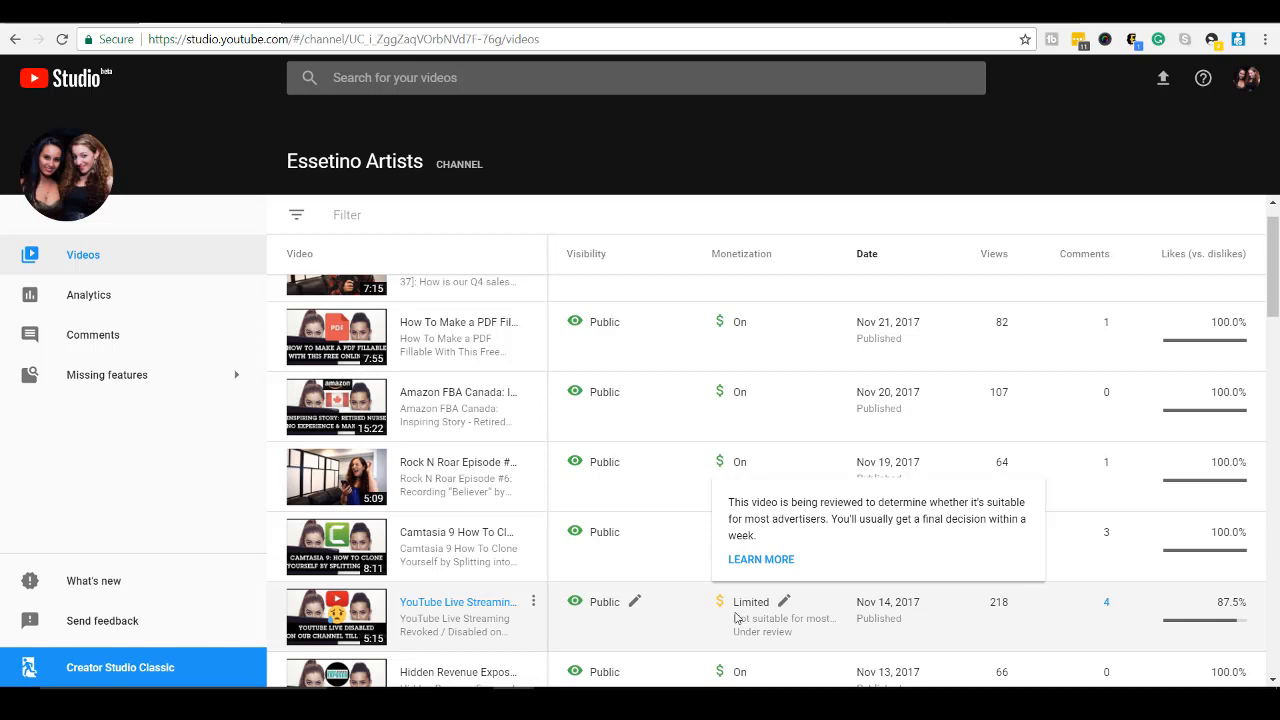
{"action": "mouse_move", "coordinate": [738, 613]}
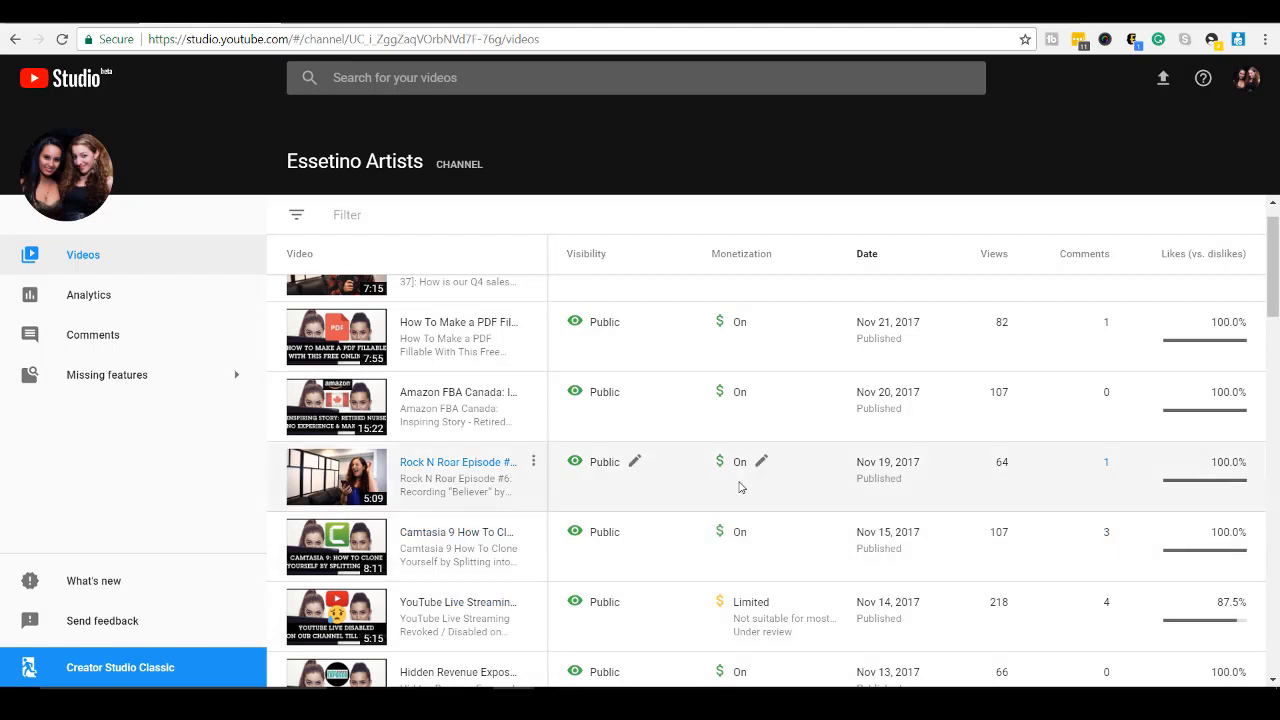
{"action": "mouse_move", "coordinate": [720, 531]}
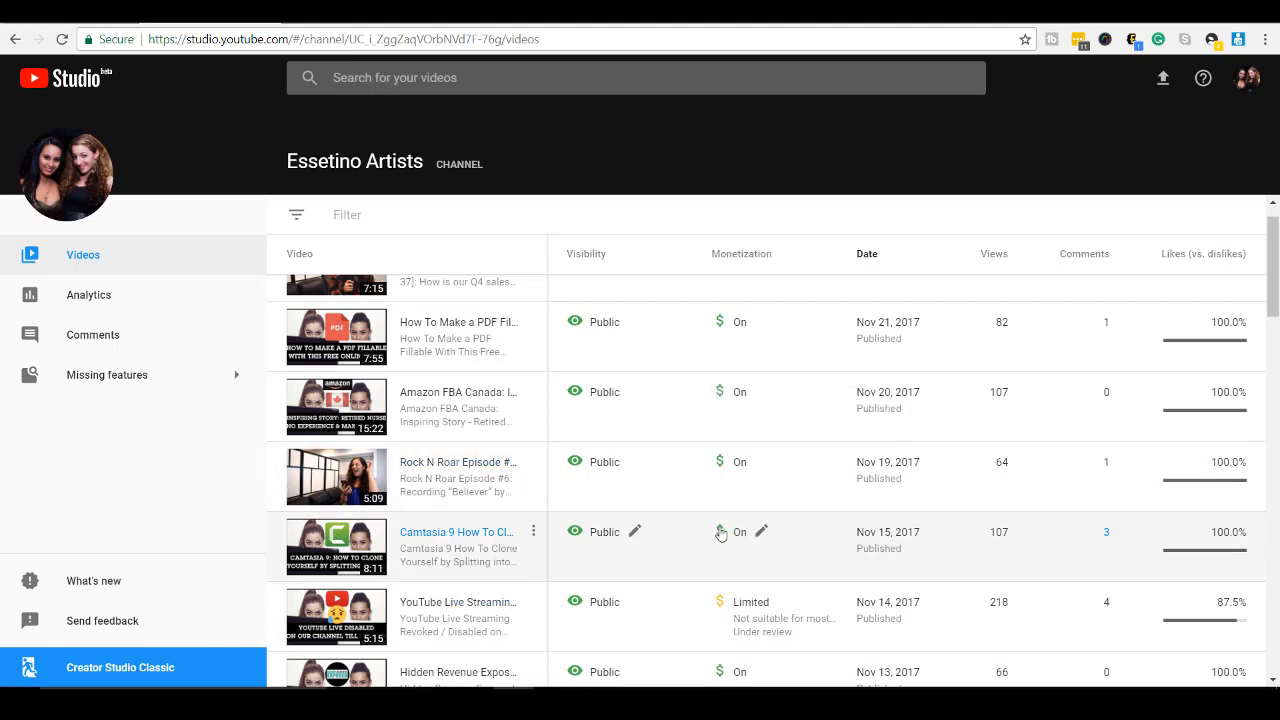
{"action": "mouse_move", "coordinate": [960, 412]}
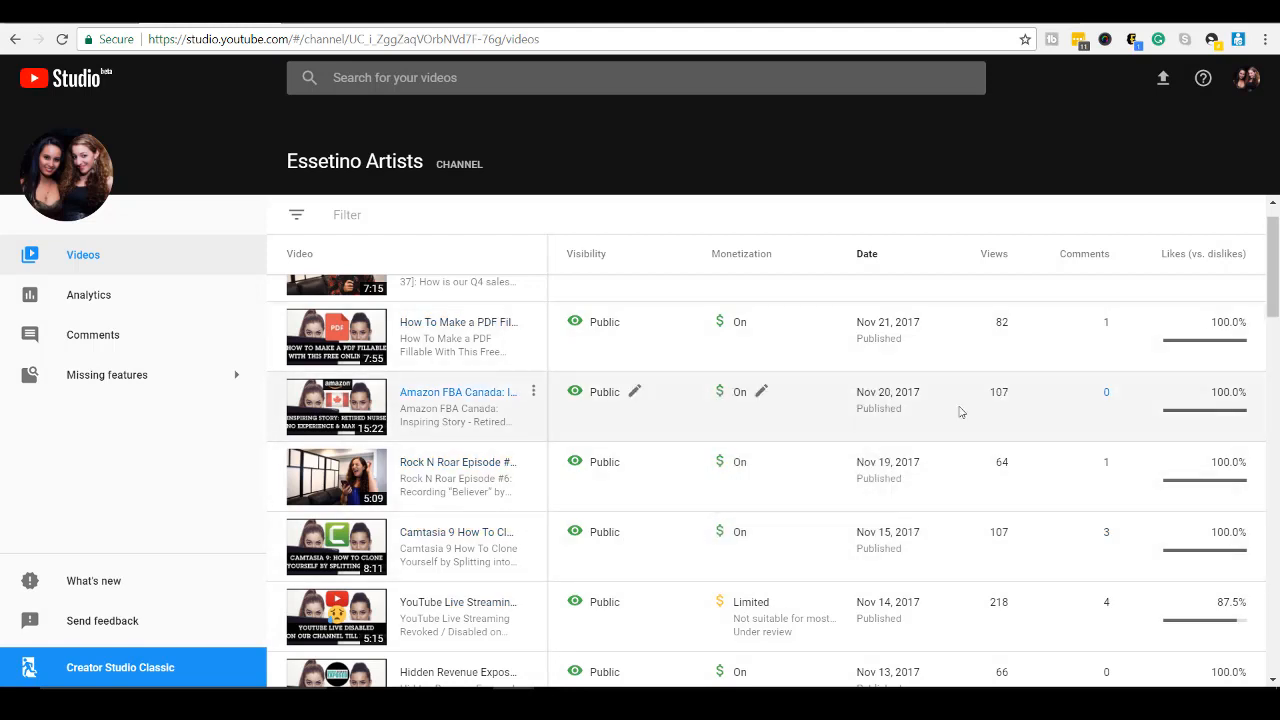
{"action": "mouse_move", "coordinate": [1116, 308]}
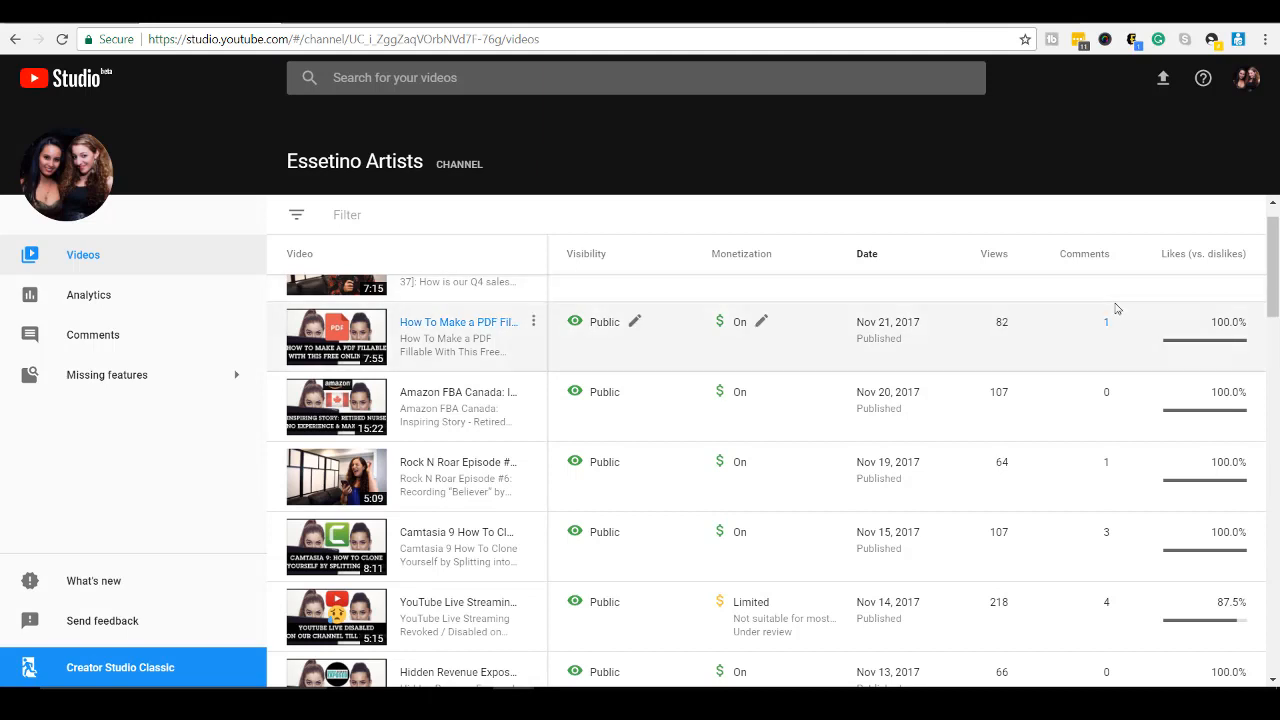
{"action": "mouse_move", "coordinate": [1275, 267]}
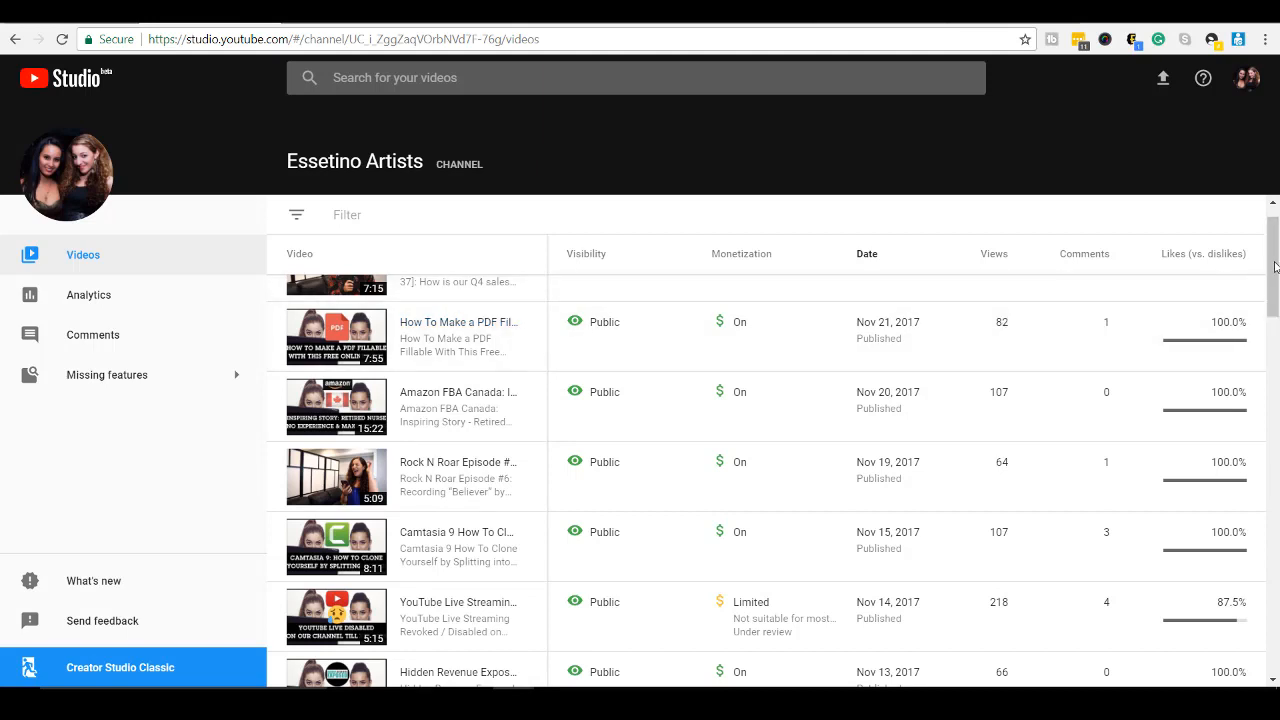
{"action": "scroll", "scroll_direction": "up", "scroll_amount": 3}
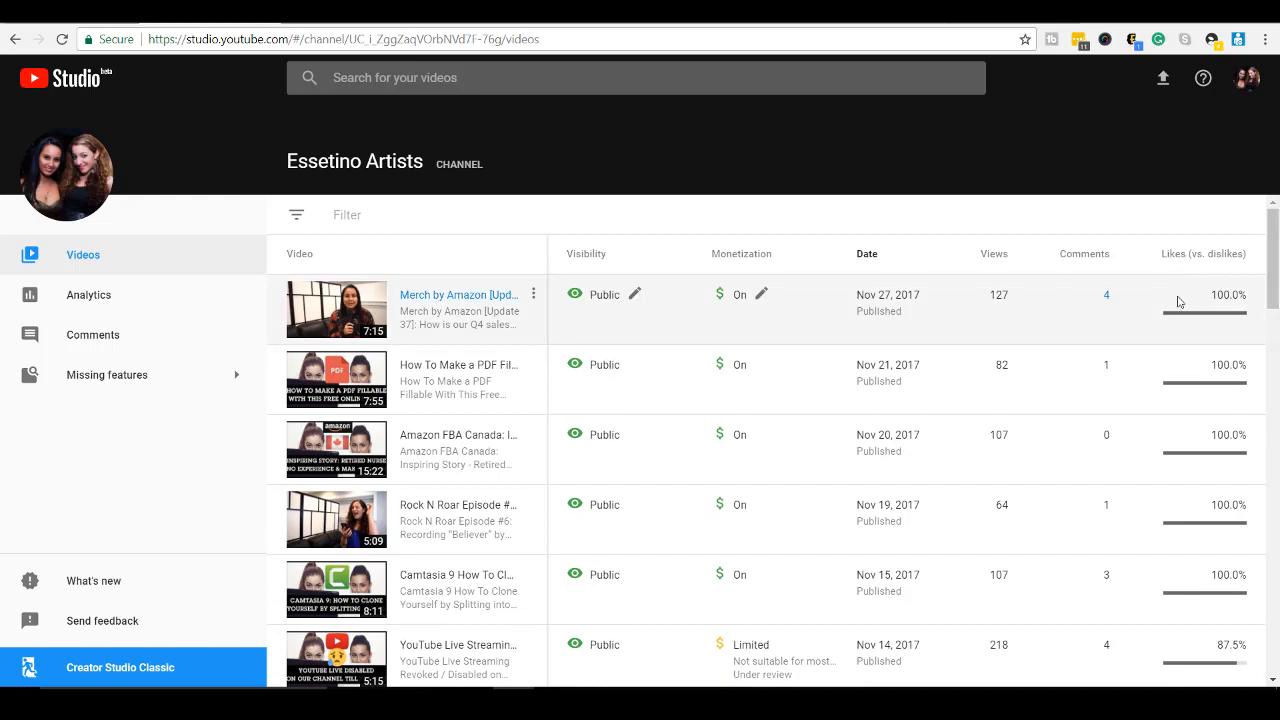
{"action": "mouse_move", "coordinate": [1215, 380]}
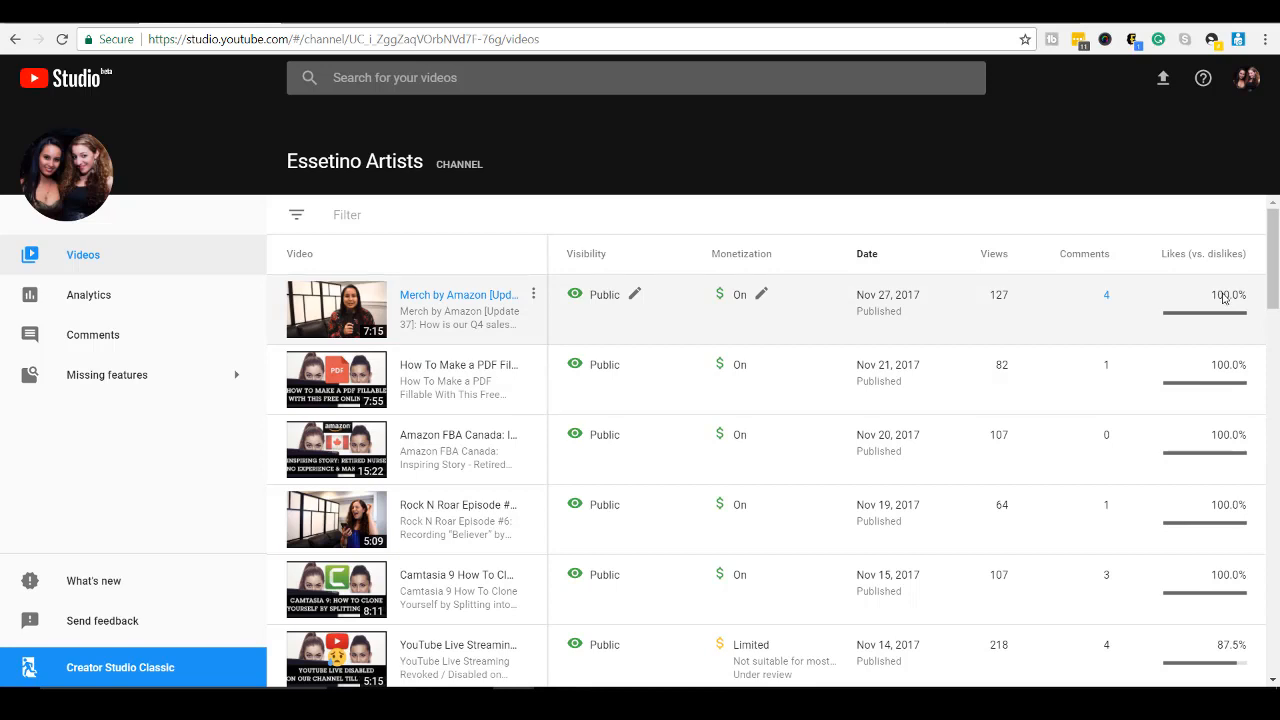
{"action": "mouse_move", "coordinate": [1238, 252]}
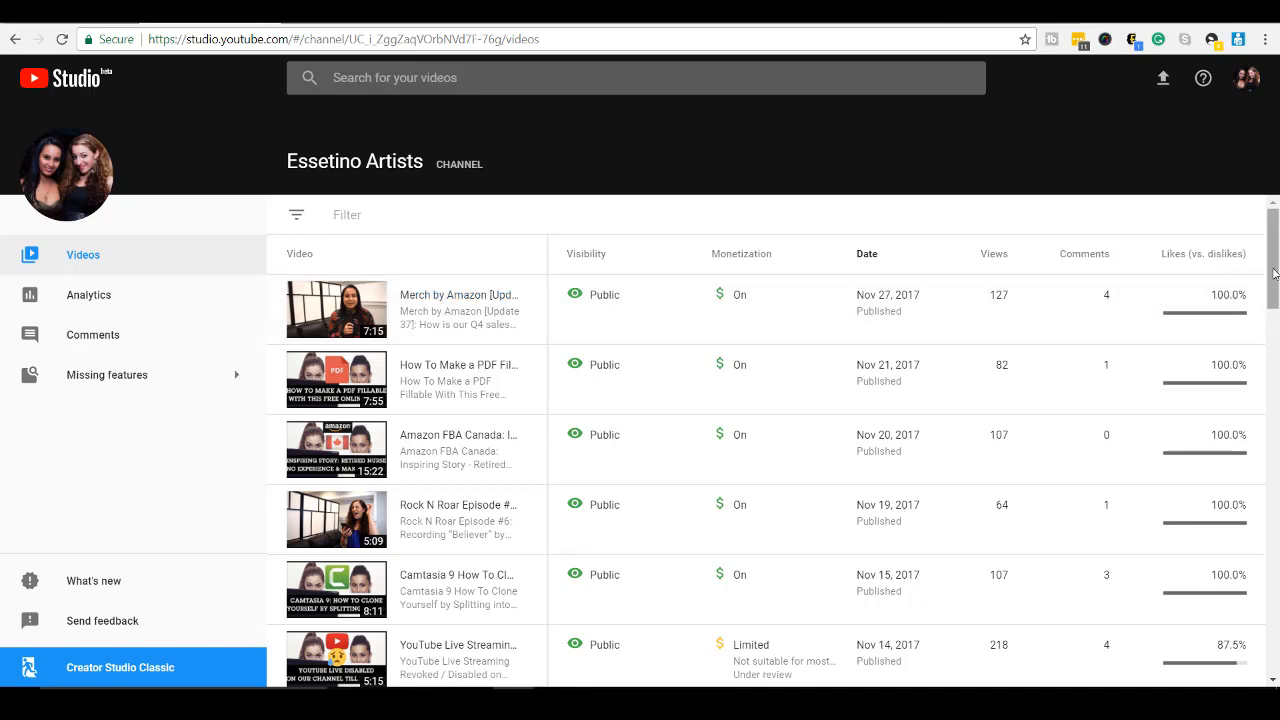
{"action": "scroll", "scroll_direction": "down", "scroll_amount": 3}
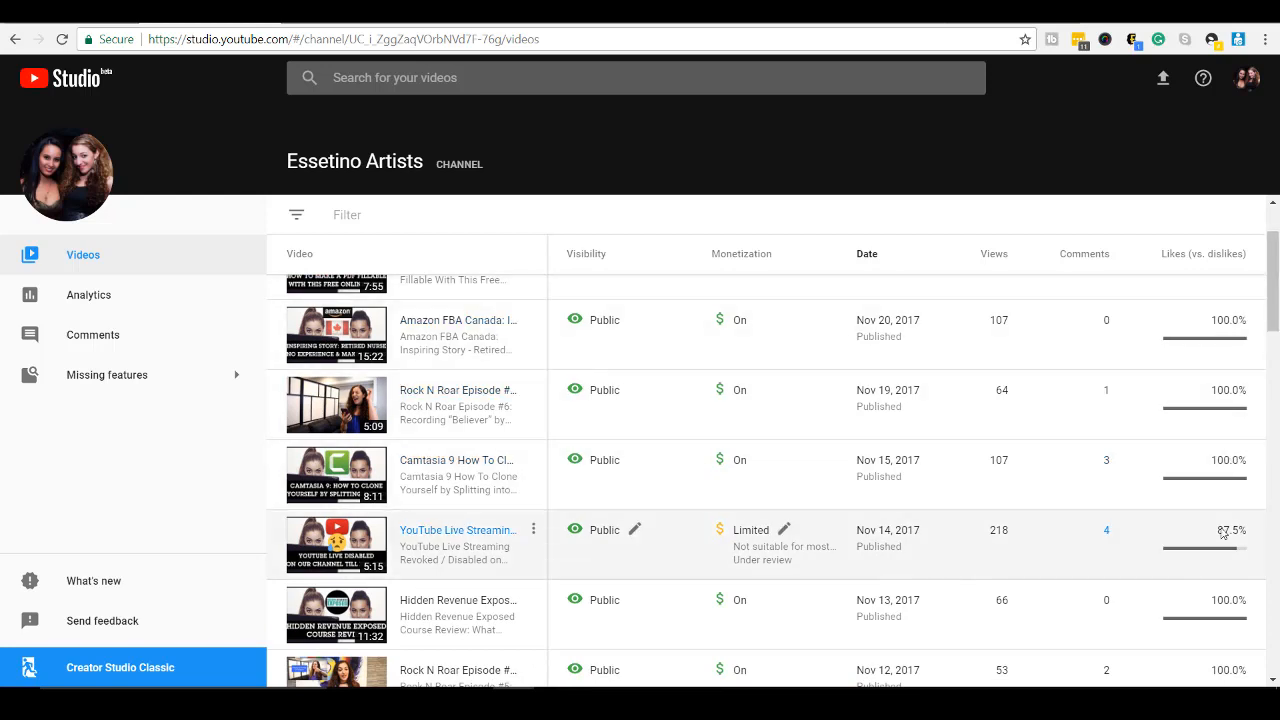
{"action": "mouse_move", "coordinate": [1238, 540]}
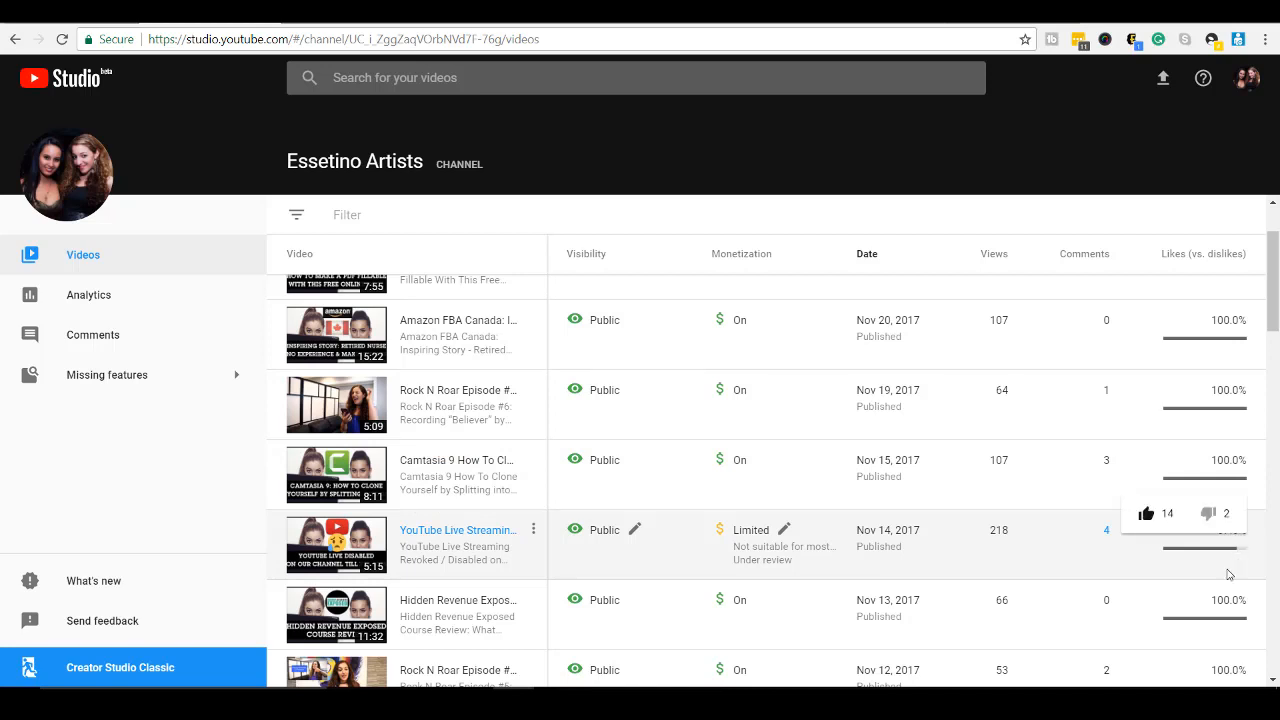
{"action": "mouse_move", "coordinate": [1230, 551]}
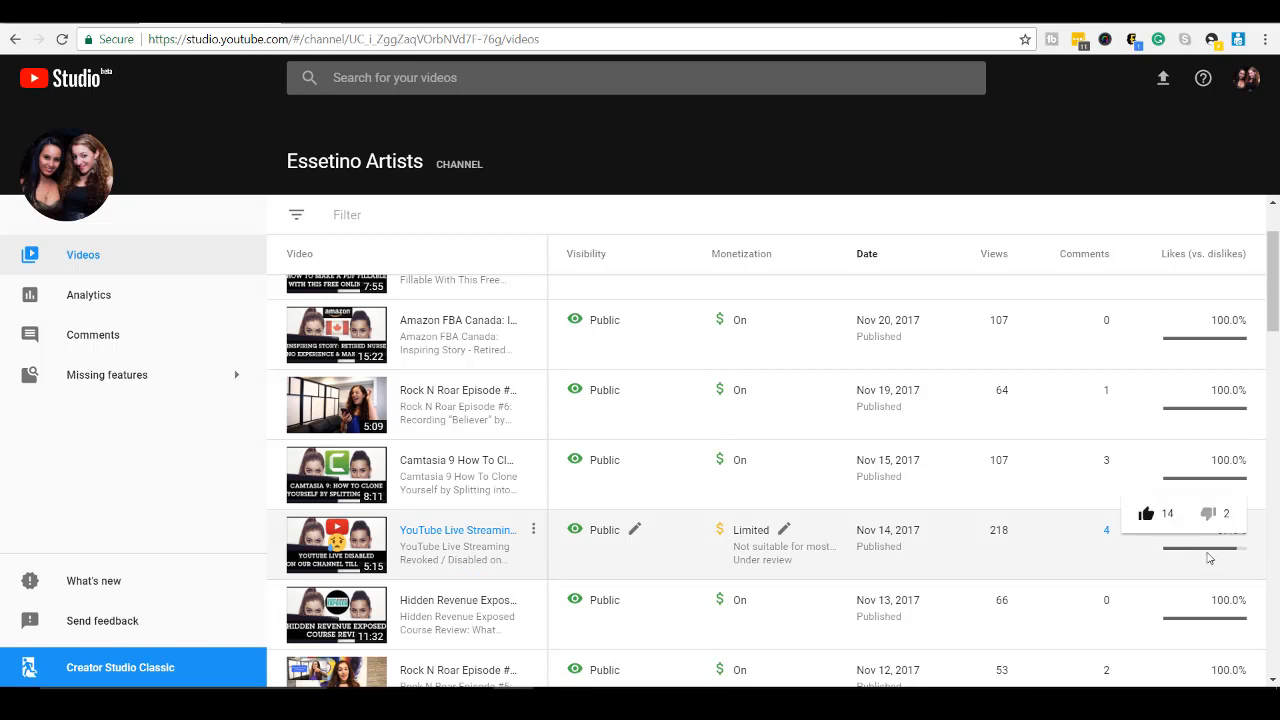
{"action": "mouse_move", "coordinate": [1210, 556]}
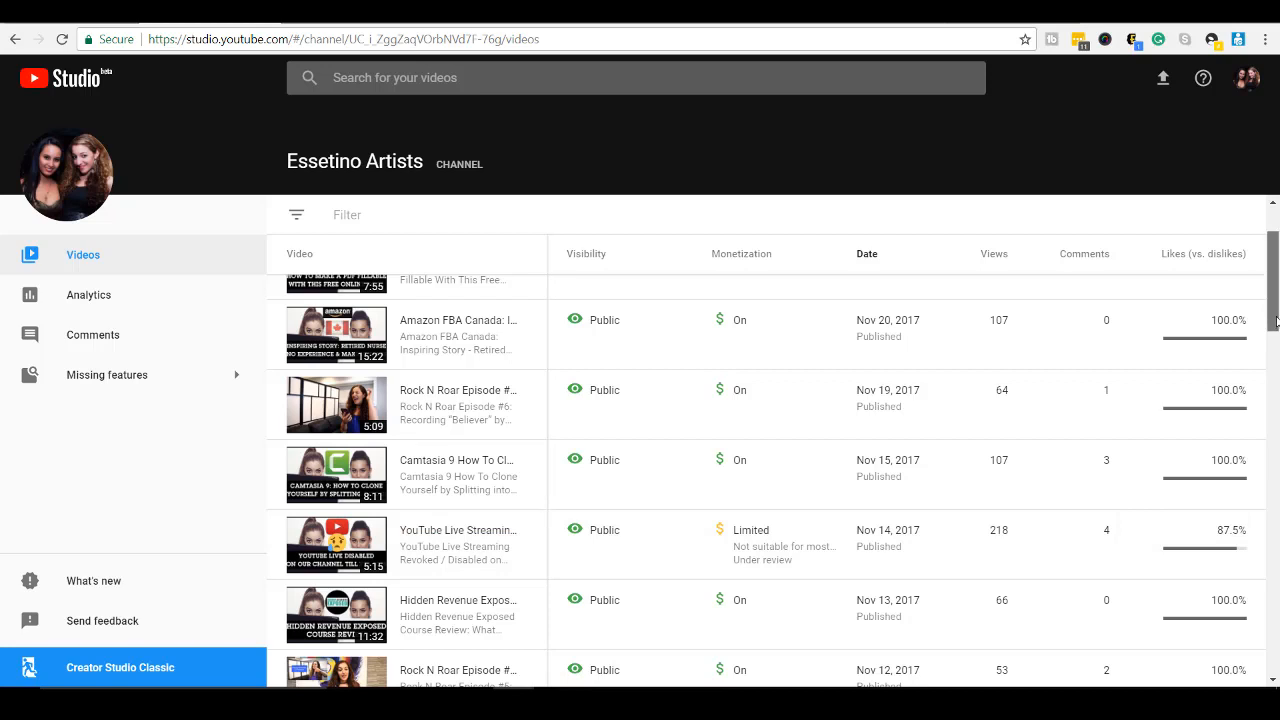
{"action": "scroll", "scroll_direction": "up", "scroll_amount": 3}
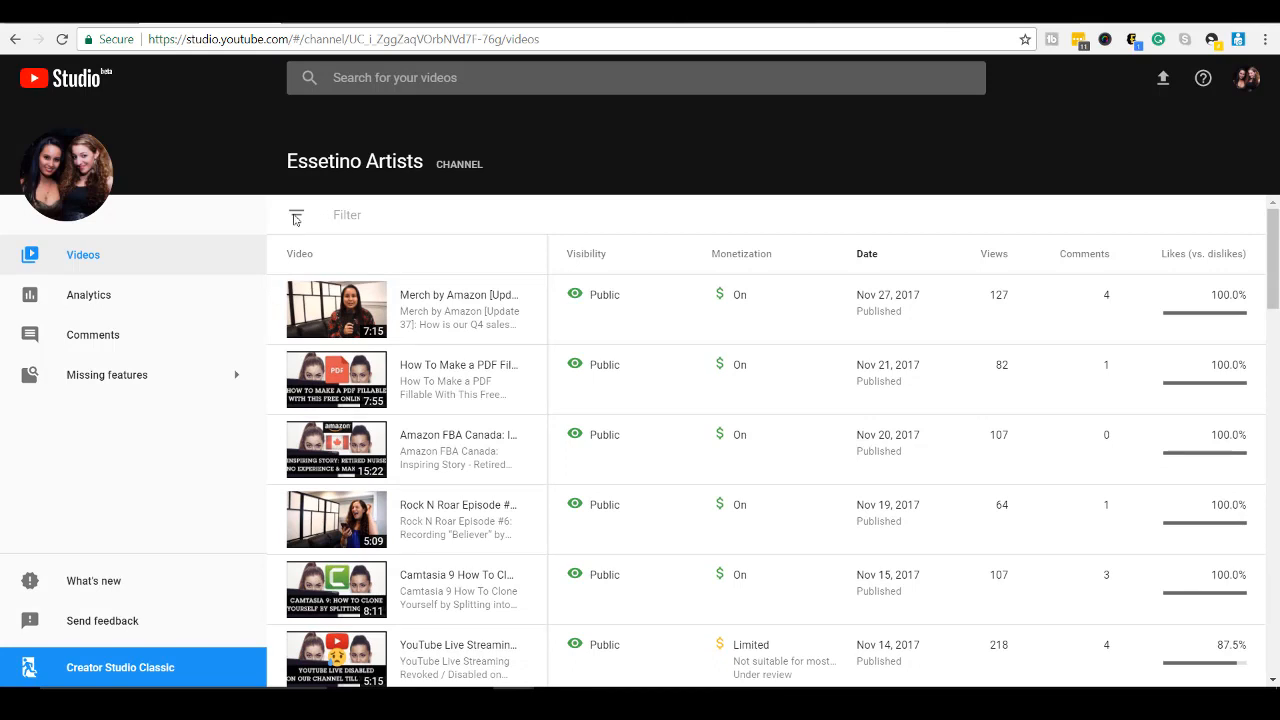
{"action": "left_click", "coordinate": [347, 214]}
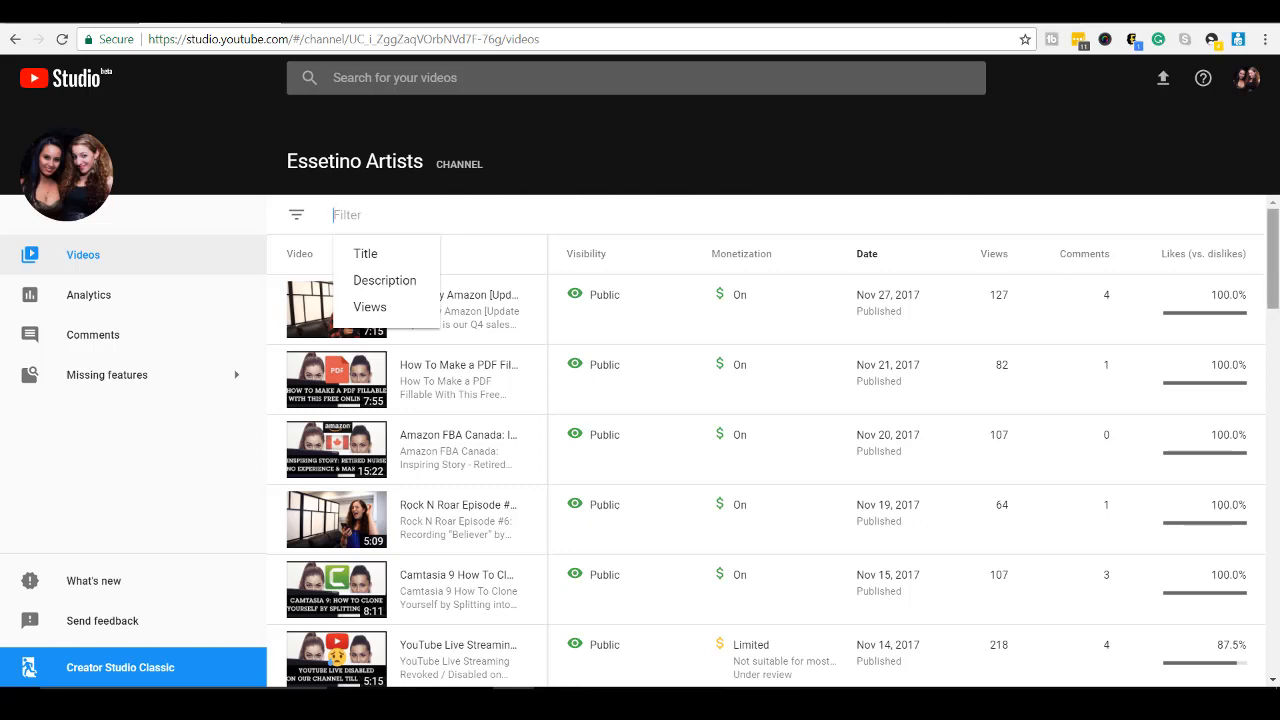
{"action": "scroll", "scroll_direction": "down", "scroll_amount": 3}
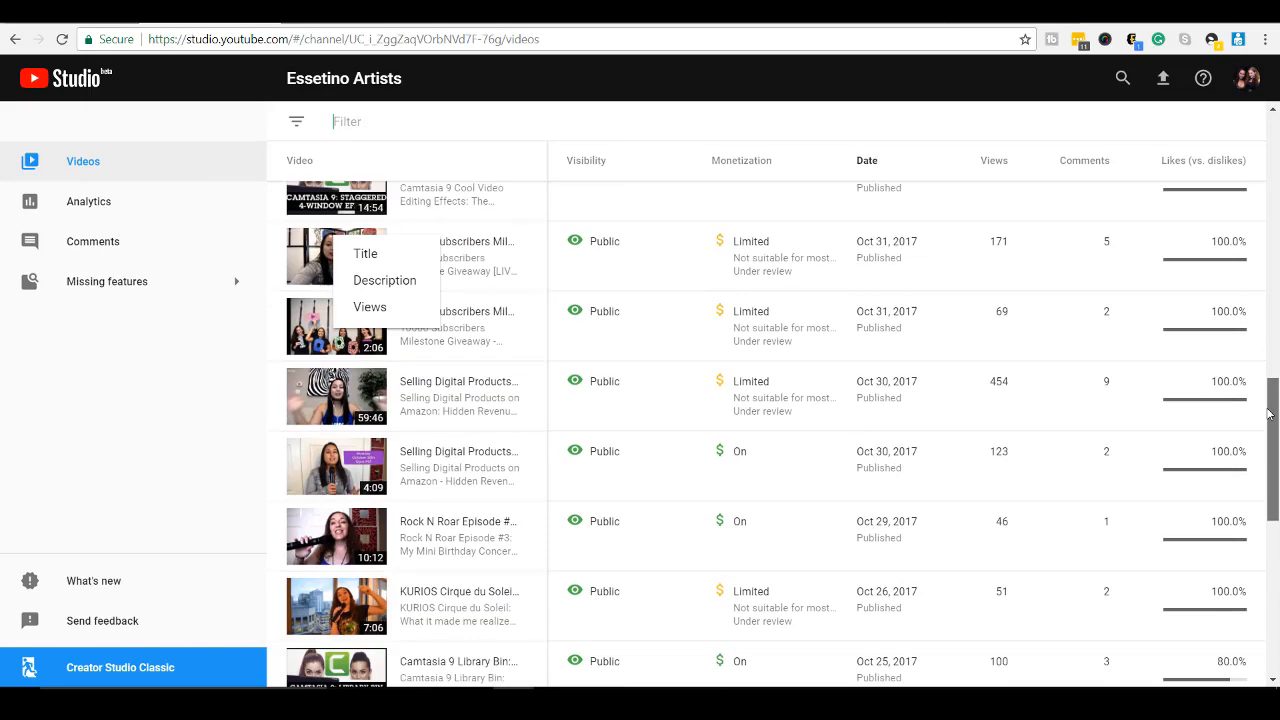
{"action": "scroll", "scroll_direction": "down", "scroll_amount": 3}
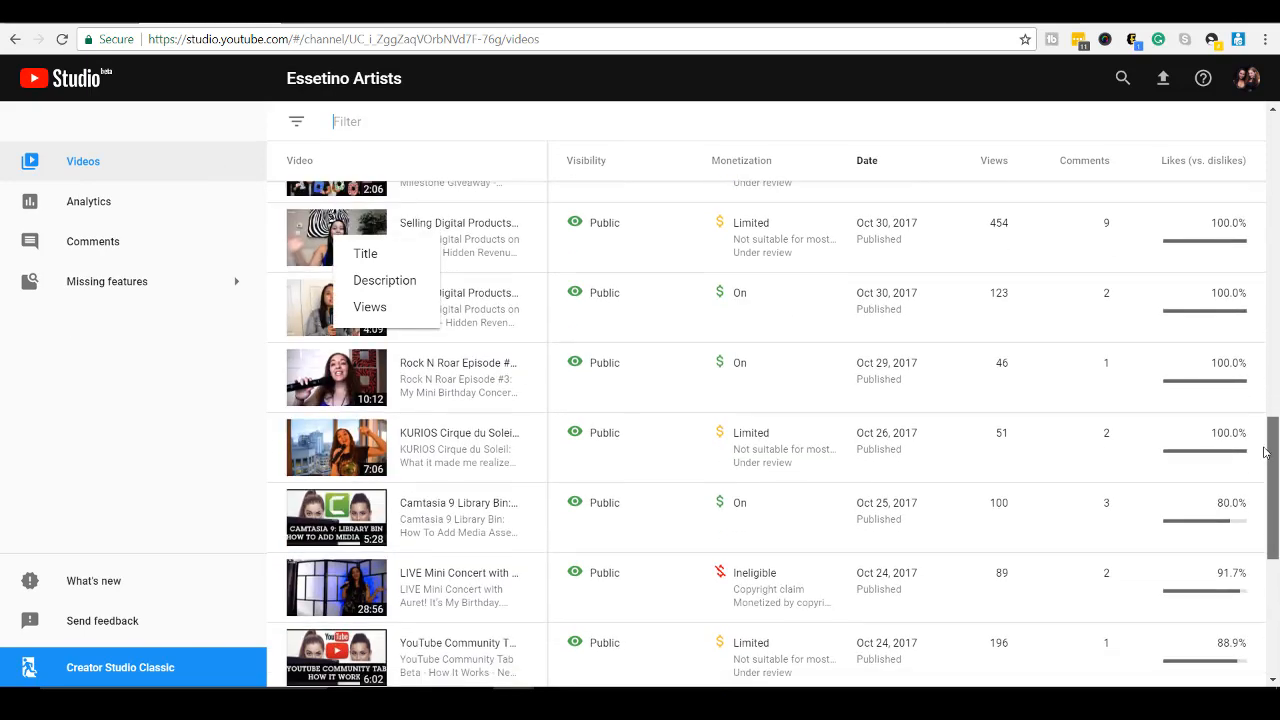
{"action": "scroll", "scroll_direction": "down", "scroll_amount": 3}
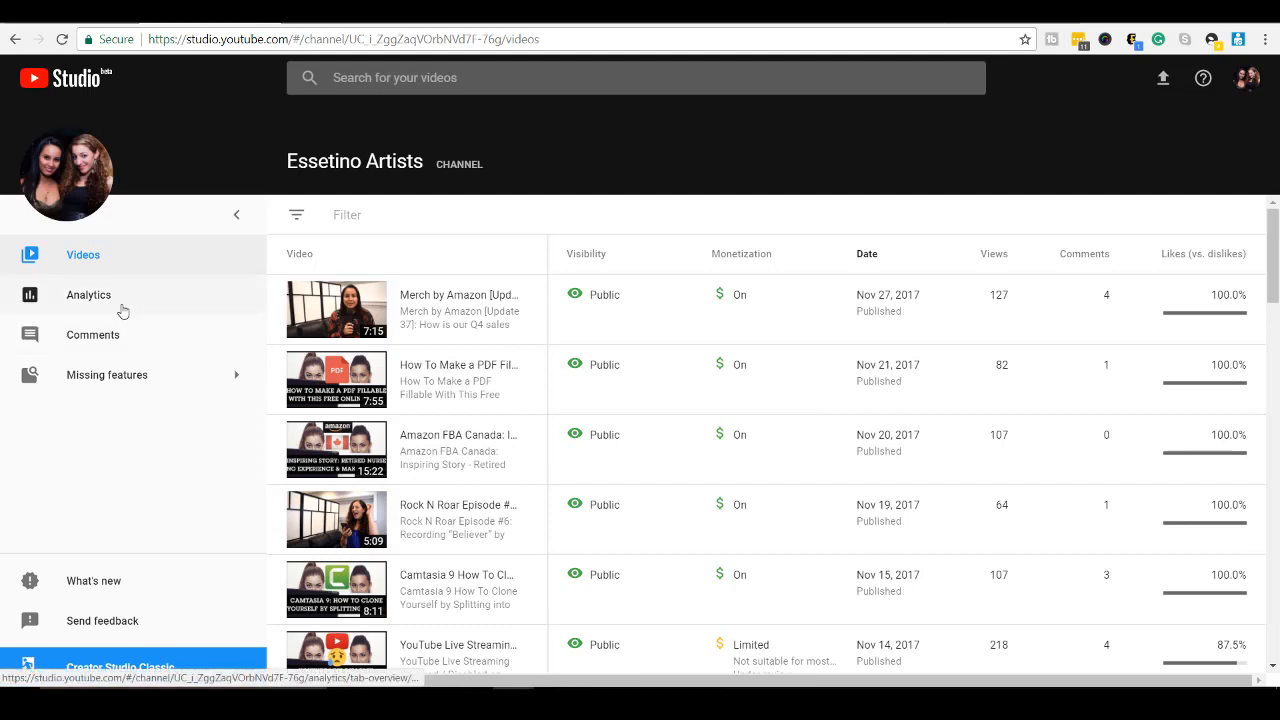
{"action": "mouse_move", "coordinate": [88, 295]}
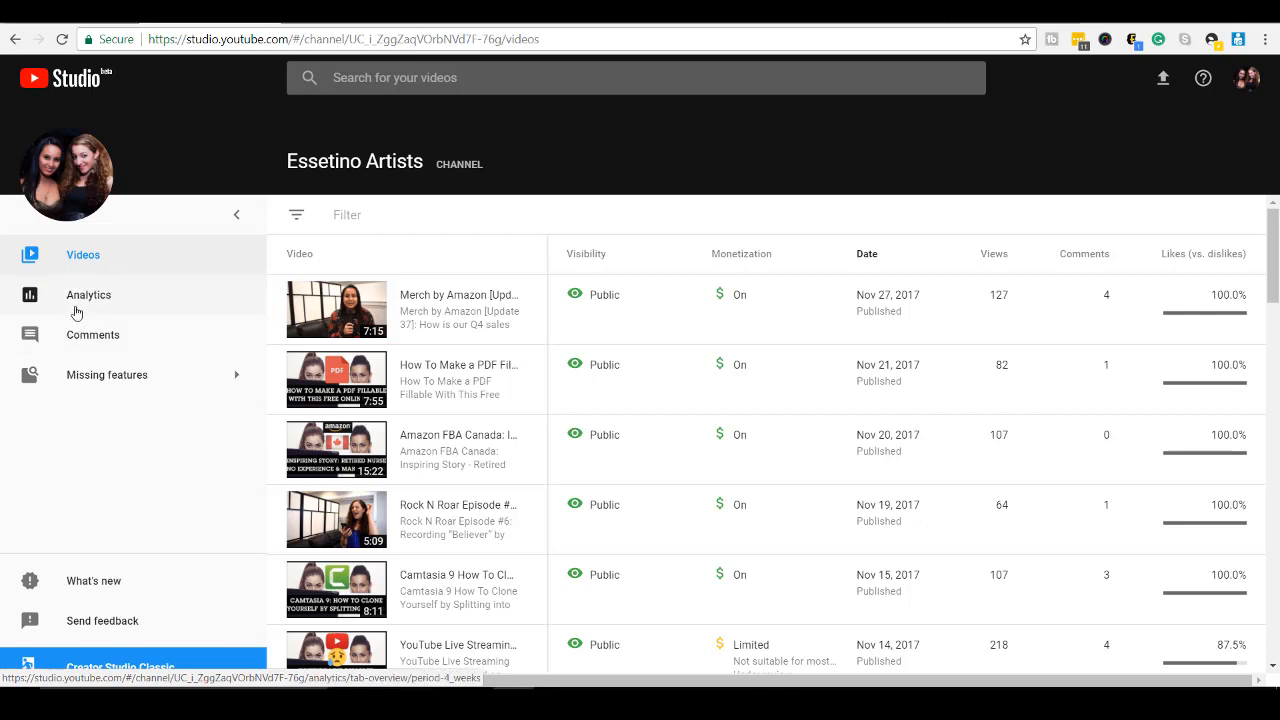
{"action": "left_click", "coordinate": [107, 374]}
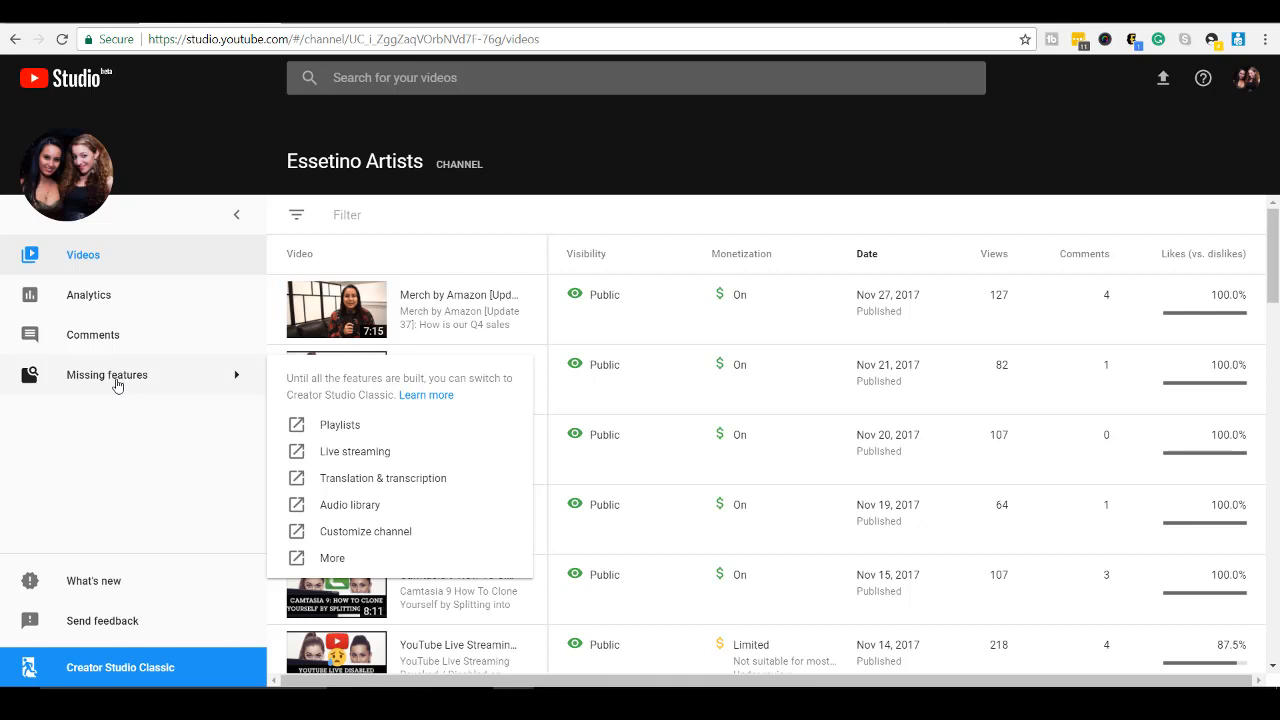
{"action": "mouse_move", "coordinate": [177, 389]}
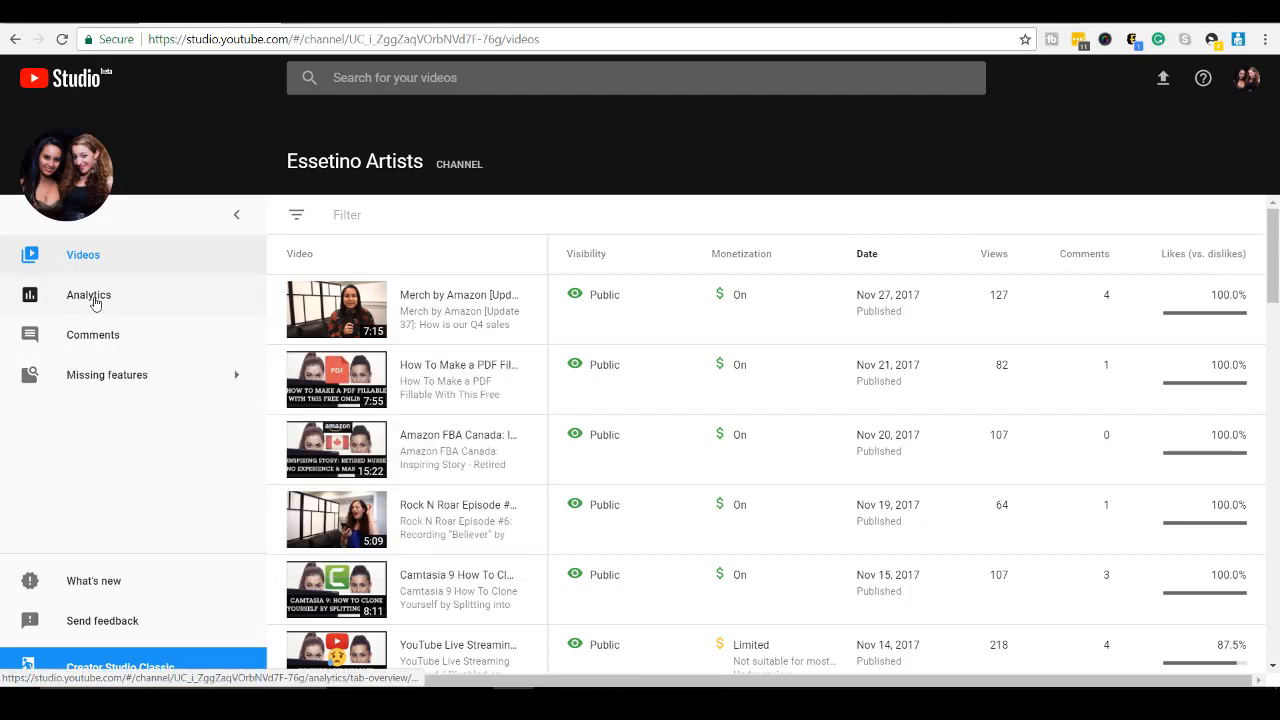
Browse the Analytics overview, view the 48-hour realtime views chart, then close it
{"action": "left_click", "coordinate": [88, 294]}
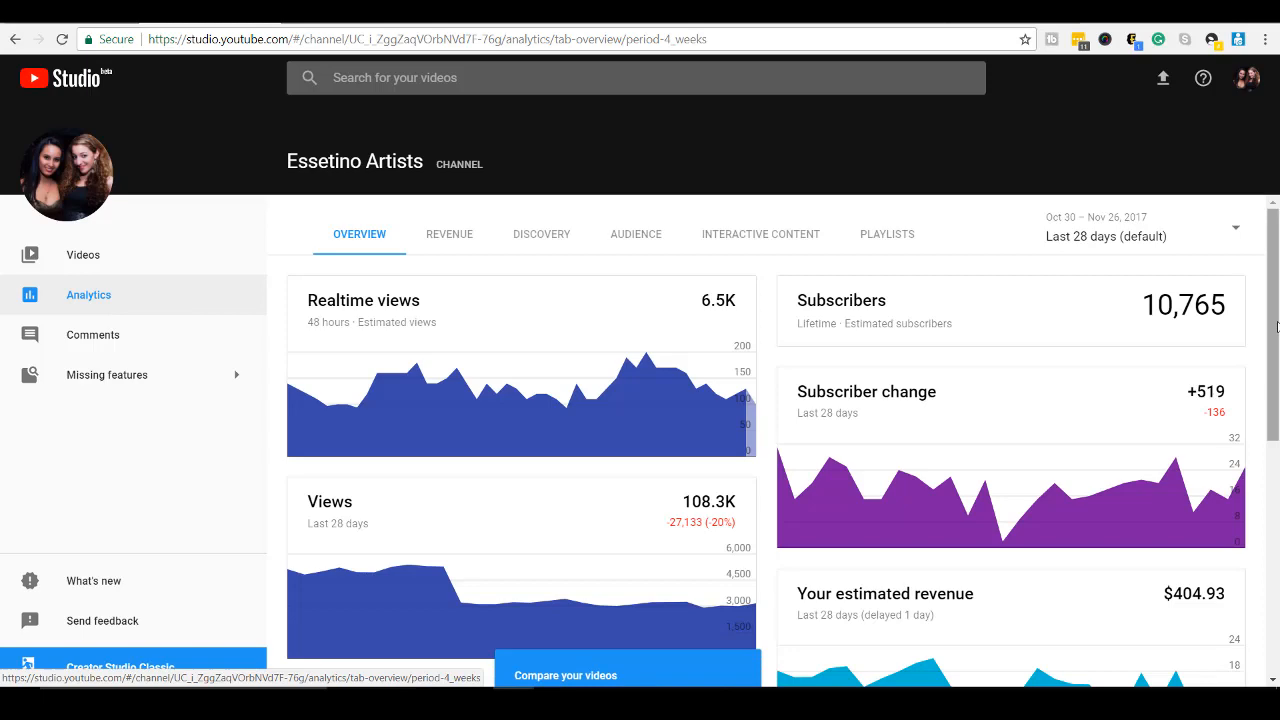
{"action": "scroll", "scroll_direction": "down", "scroll_amount": 3}
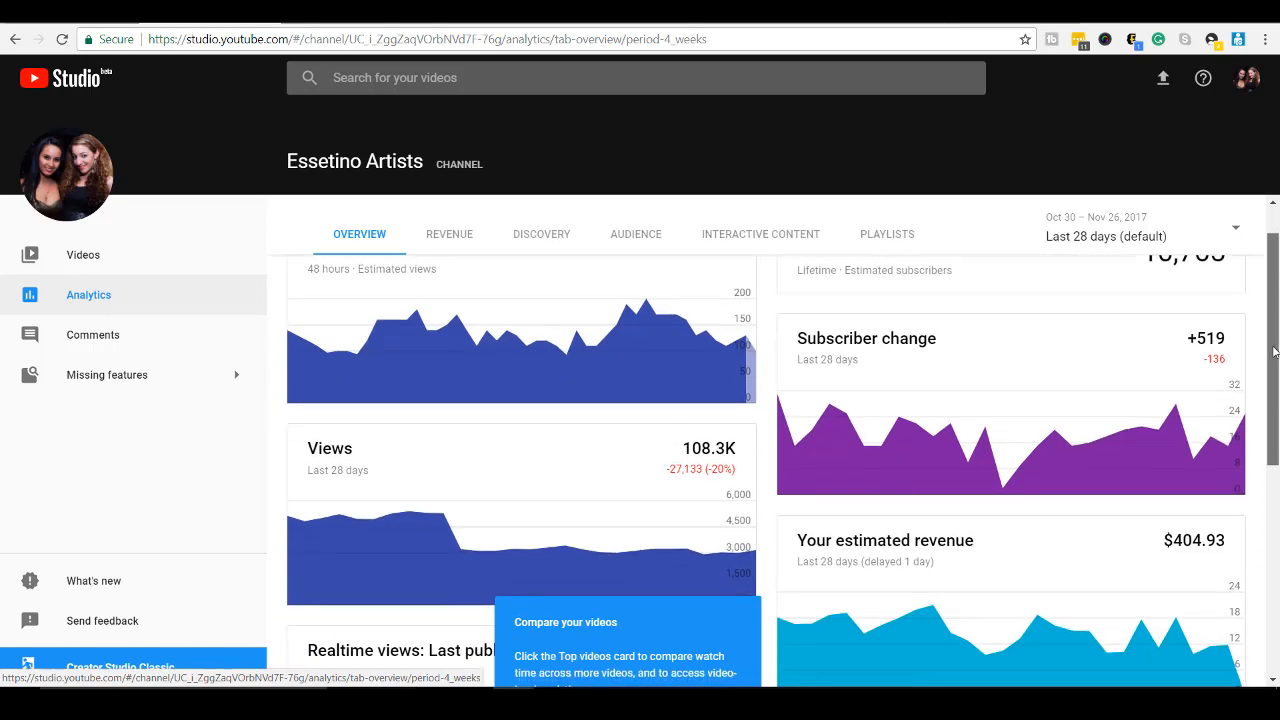
{"action": "scroll", "scroll_direction": "down", "scroll_amount": 3}
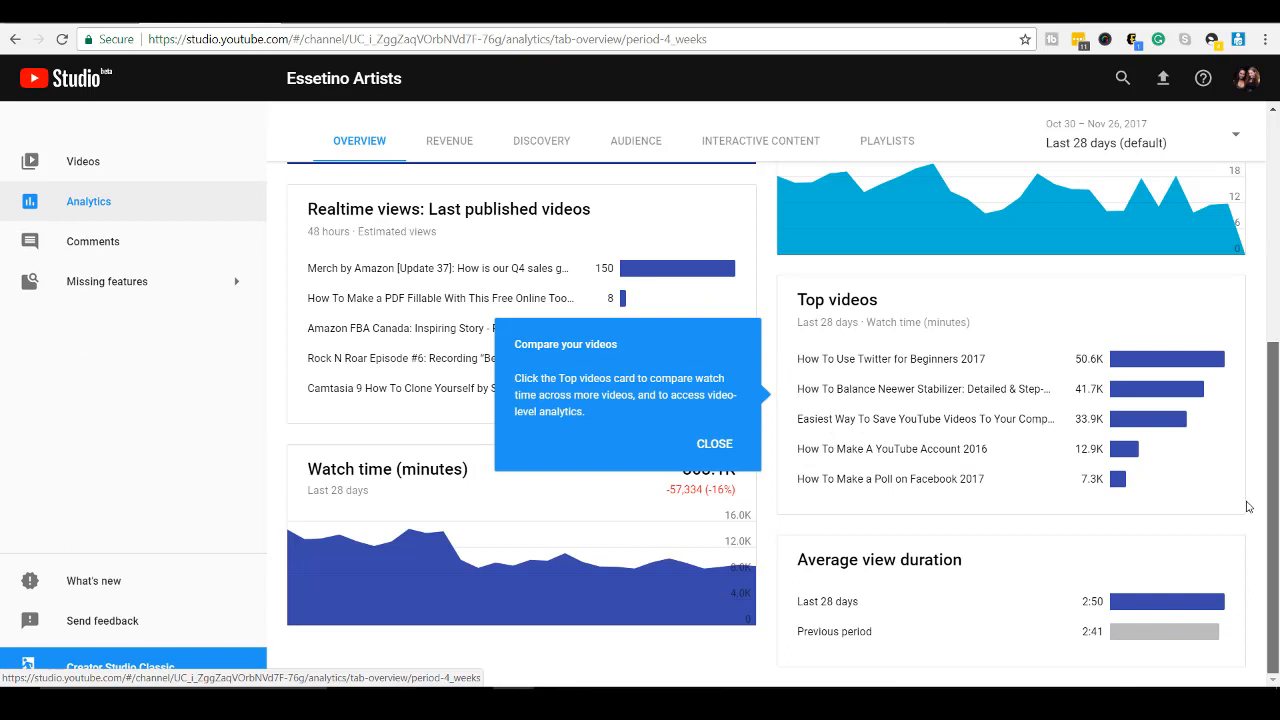
{"action": "mouse_move", "coordinate": [1248, 507]}
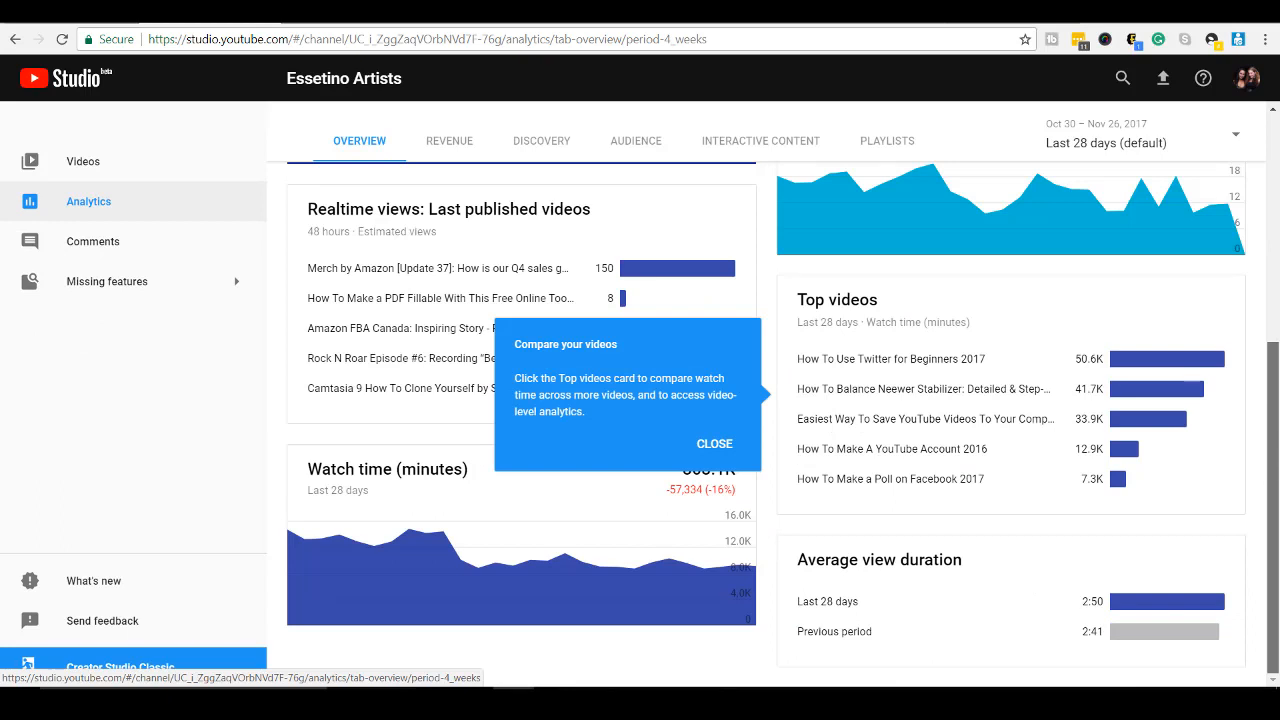
{"action": "scroll", "scroll_direction": "up", "scroll_amount": 3}
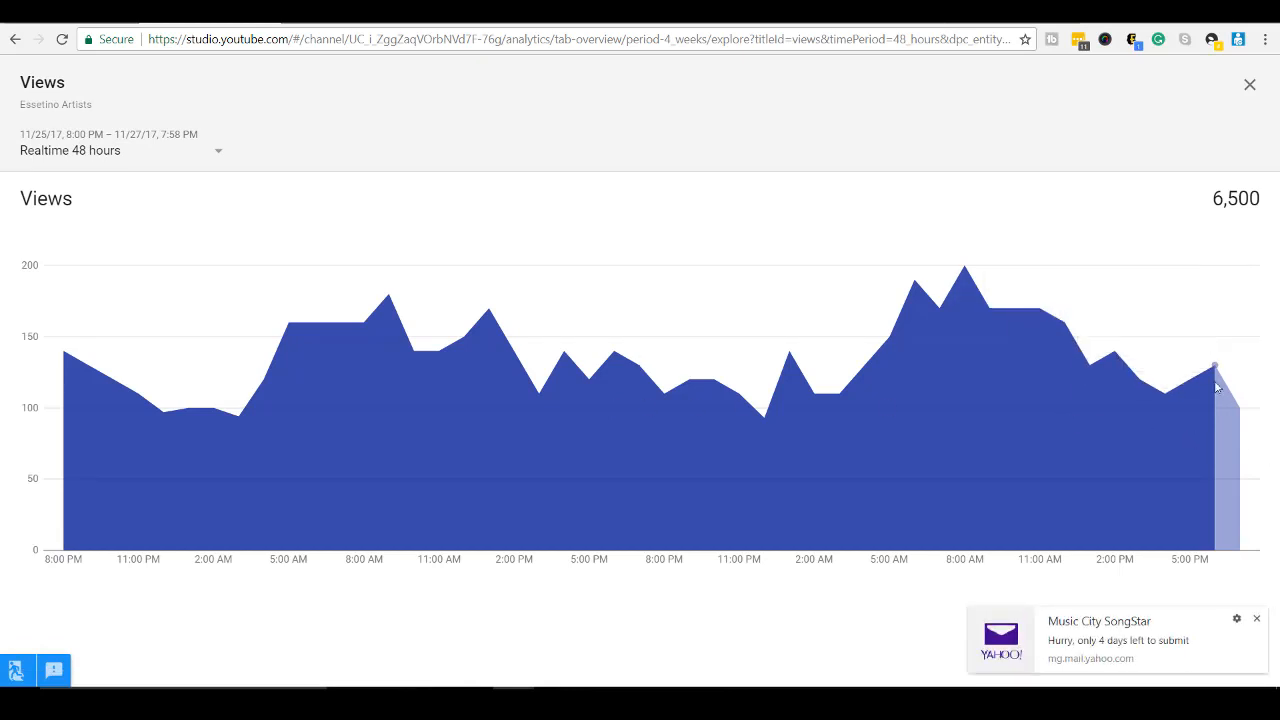
{"action": "mouse_move", "coordinate": [1213, 373]}
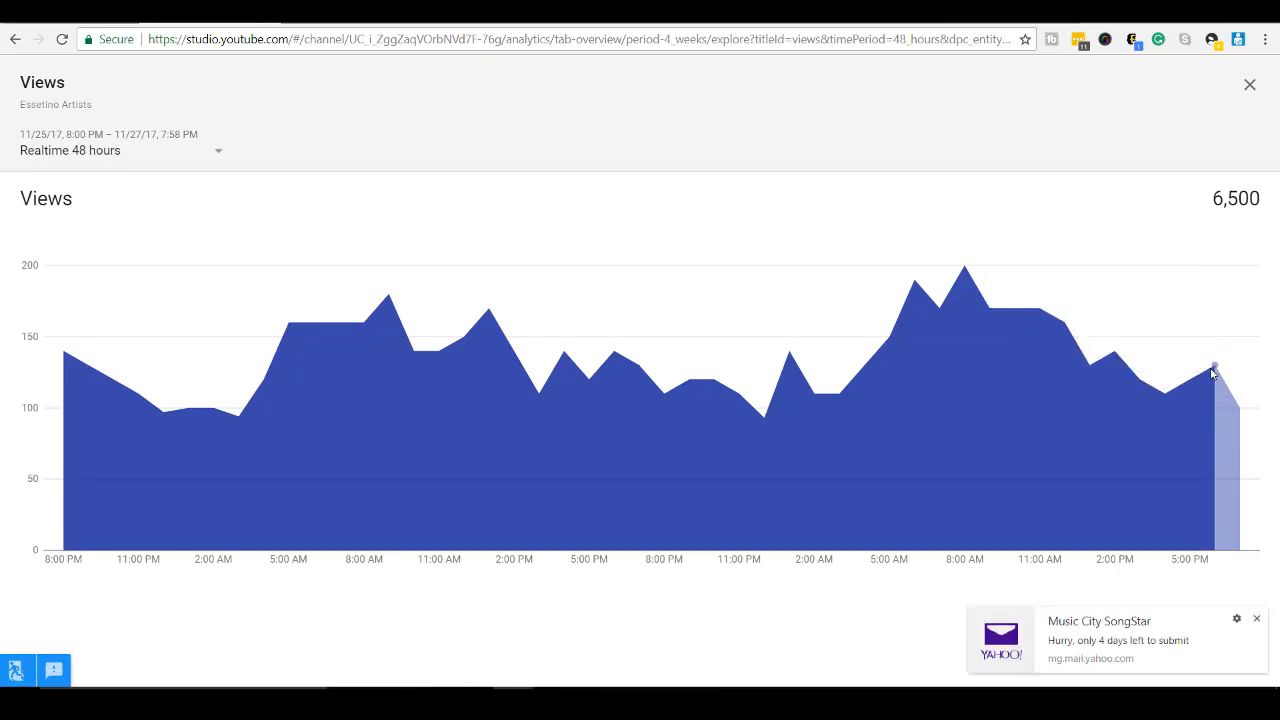
{"action": "mouse_move", "coordinate": [1228, 390]}
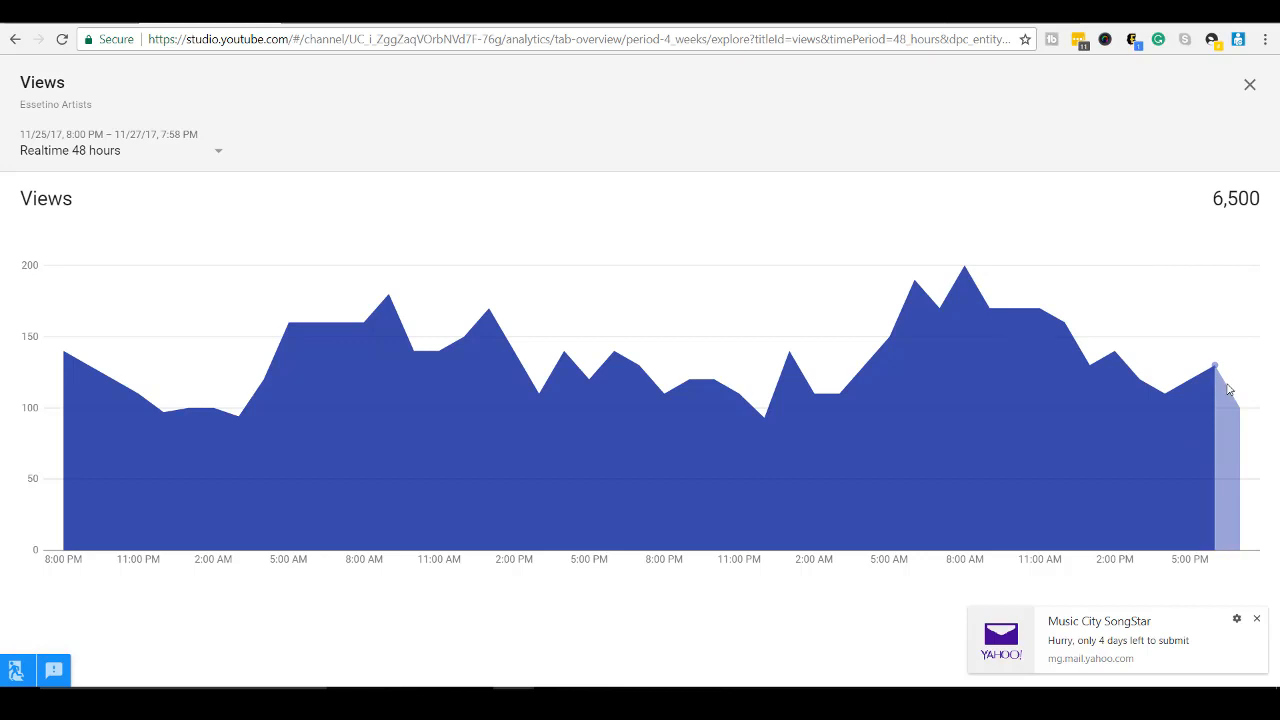
{"action": "mouse_move", "coordinate": [1140, 390]}
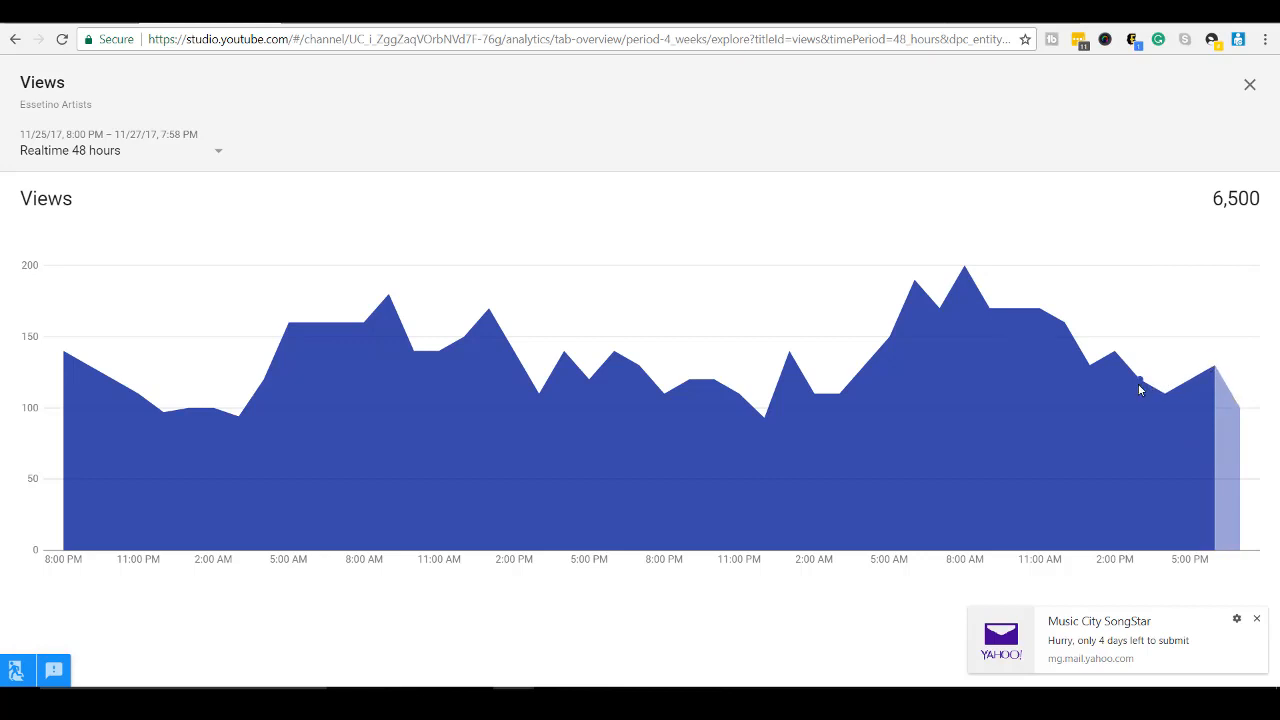
{"action": "mouse_move", "coordinate": [1183, 394]}
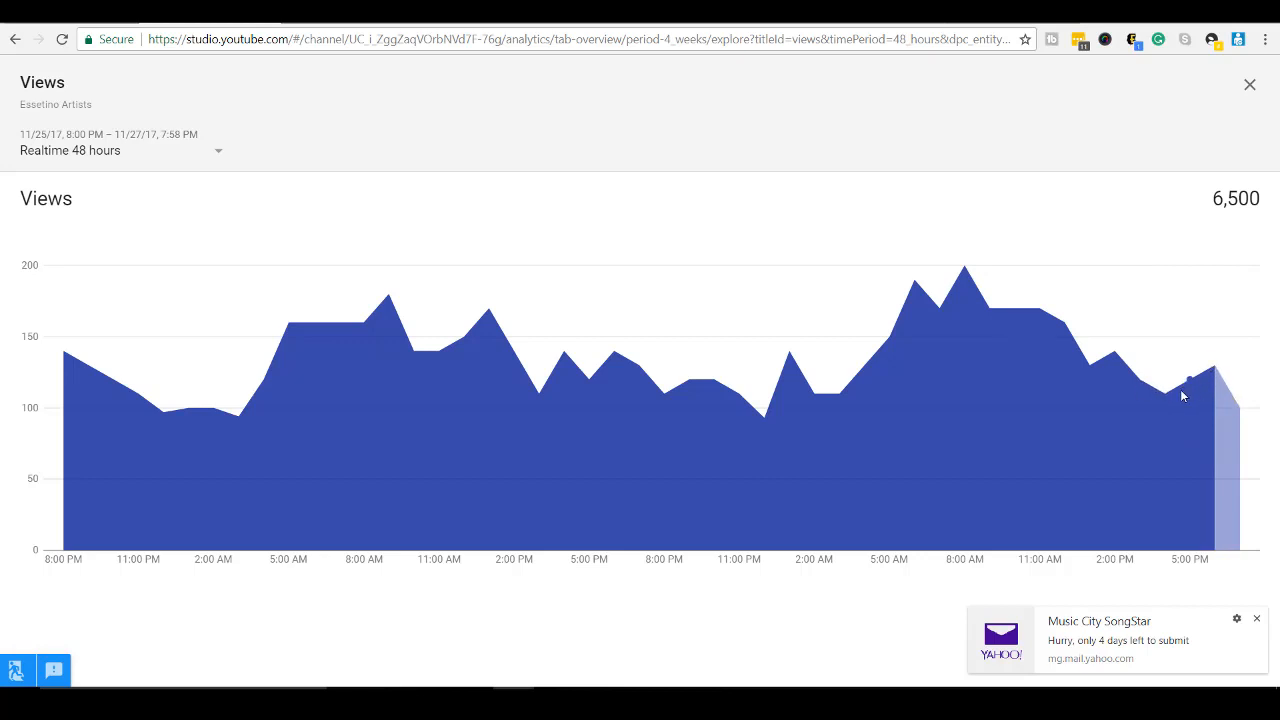
{"action": "mouse_move", "coordinate": [1042, 425]}
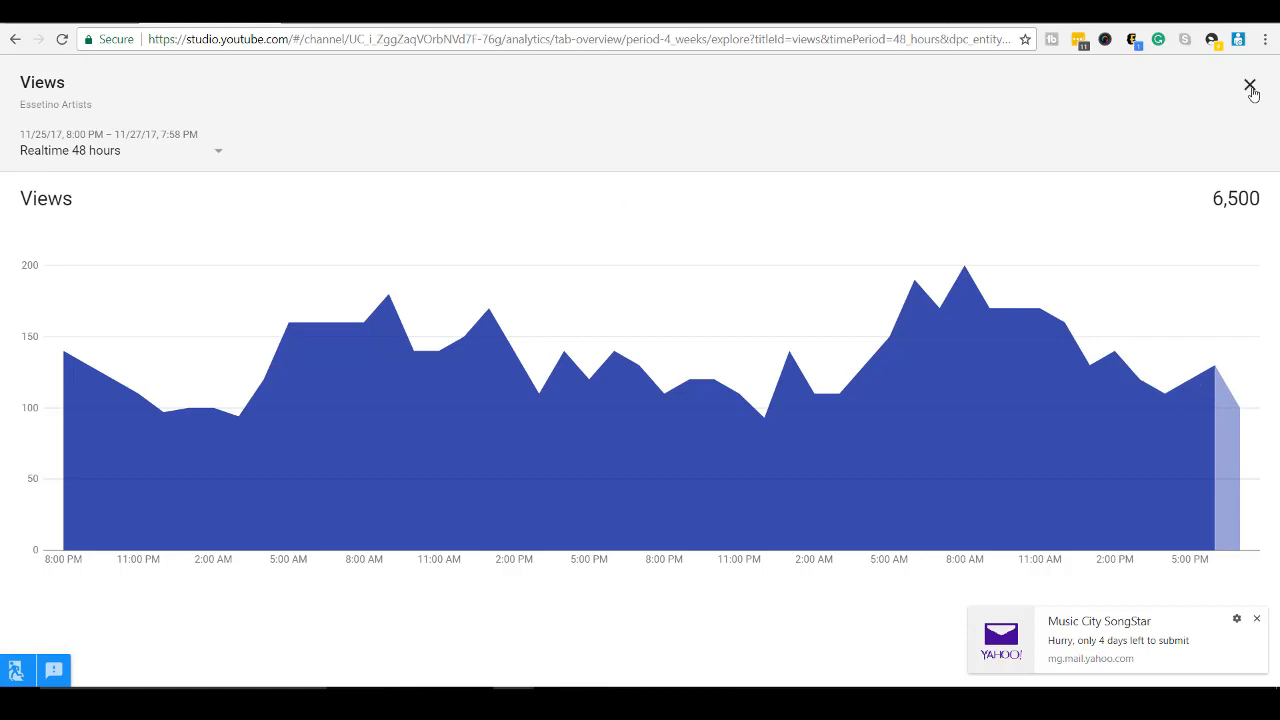
{"action": "left_click", "coordinate": [1249, 83]}
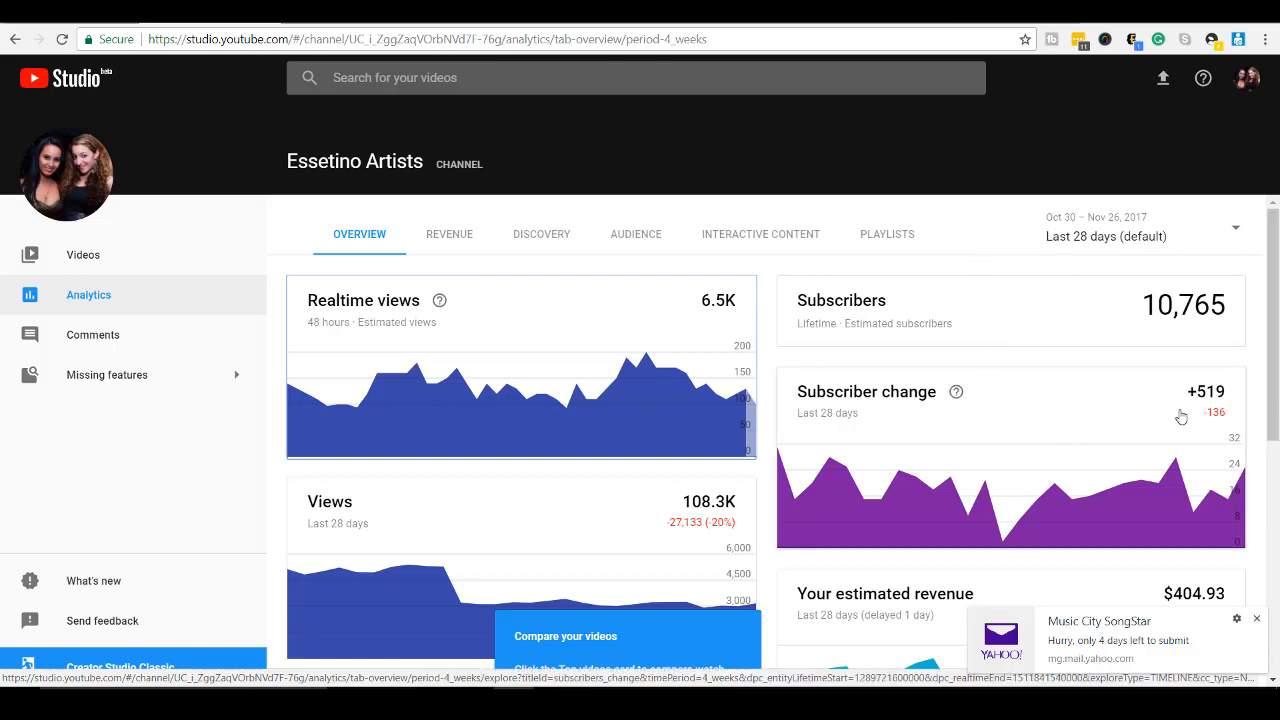
Scroll the overview, then show the Revenue tab with $404.93 estimated revenue and top earners
{"action": "scroll", "scroll_direction": "down", "scroll_amount": 3}
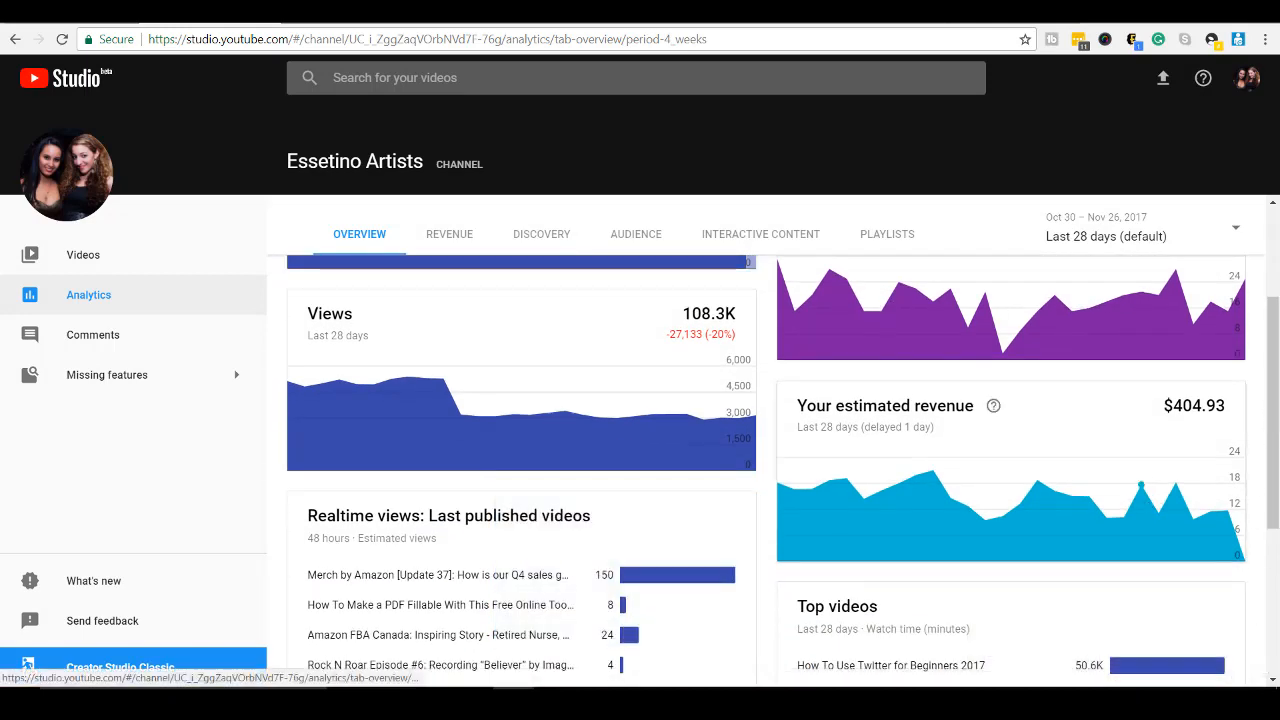
{"action": "scroll", "scroll_direction": "down", "scroll_amount": 3}
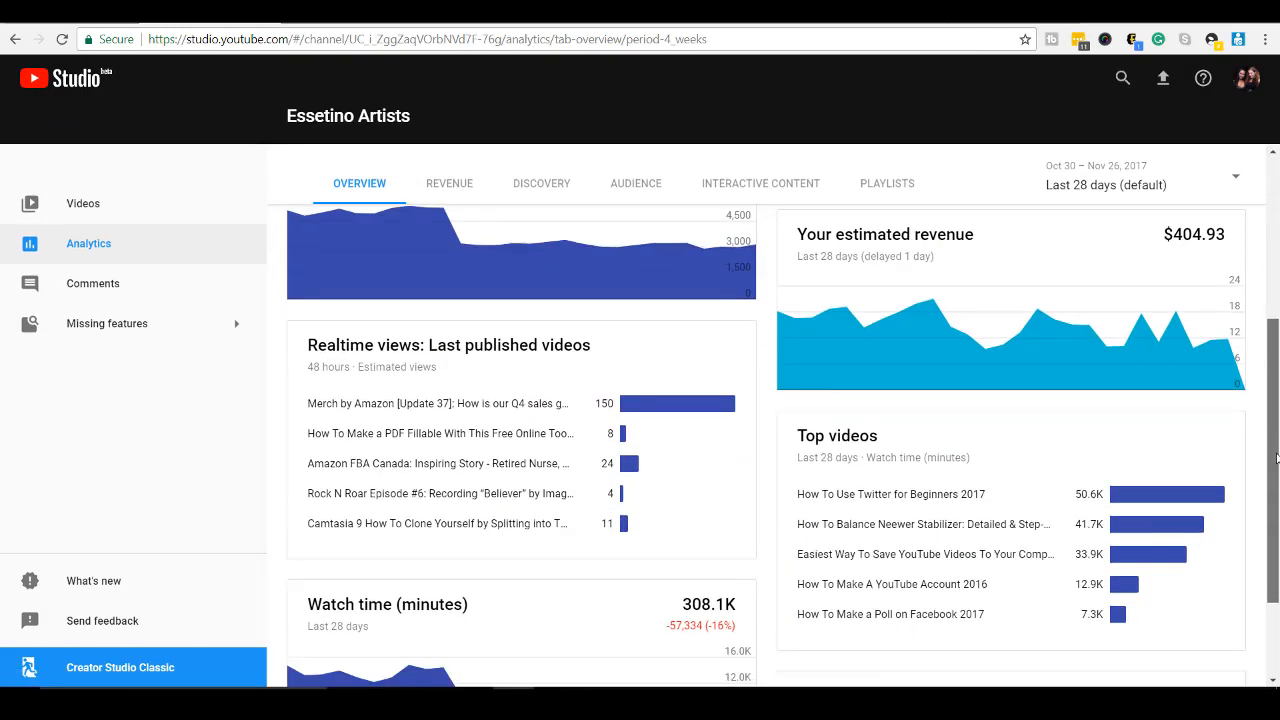
{"action": "scroll", "scroll_direction": "down", "scroll_amount": 3}
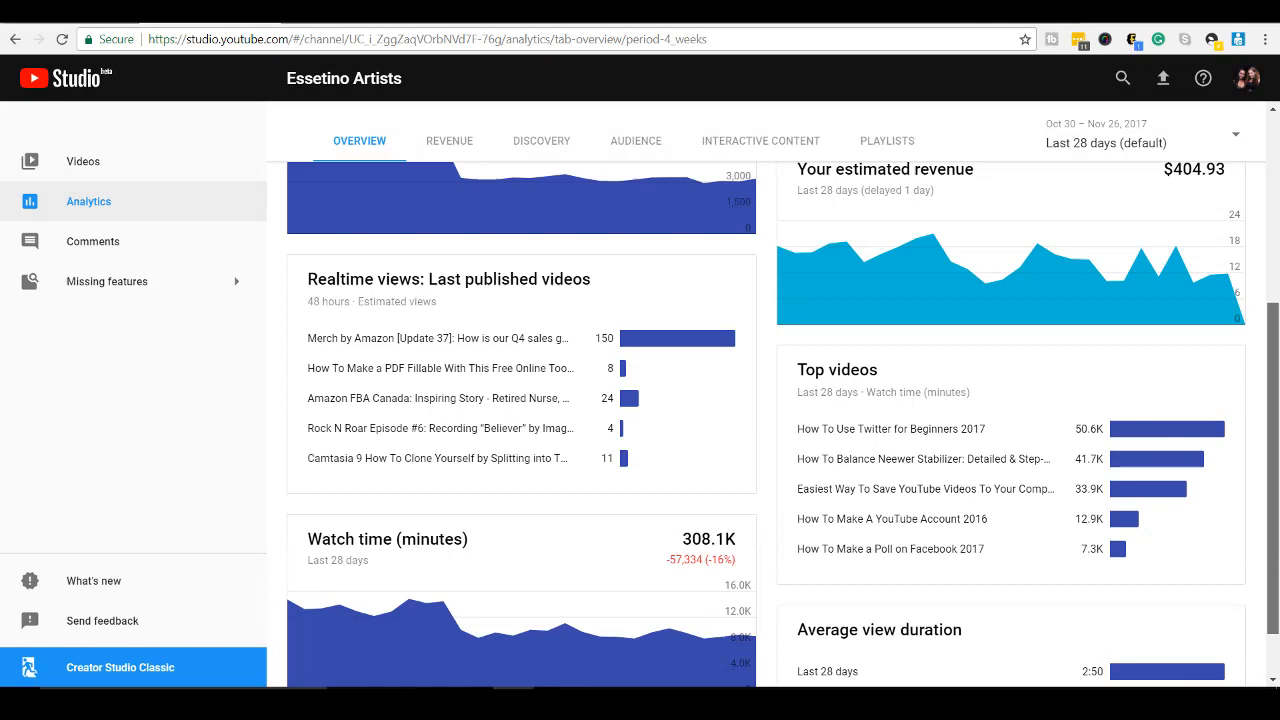
{"action": "scroll", "scroll_direction": "up", "scroll_amount": 3}
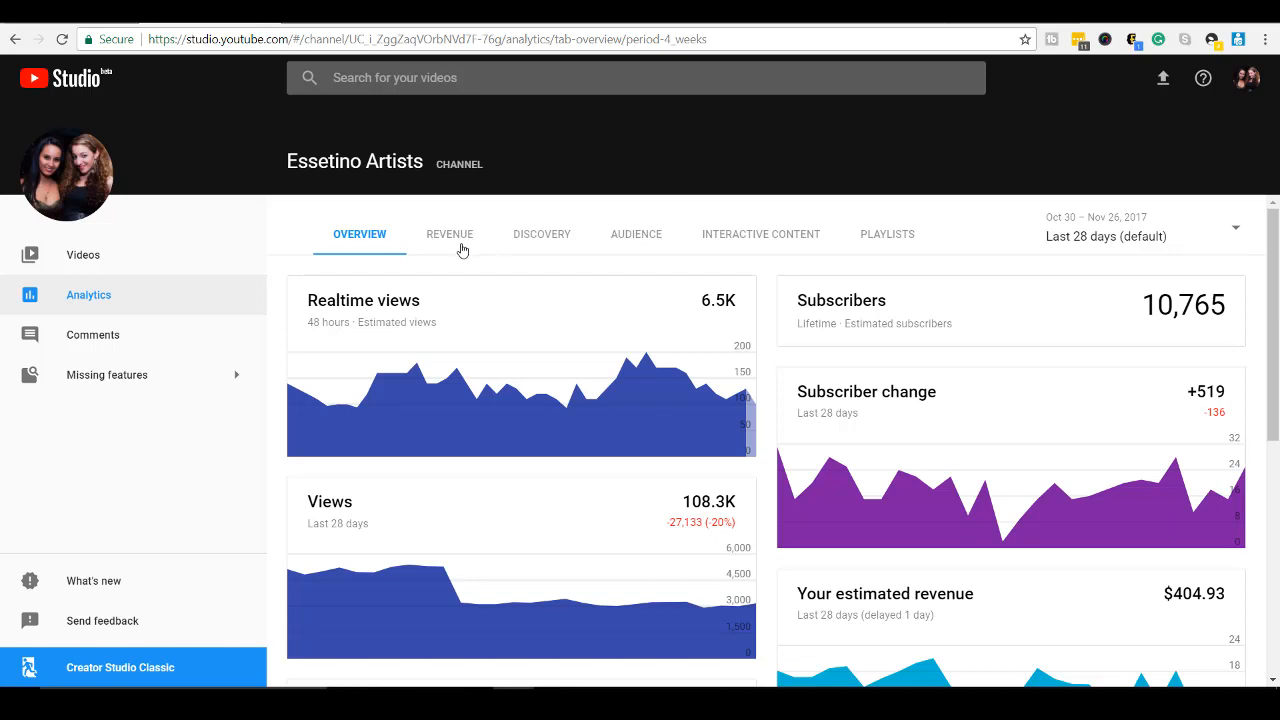
{"action": "mouse_move", "coordinate": [691, 239]}
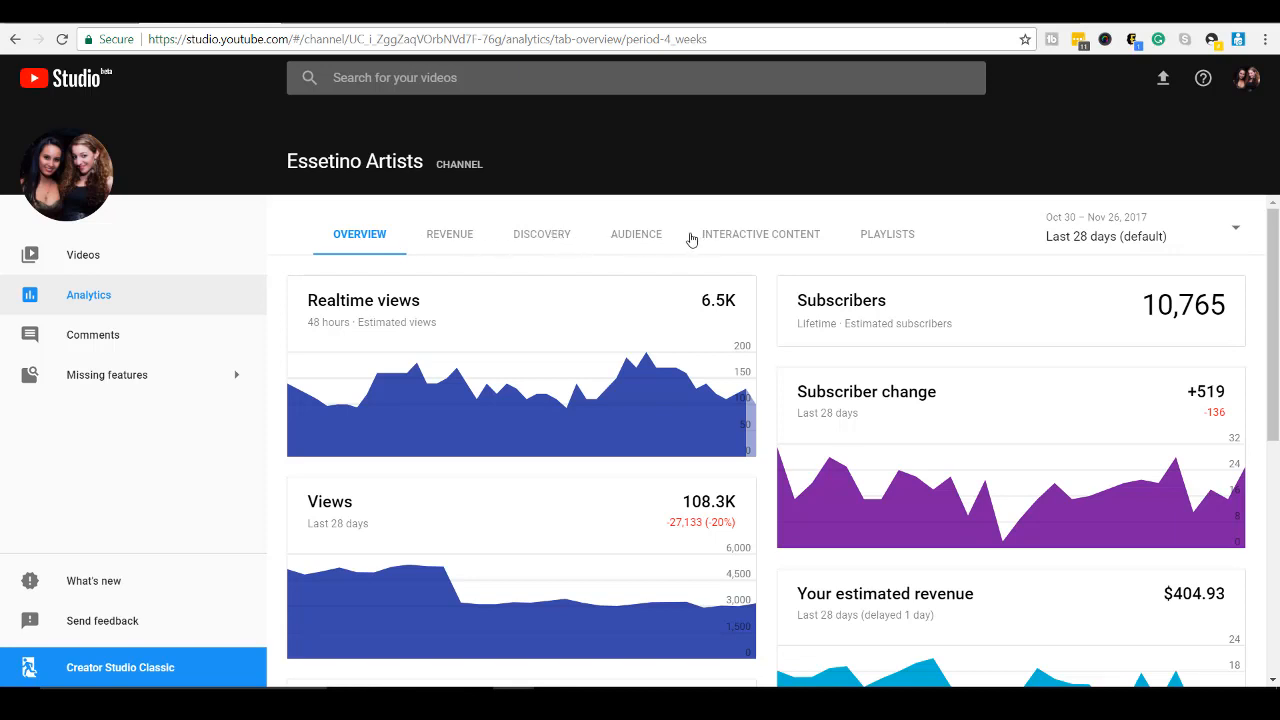
{"action": "mouse_move", "coordinate": [878, 248]}
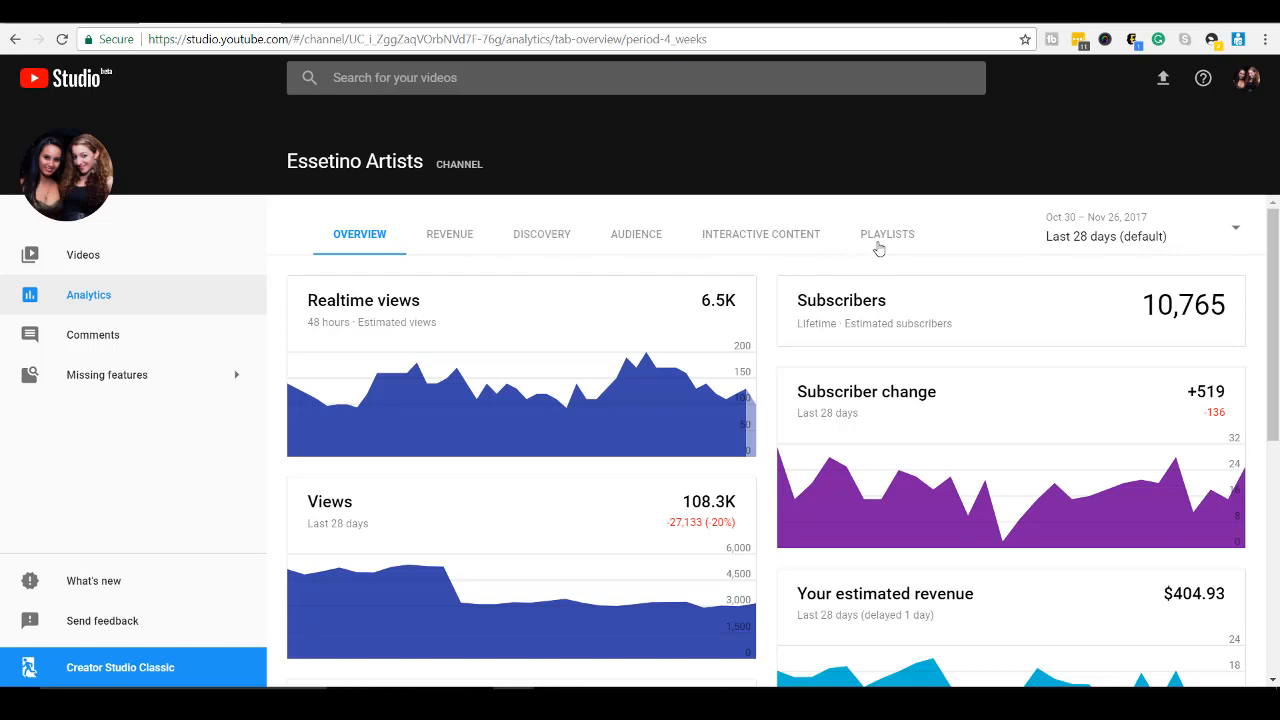
{"action": "mouse_move", "coordinate": [421, 238]}
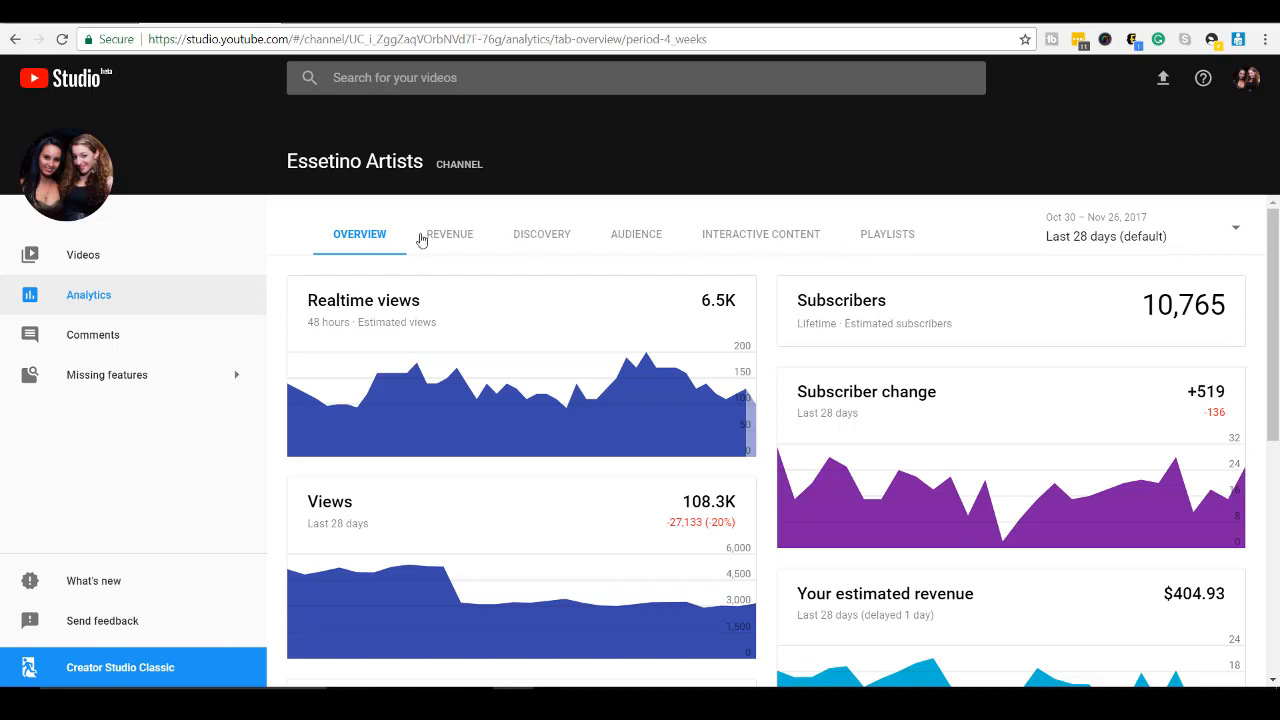
{"action": "mouse_move", "coordinate": [449, 240]}
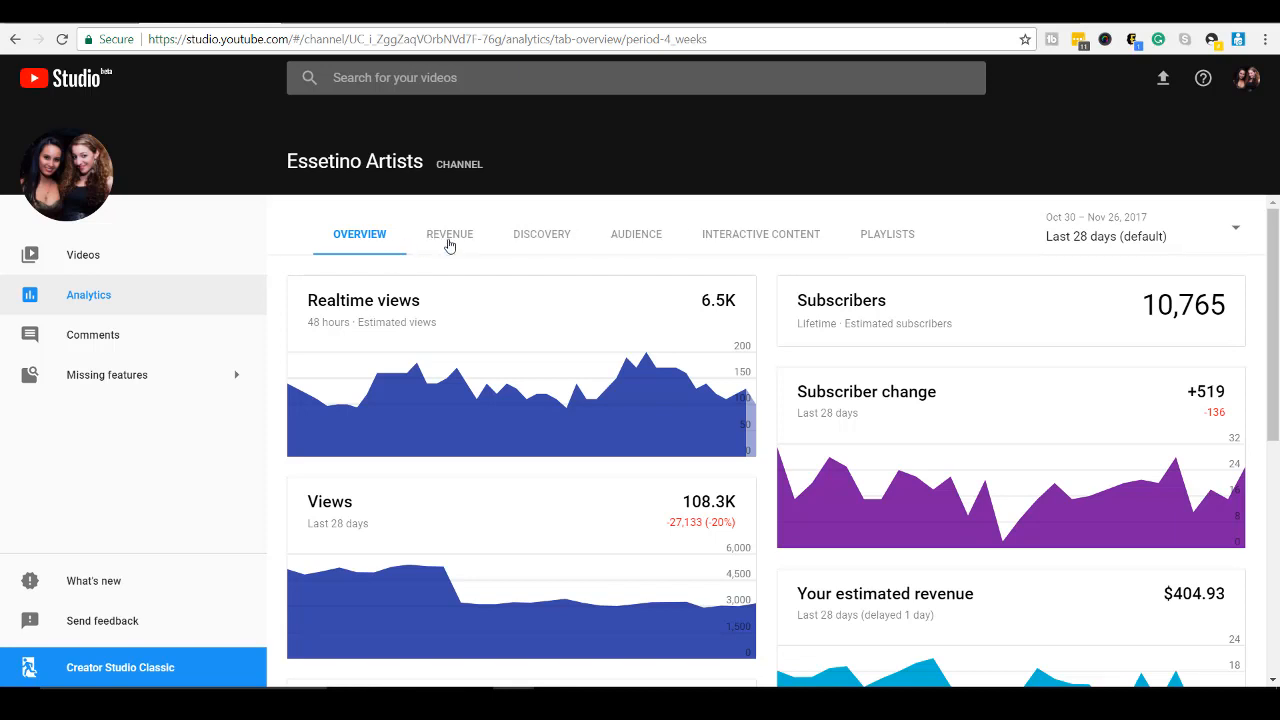
{"action": "left_click", "coordinate": [449, 234]}
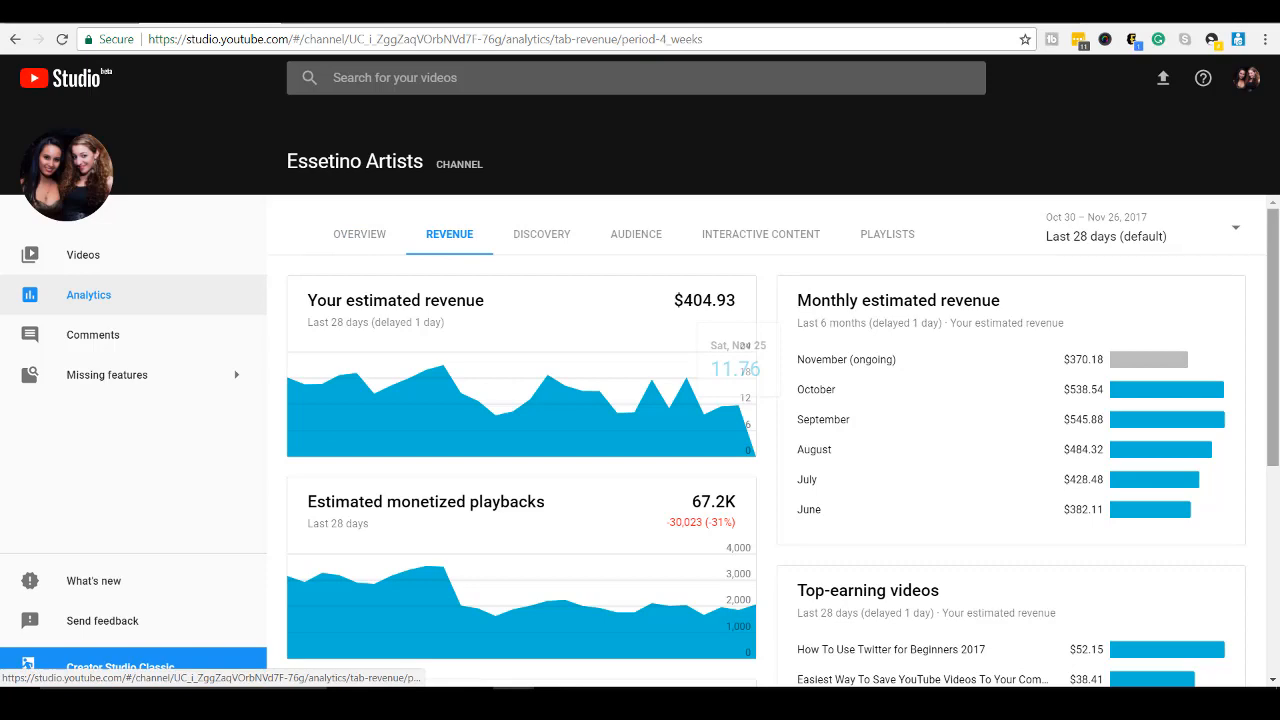
{"action": "scroll", "scroll_direction": "down", "scroll_amount": 3}
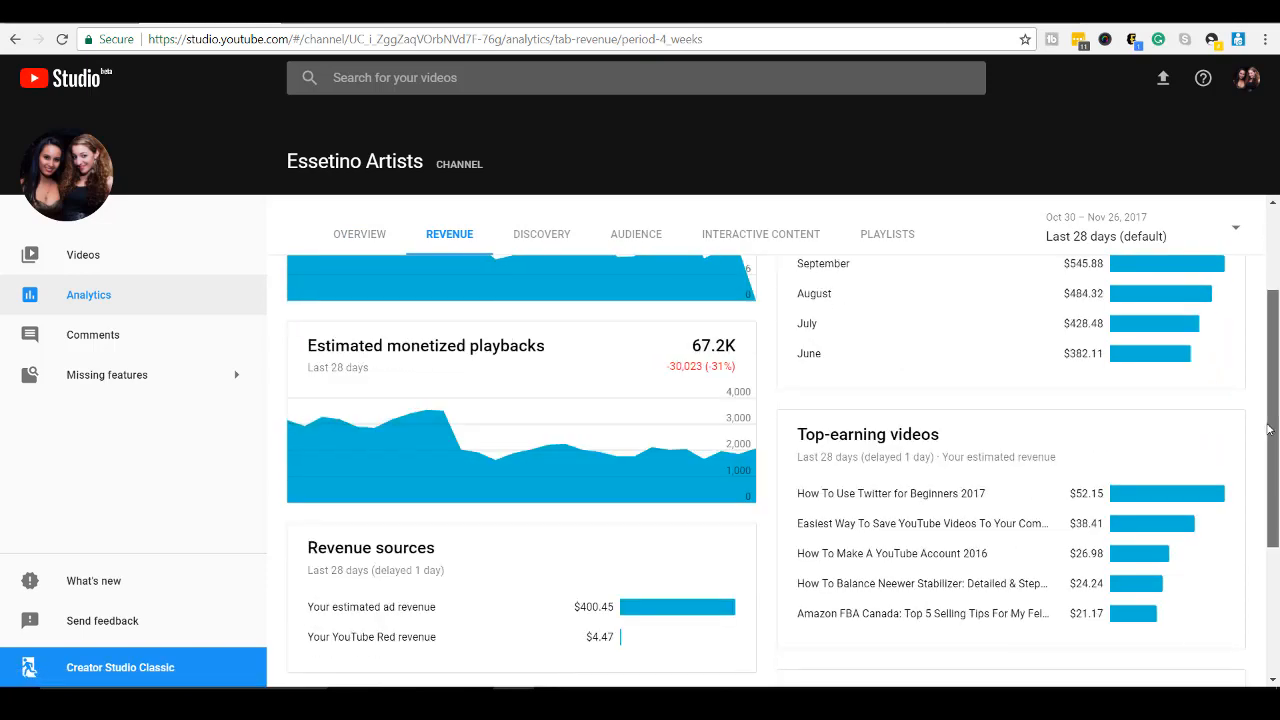
{"action": "scroll", "scroll_direction": "up", "scroll_amount": 3}
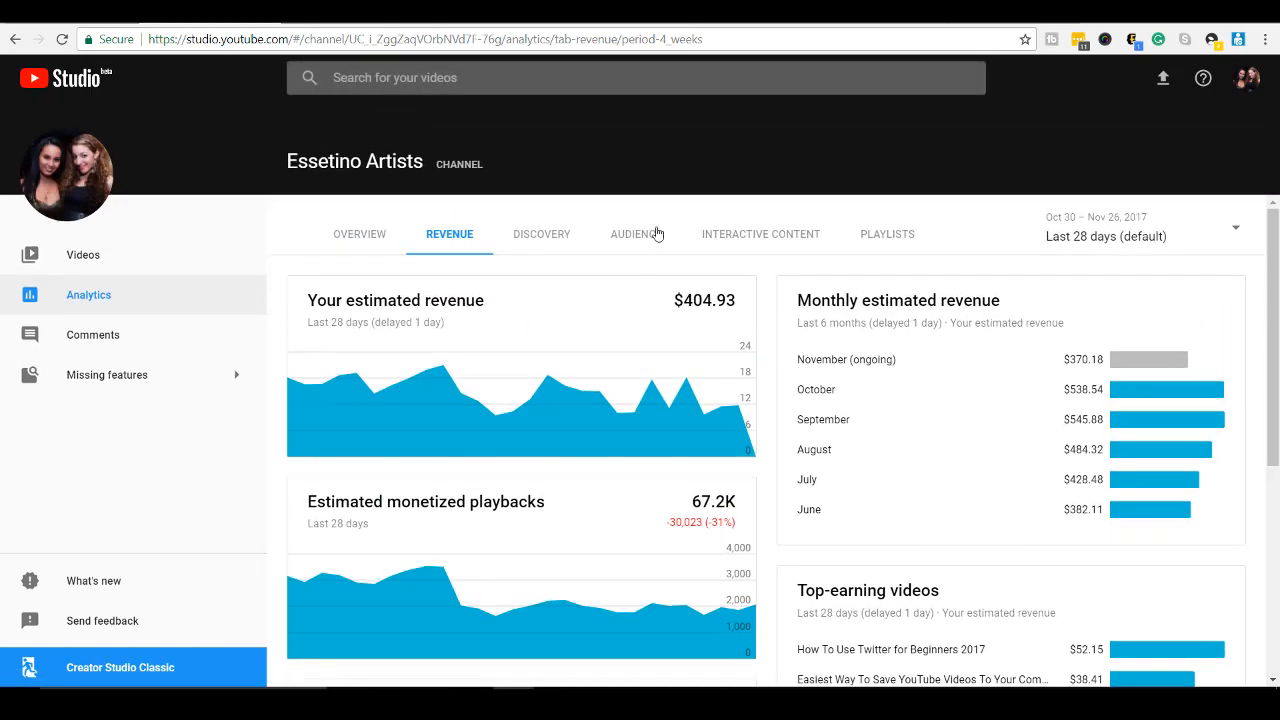
{"action": "left_click", "coordinate": [541, 234]}
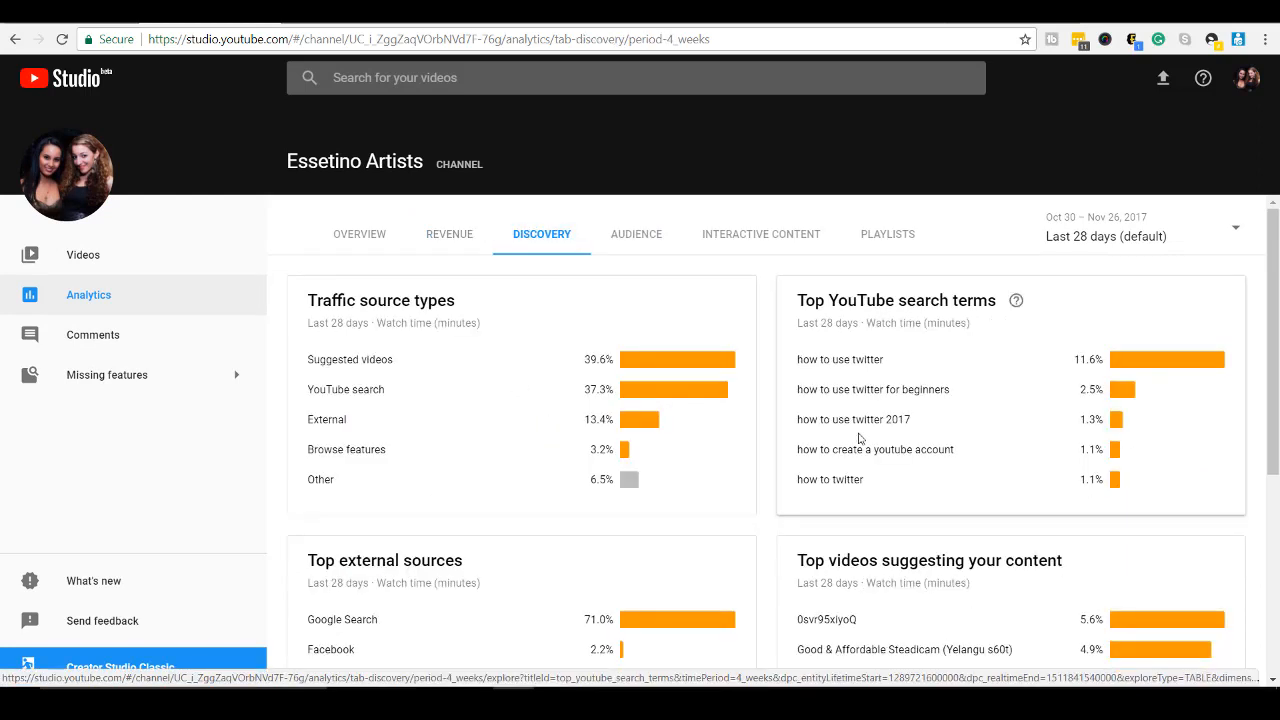
{"action": "scroll", "scroll_direction": "down", "scroll_amount": 3}
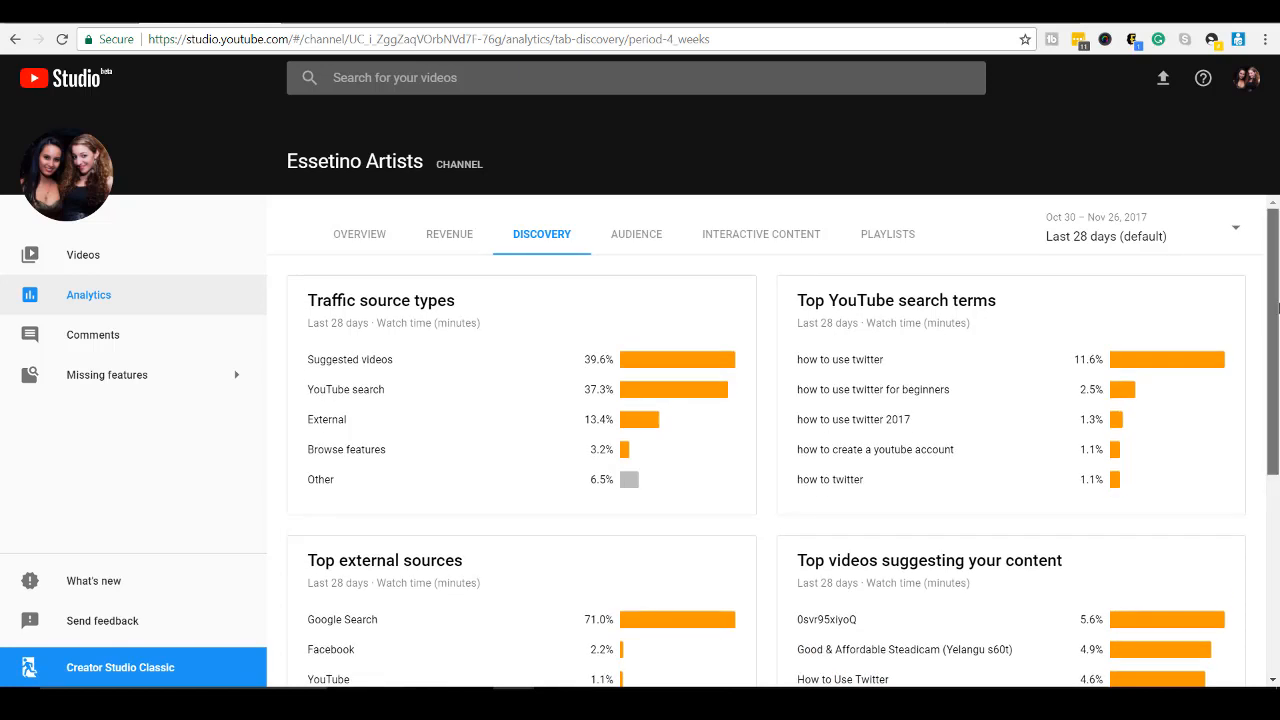
{"action": "scroll", "scroll_direction": "down", "scroll_amount": 3}
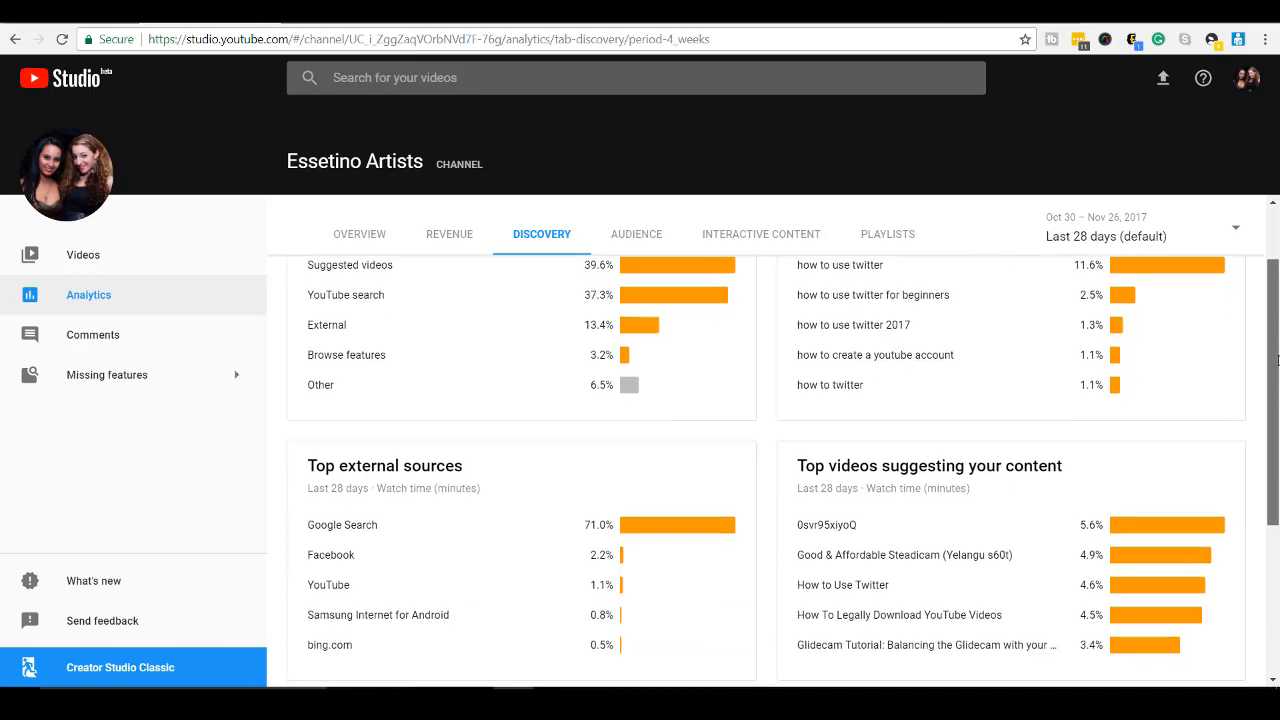
{"action": "scroll", "scroll_direction": "down", "scroll_amount": 3}
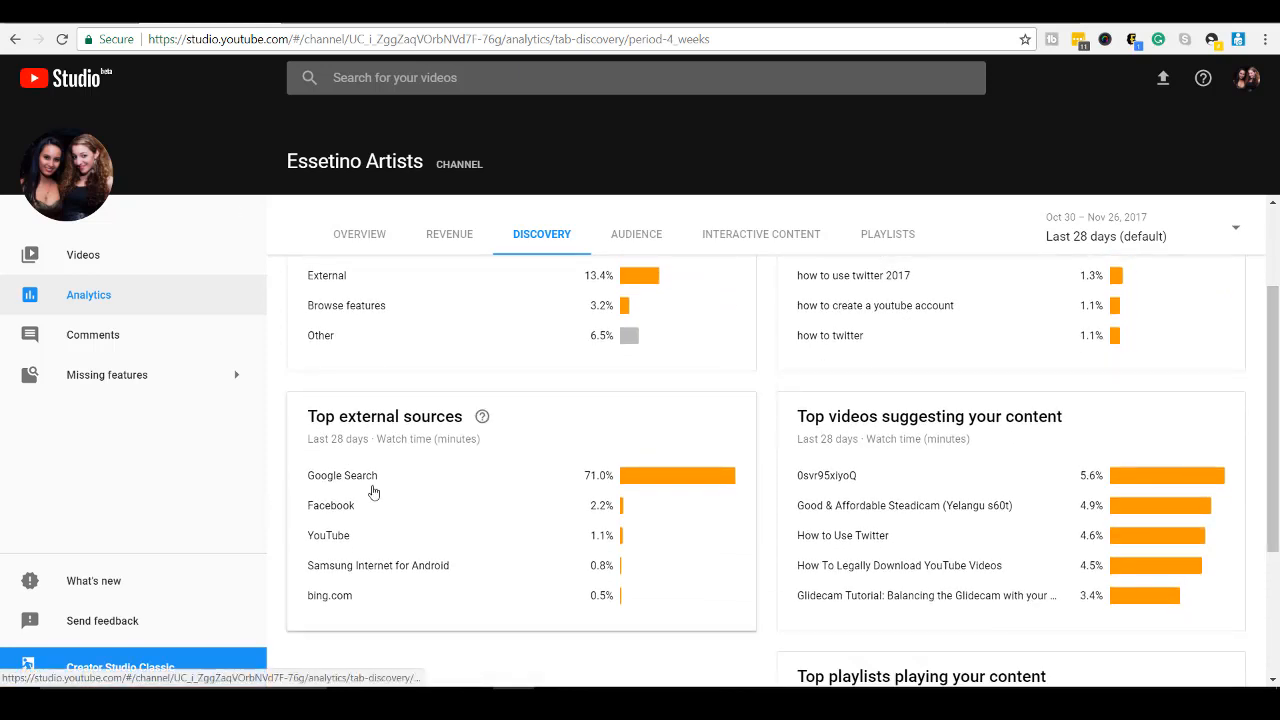
{"action": "mouse_move", "coordinate": [659, 494]}
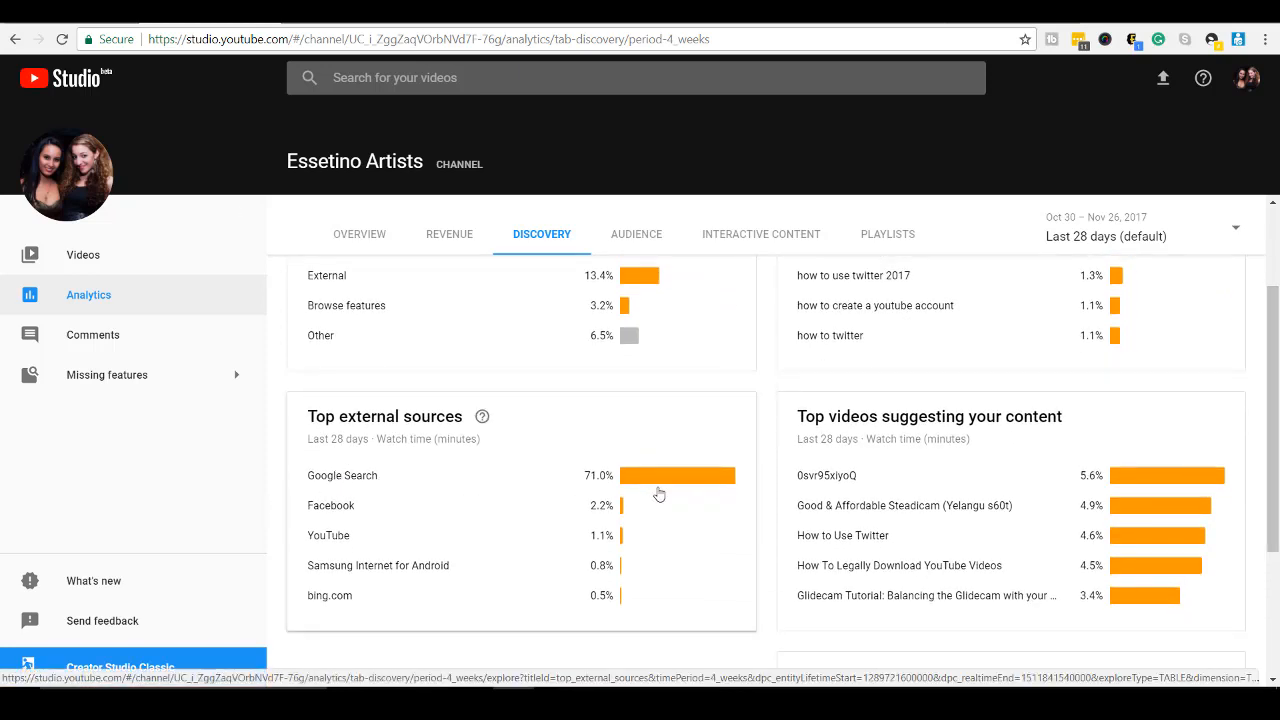
{"action": "mouse_move", "coordinate": [649, 487]}
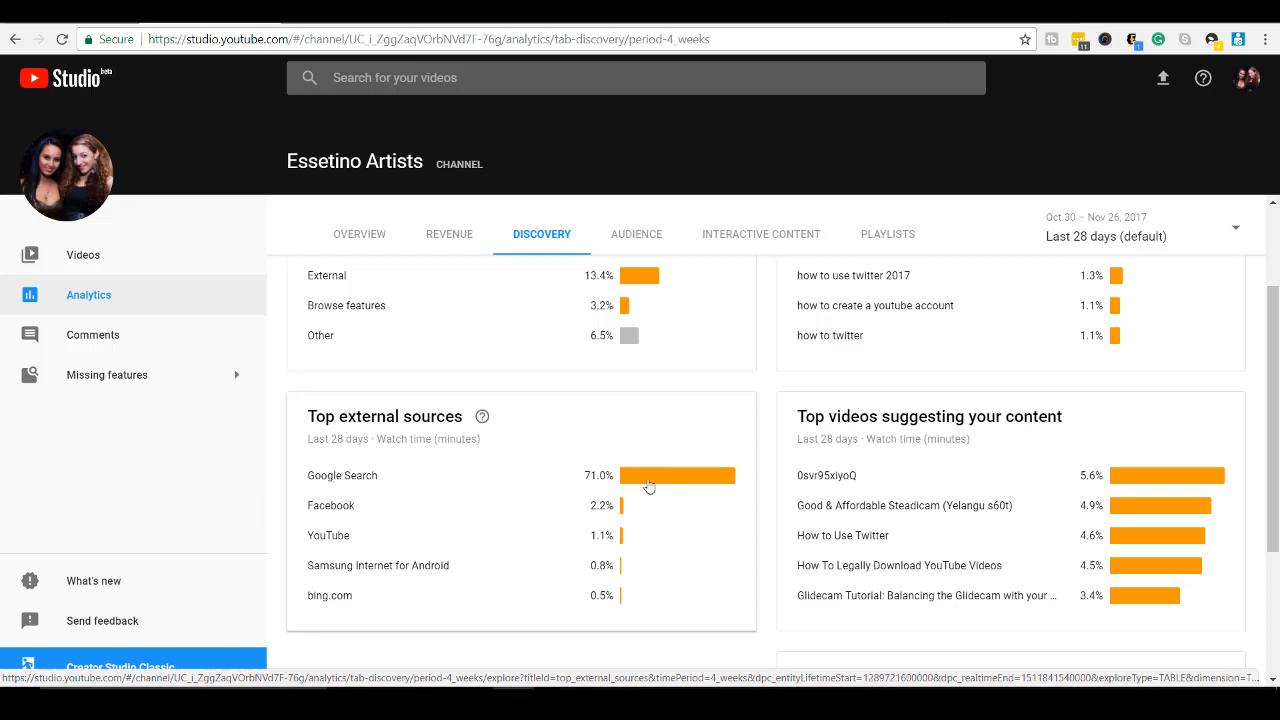
{"action": "mouse_move", "coordinate": [724, 491]}
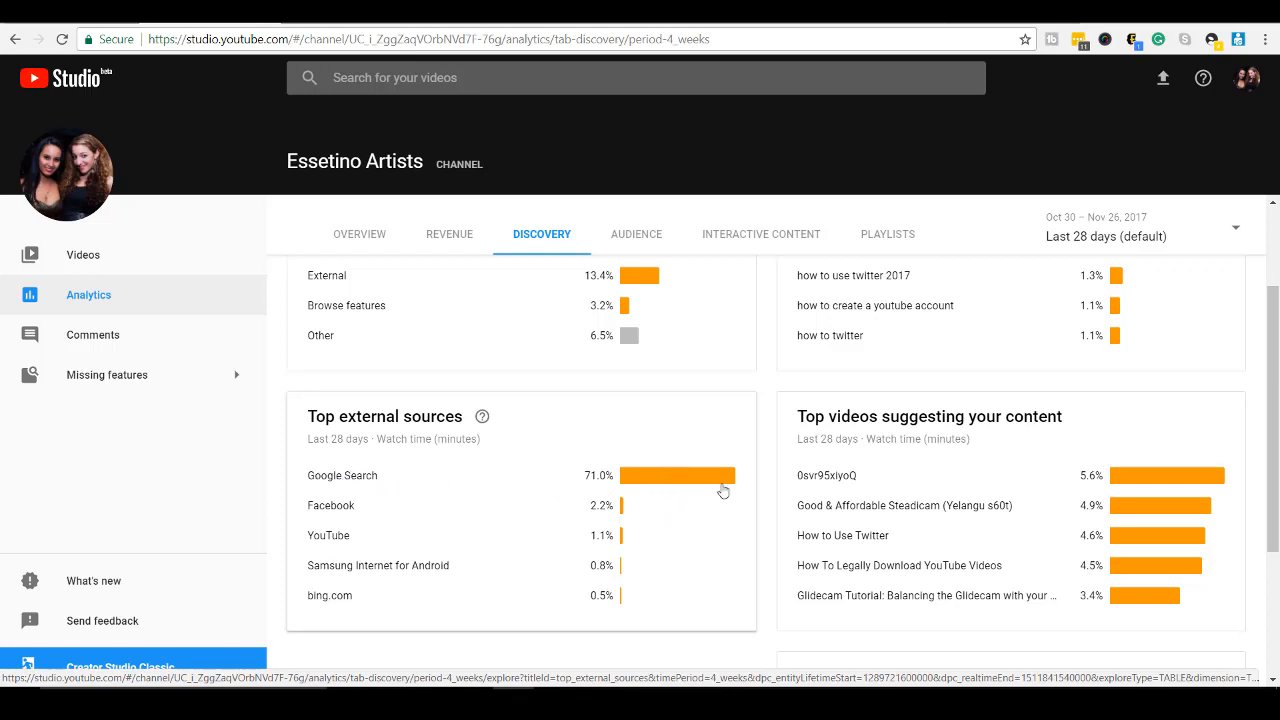
{"action": "scroll", "scroll_direction": "down", "scroll_amount": 3}
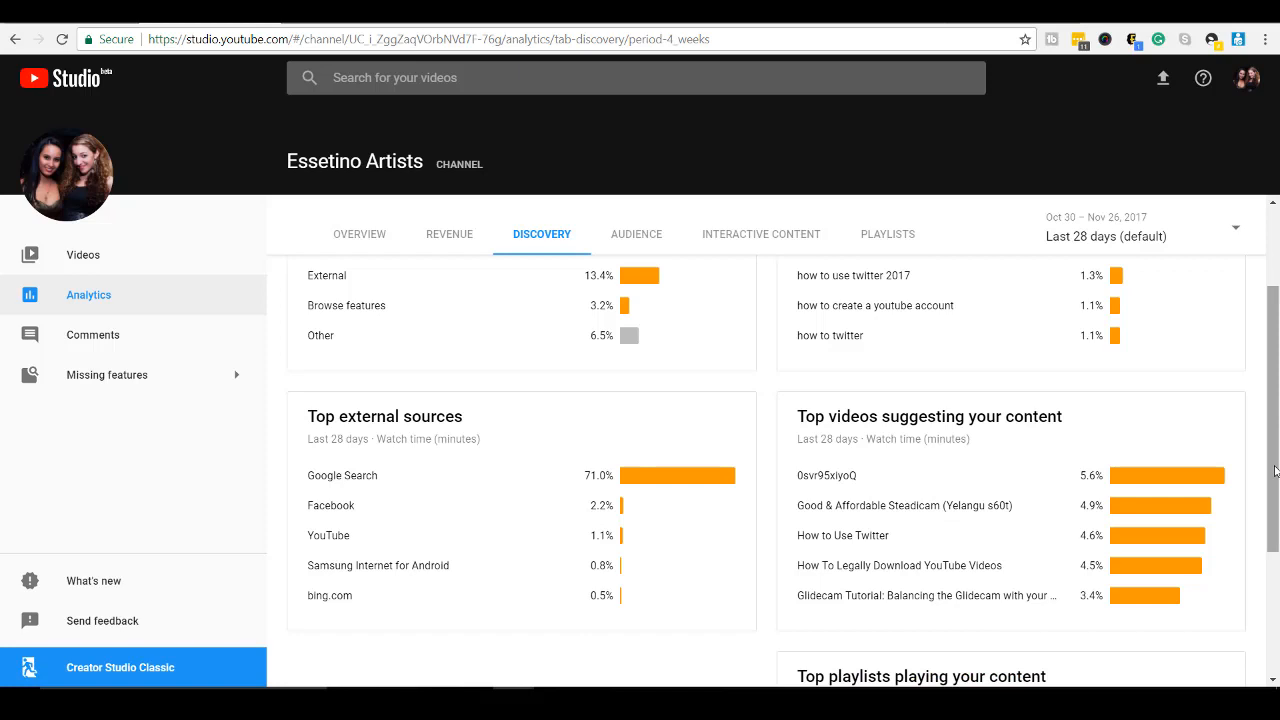
{"action": "scroll", "scroll_direction": "up", "scroll_amount": 3}
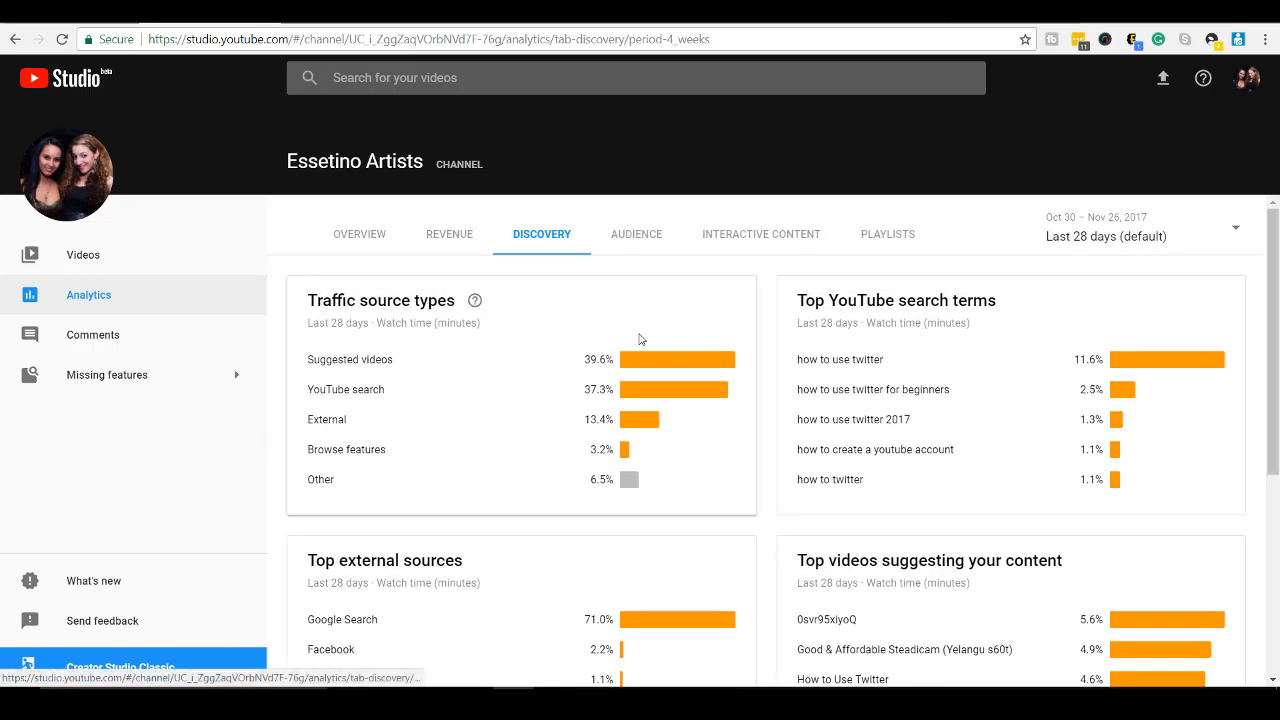
Open the Audience tab and scroll through gender, age, countries and subscriber watch time cards
{"action": "left_click", "coordinate": [635, 234]}
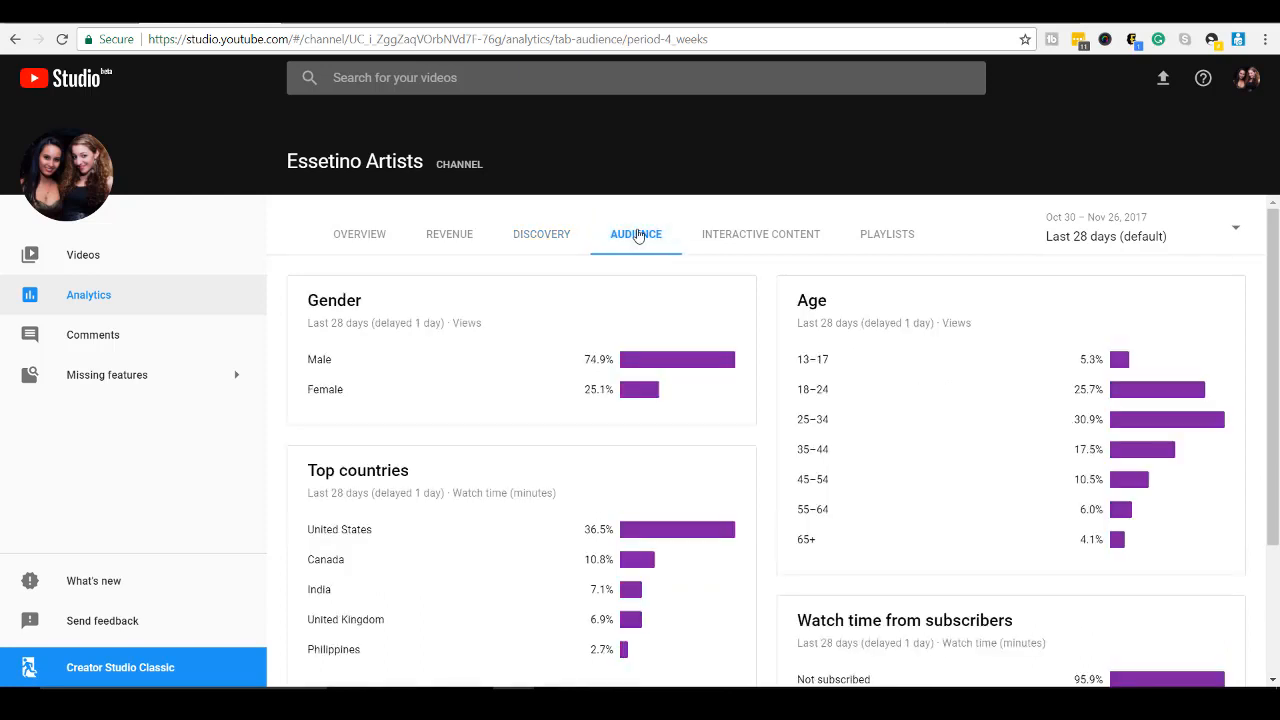
{"action": "mouse_move", "coordinate": [695, 360]}
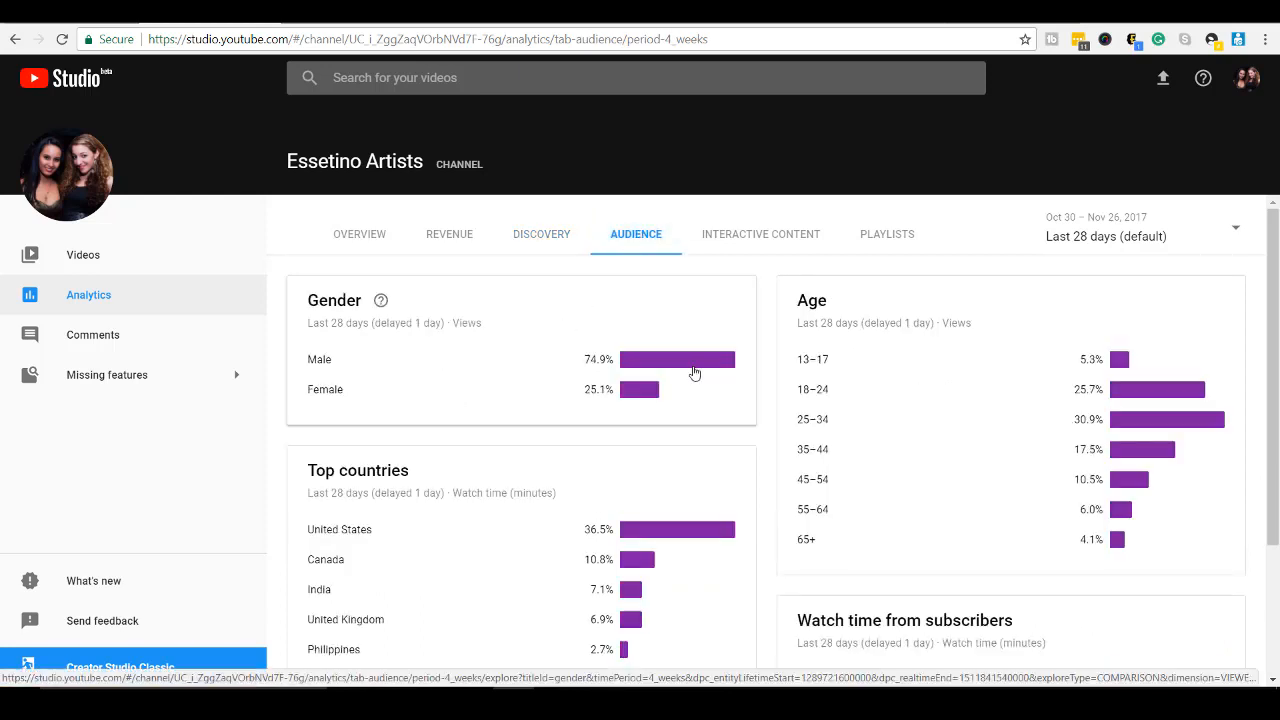
{"action": "mouse_move", "coordinate": [669, 440]}
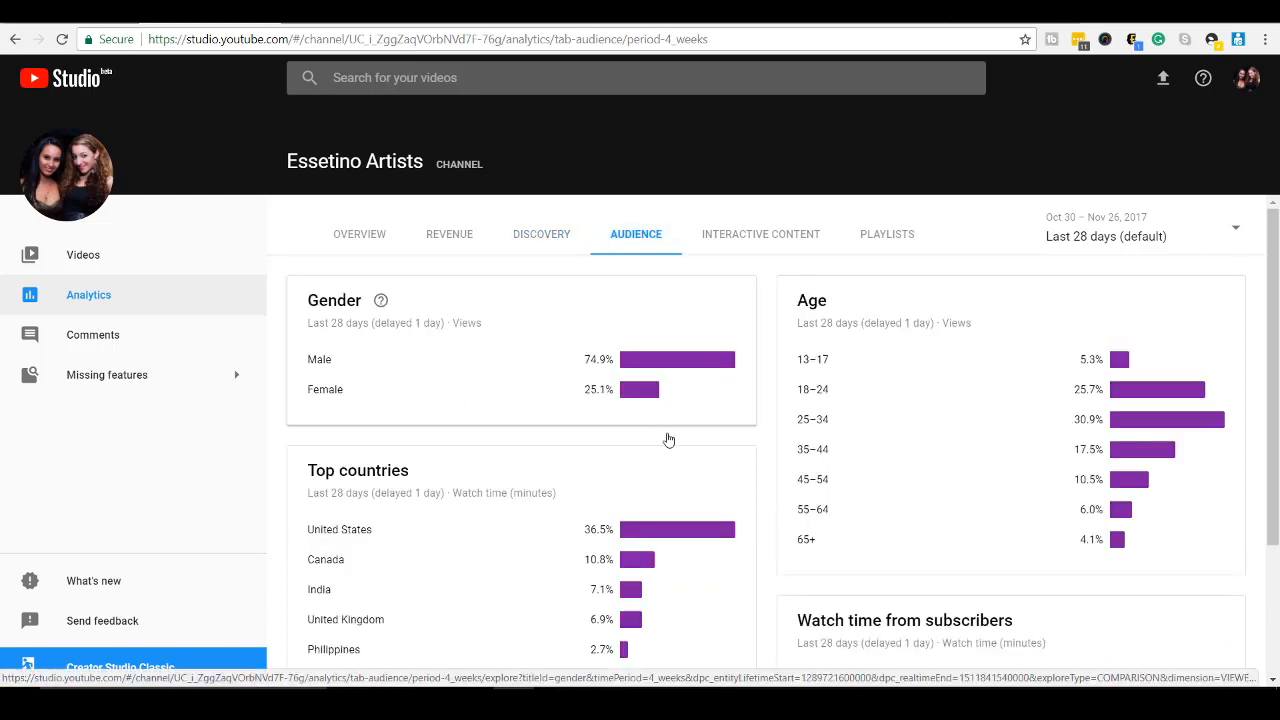
{"action": "scroll", "scroll_direction": "down", "scroll_amount": 3}
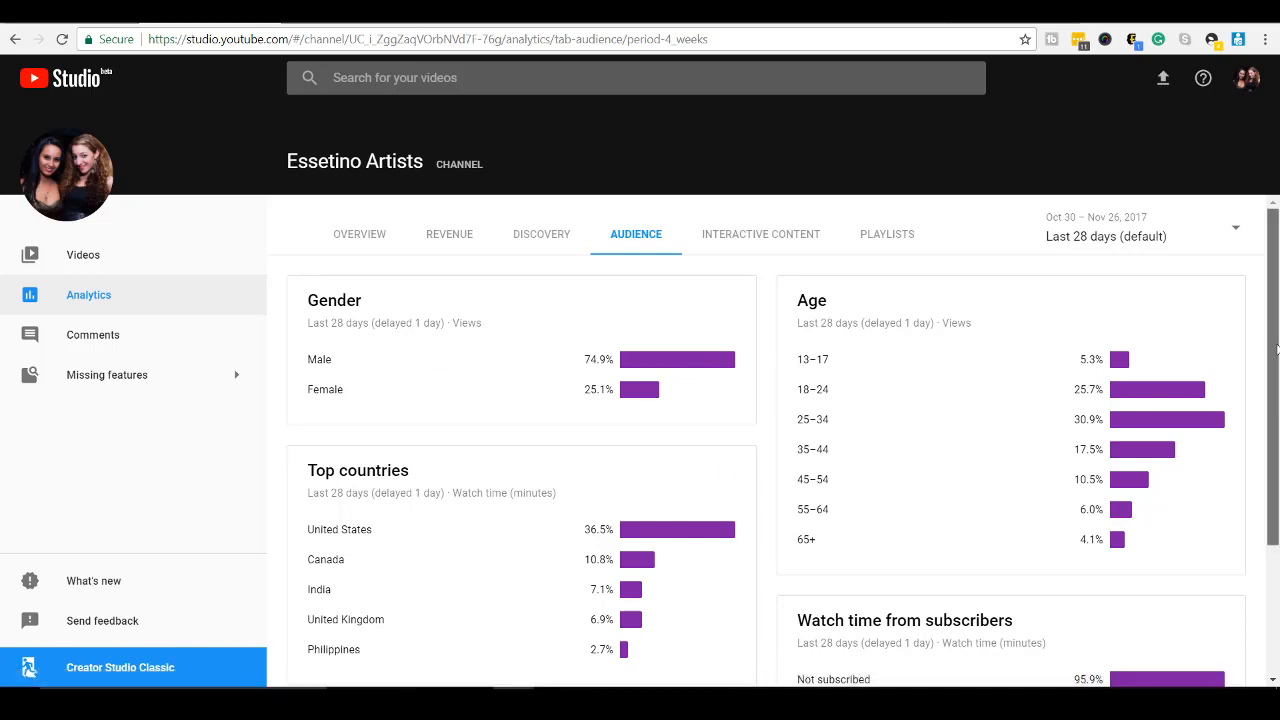
{"action": "scroll", "scroll_direction": "down", "scroll_amount": 3}
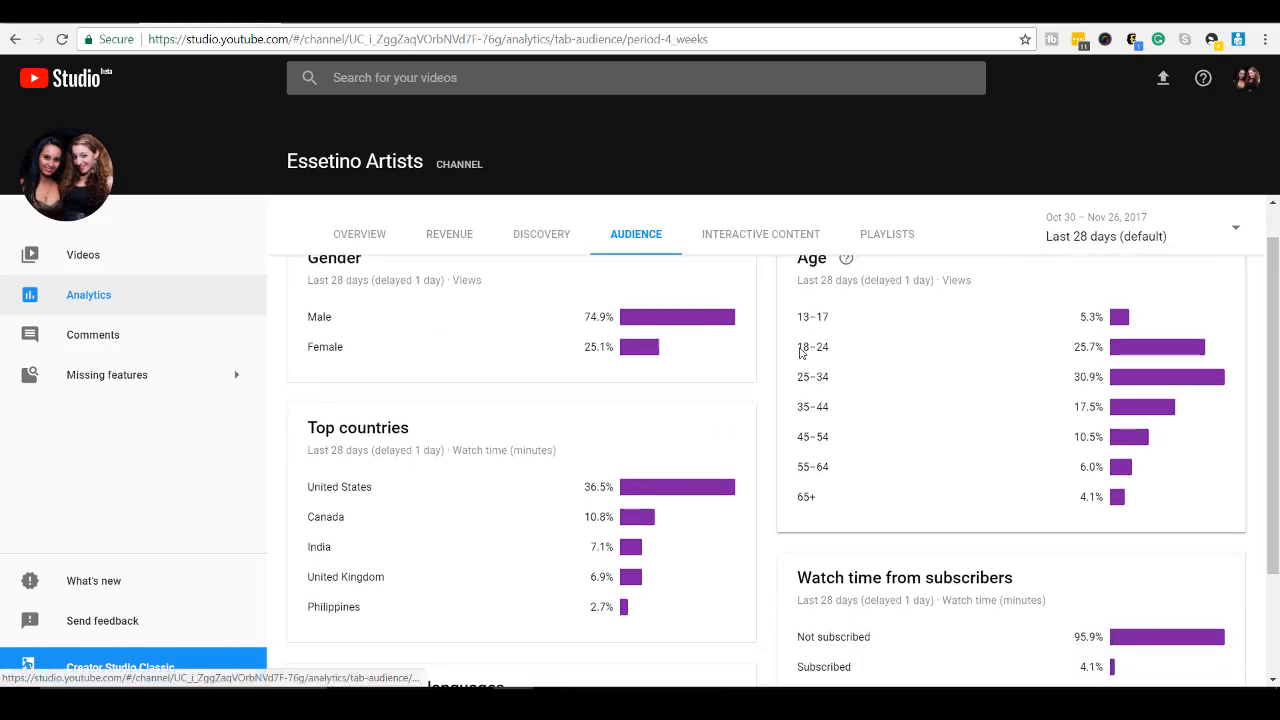
{"action": "mouse_move", "coordinate": [815, 412]}
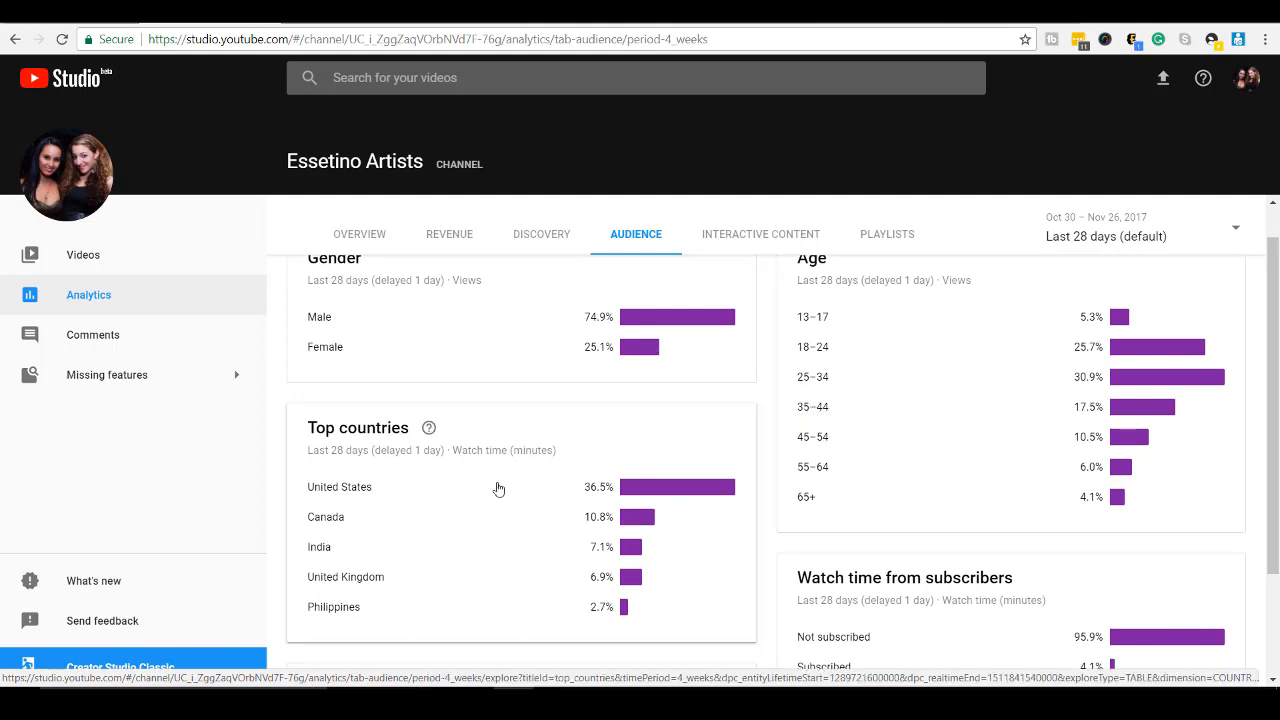
{"action": "mouse_move", "coordinate": [690, 497]}
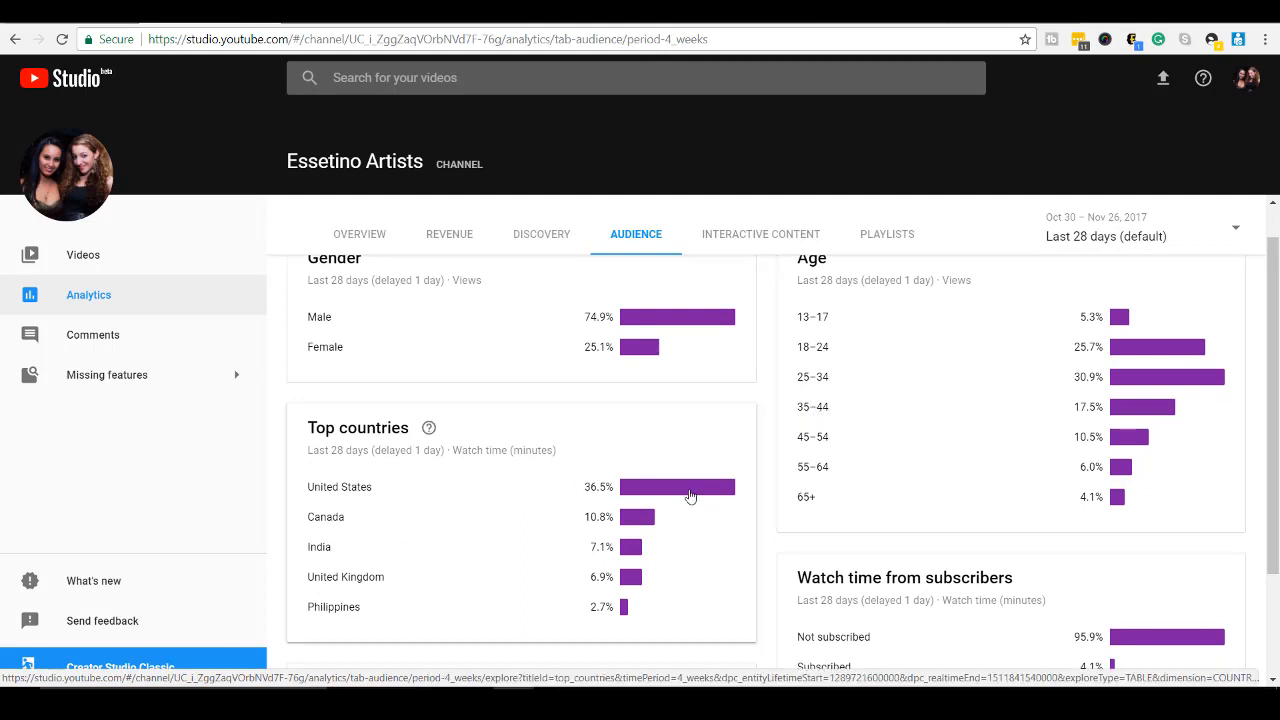
{"action": "mouse_move", "coordinate": [854, 553]}
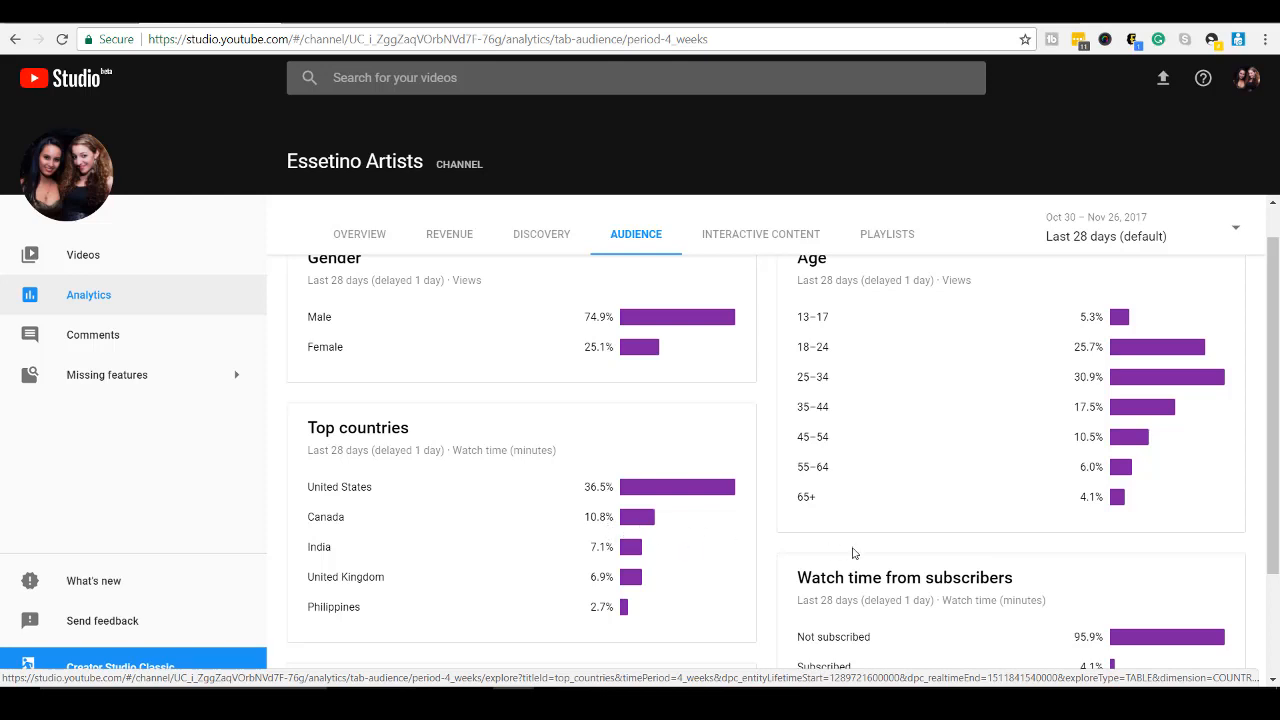
{"action": "scroll", "scroll_direction": "down", "scroll_amount": 3}
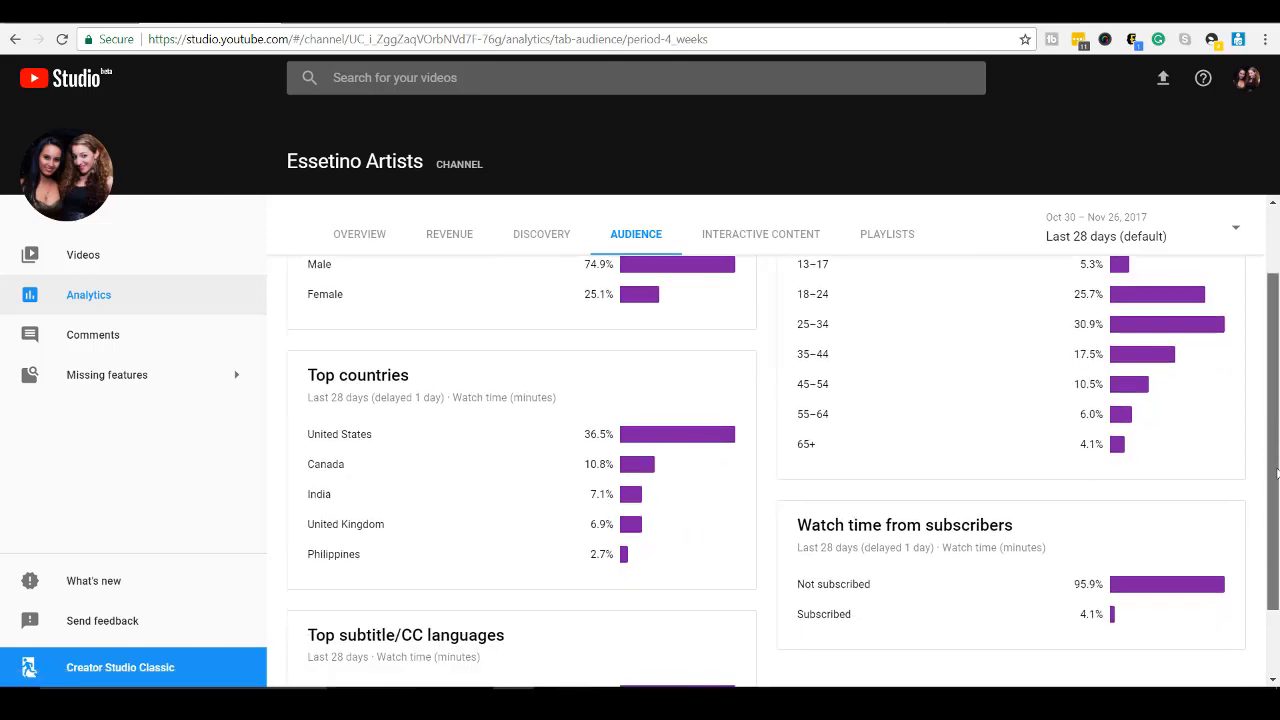
{"action": "scroll", "scroll_direction": "down", "scroll_amount": 3}
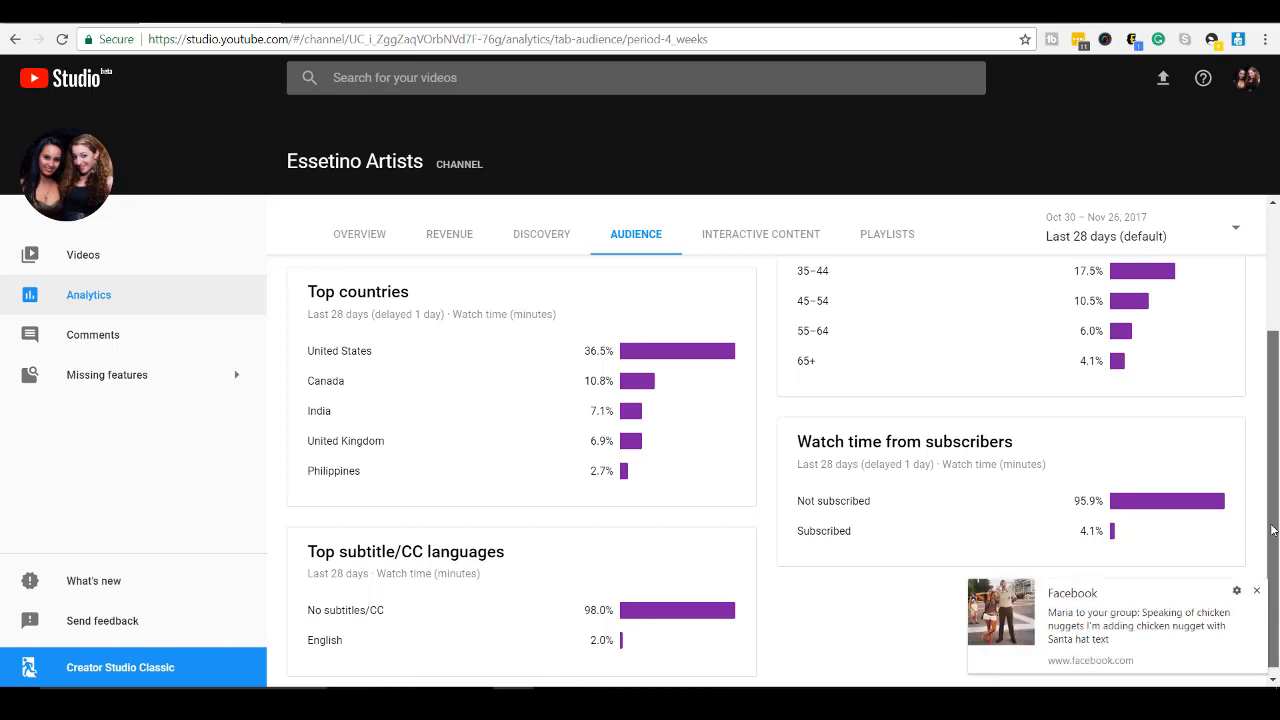
{"action": "scroll", "scroll_direction": "up", "scroll_amount": 3}
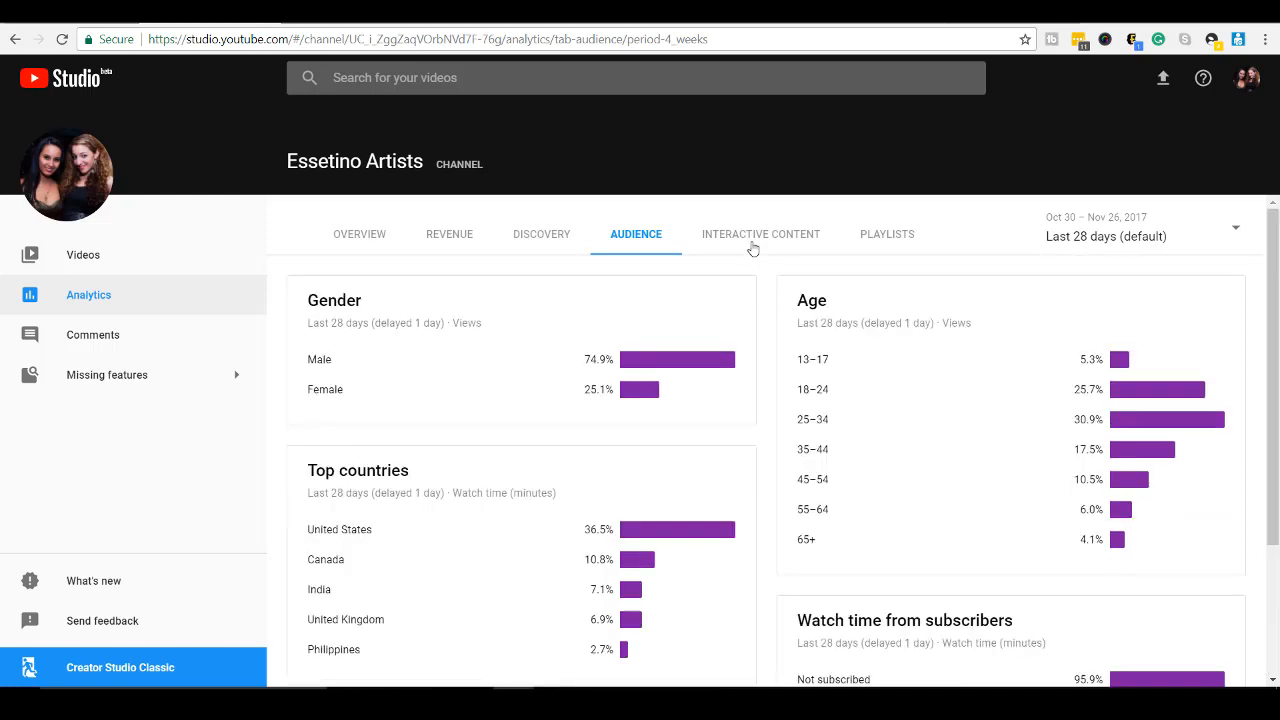
Open the Interactive content tab and scroll through end screen and card statistics
{"action": "left_click", "coordinate": [760, 234]}
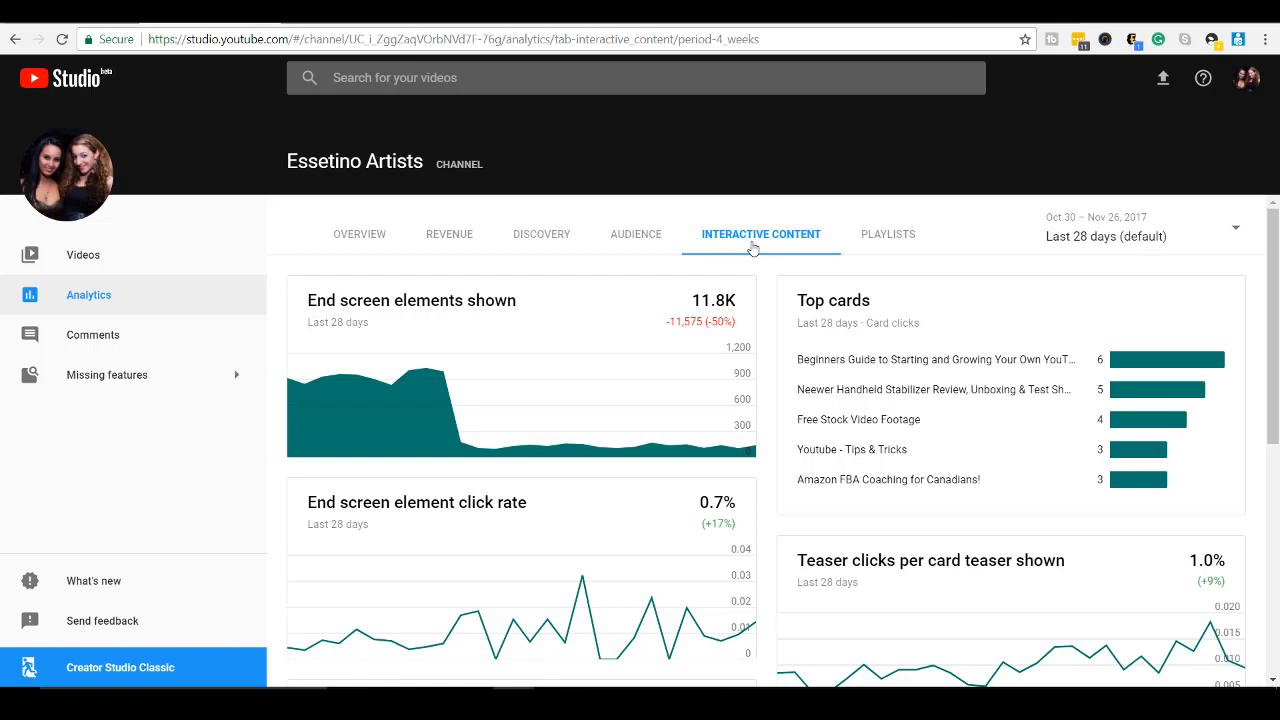
{"action": "mouse_move", "coordinate": [768, 313]}
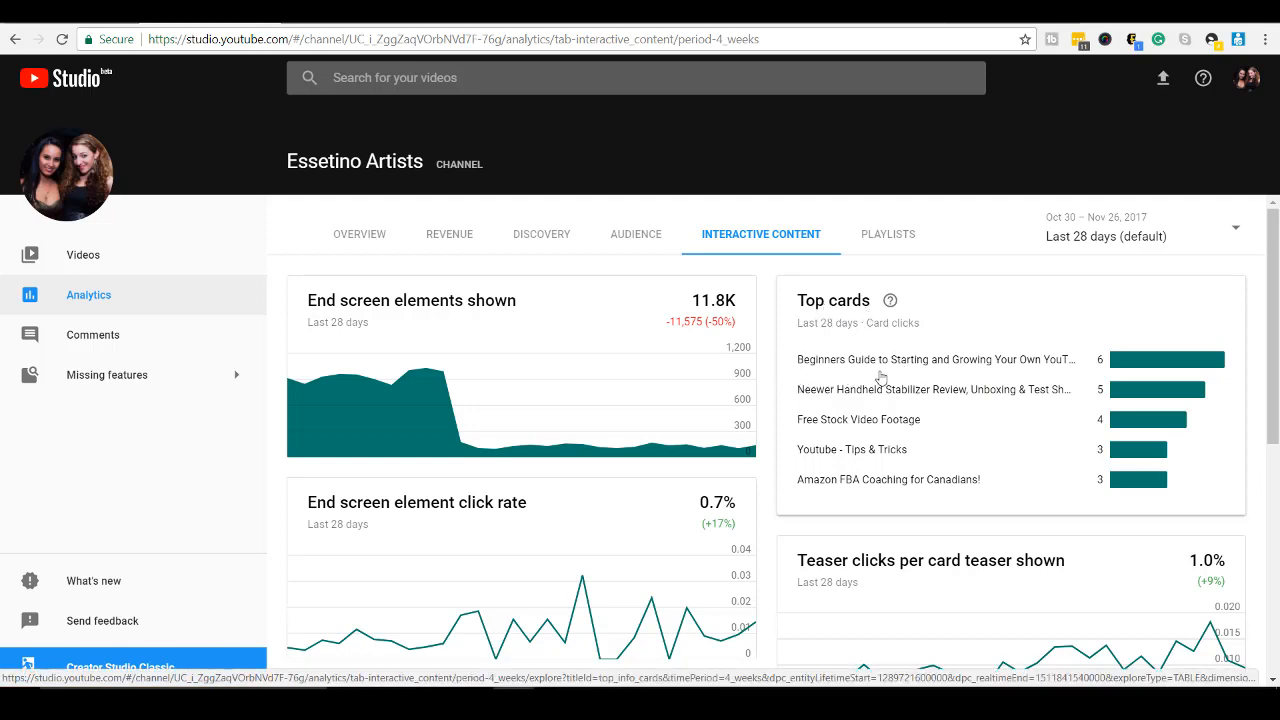
{"action": "mouse_move", "coordinate": [917, 377]}
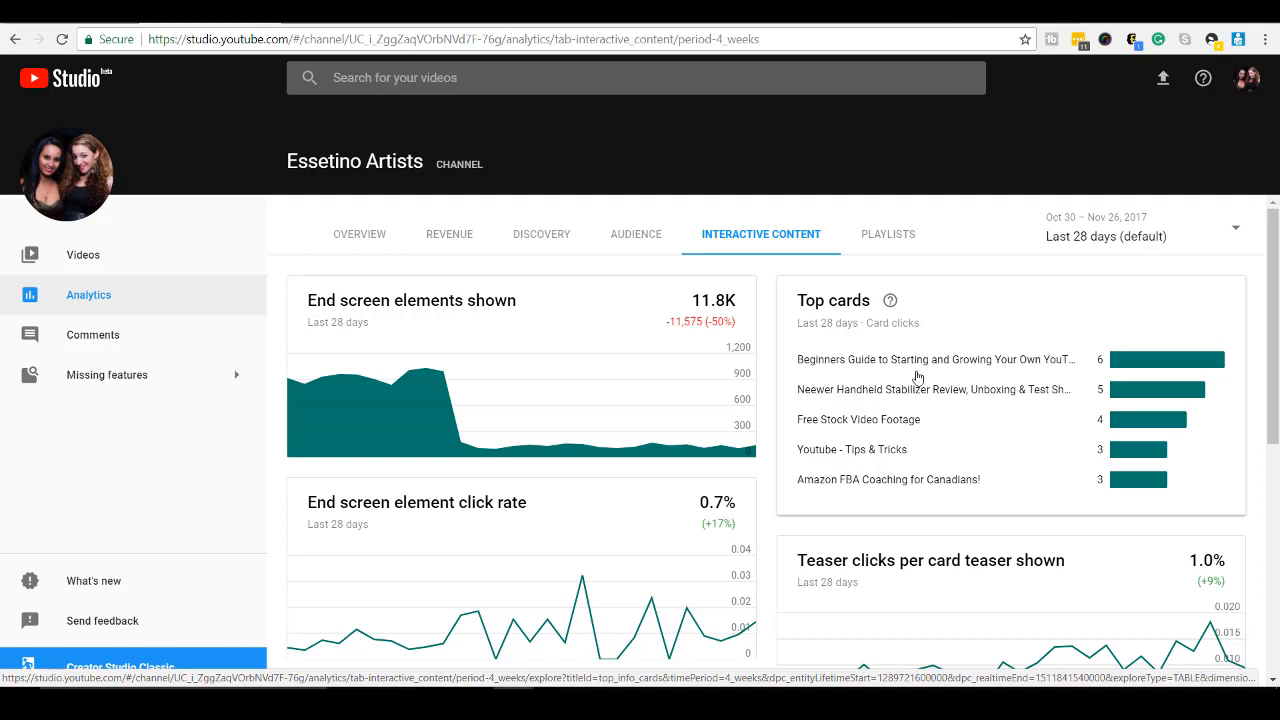
{"action": "mouse_move", "coordinate": [972, 372]}
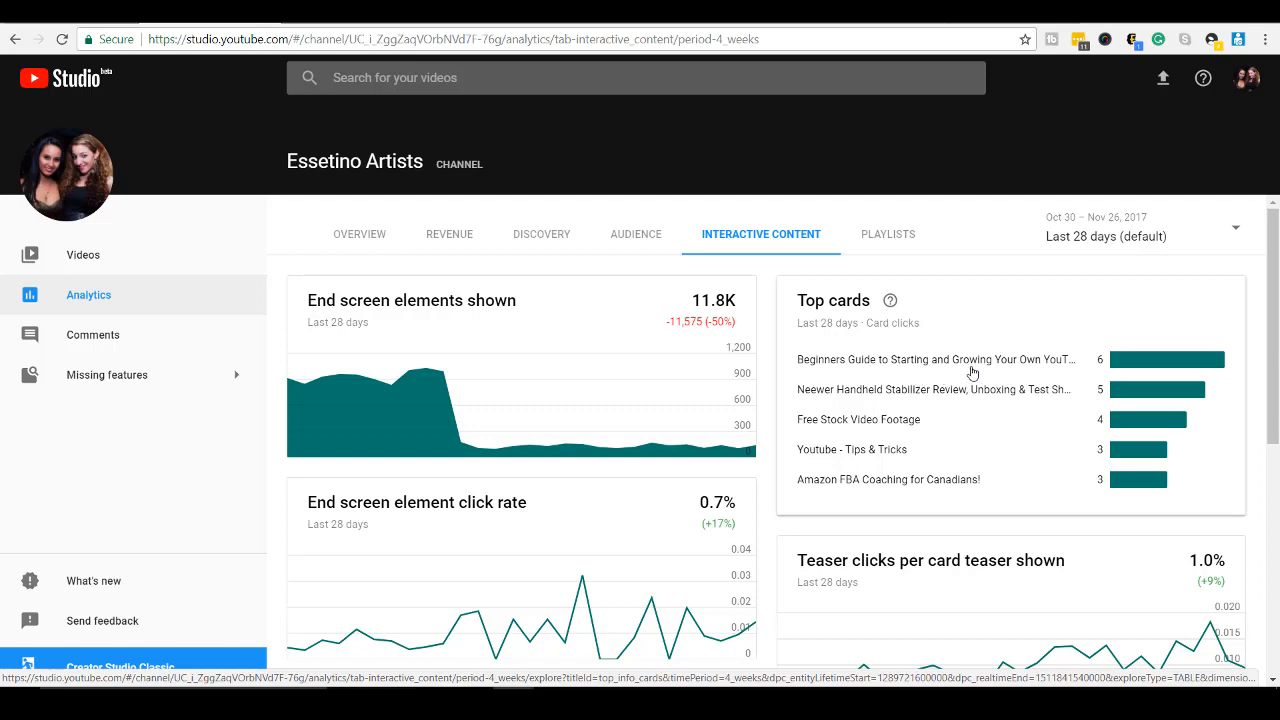
{"action": "mouse_move", "coordinate": [923, 394]}
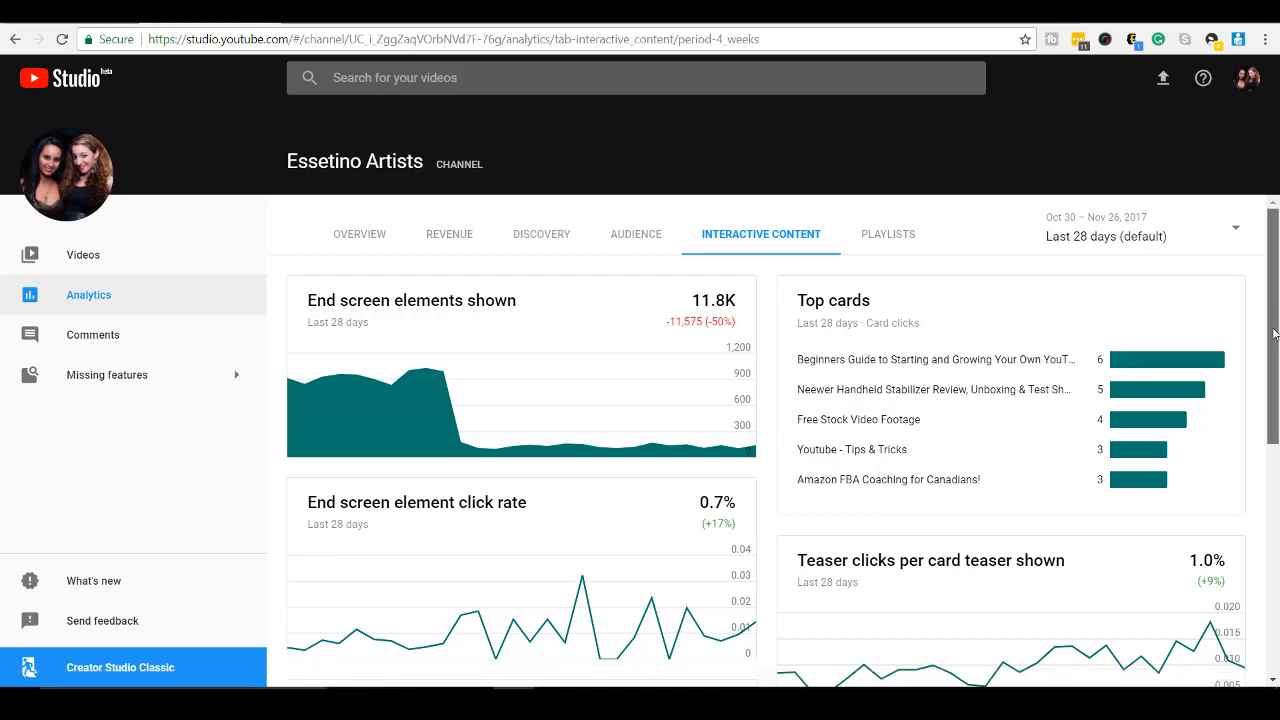
{"action": "scroll", "scroll_direction": "down", "scroll_amount": 3}
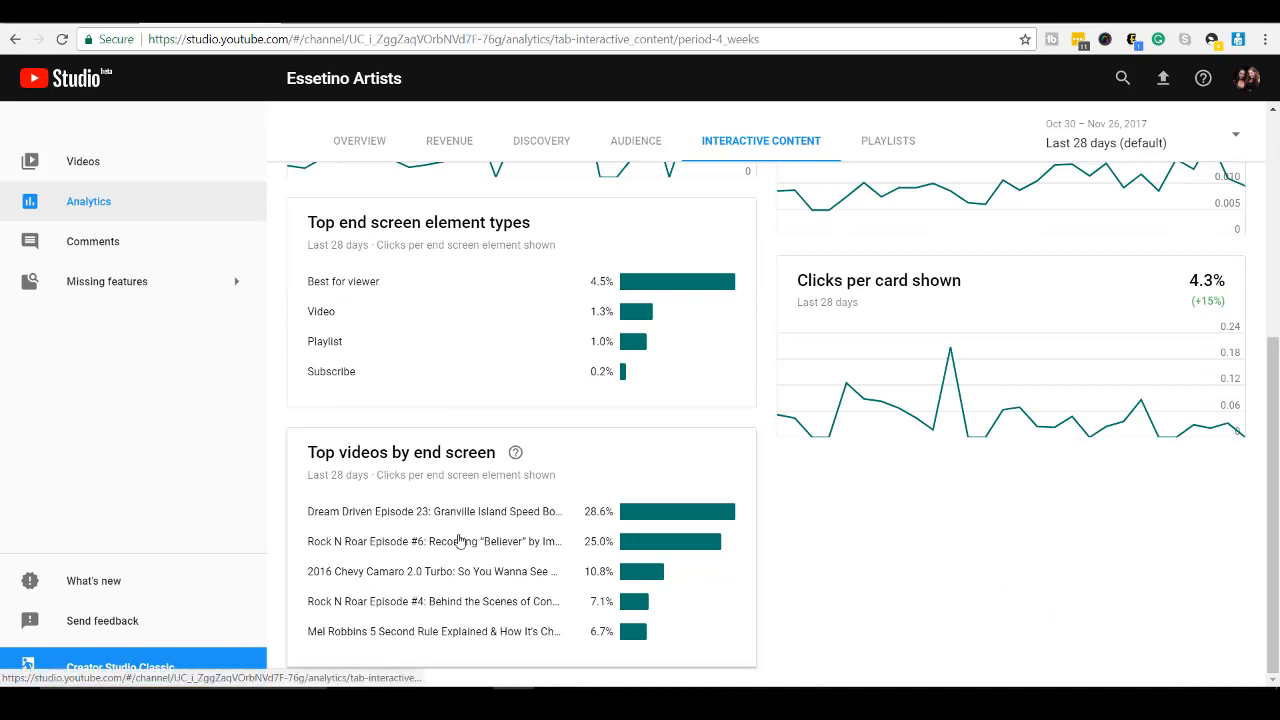
{"action": "mouse_move", "coordinate": [415, 511]}
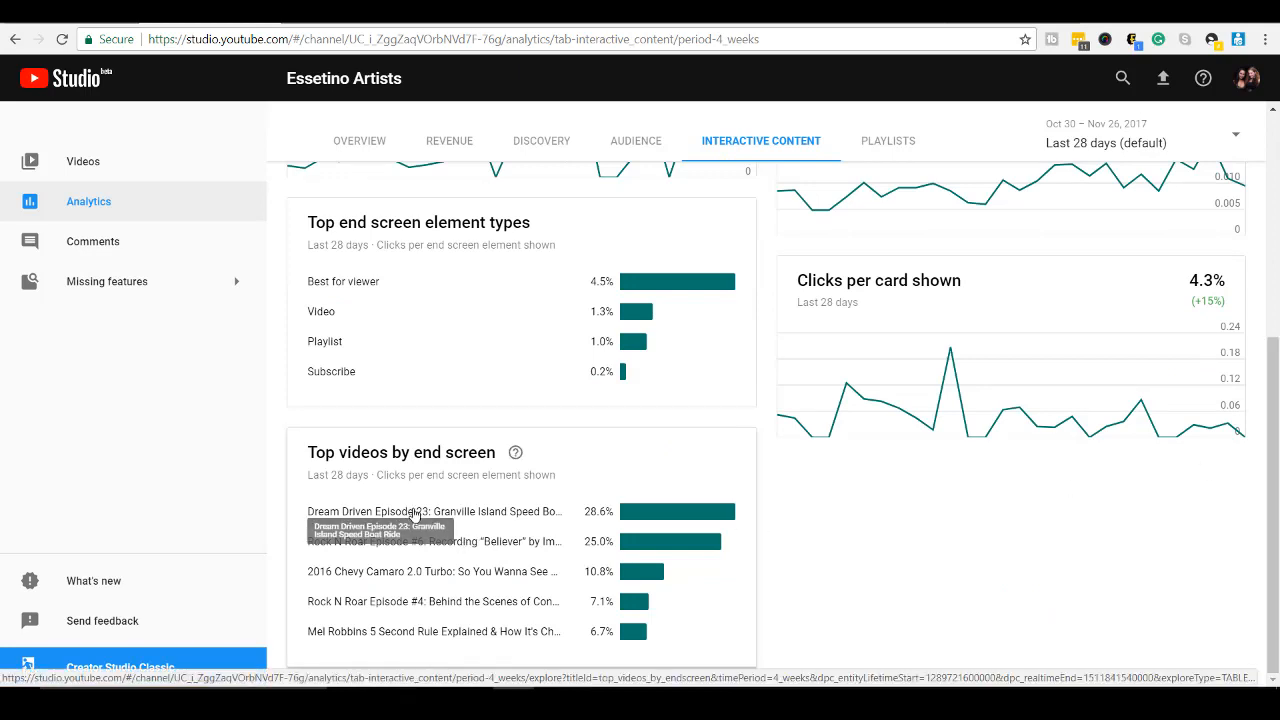
{"action": "mouse_move", "coordinate": [970, 558]}
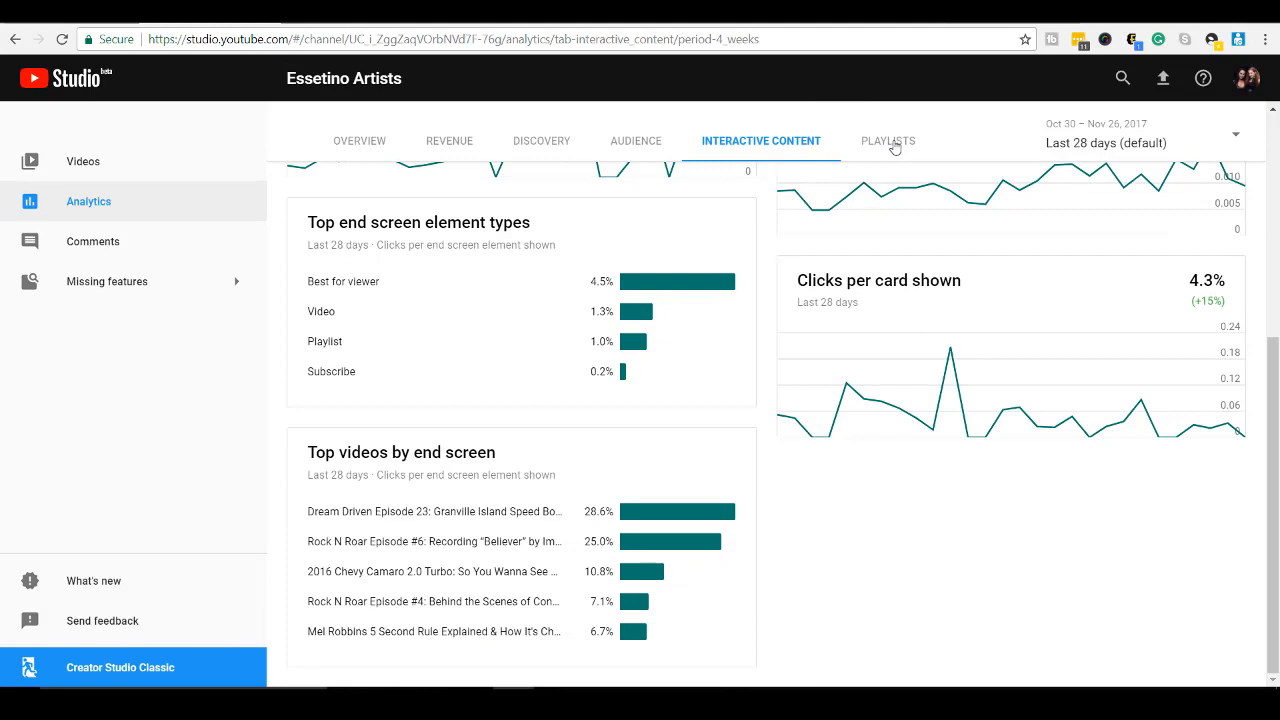
Open the Playlists analytics tab showing playlist views, top playlists and average time in playlist
{"action": "left_click", "coordinate": [887, 140]}
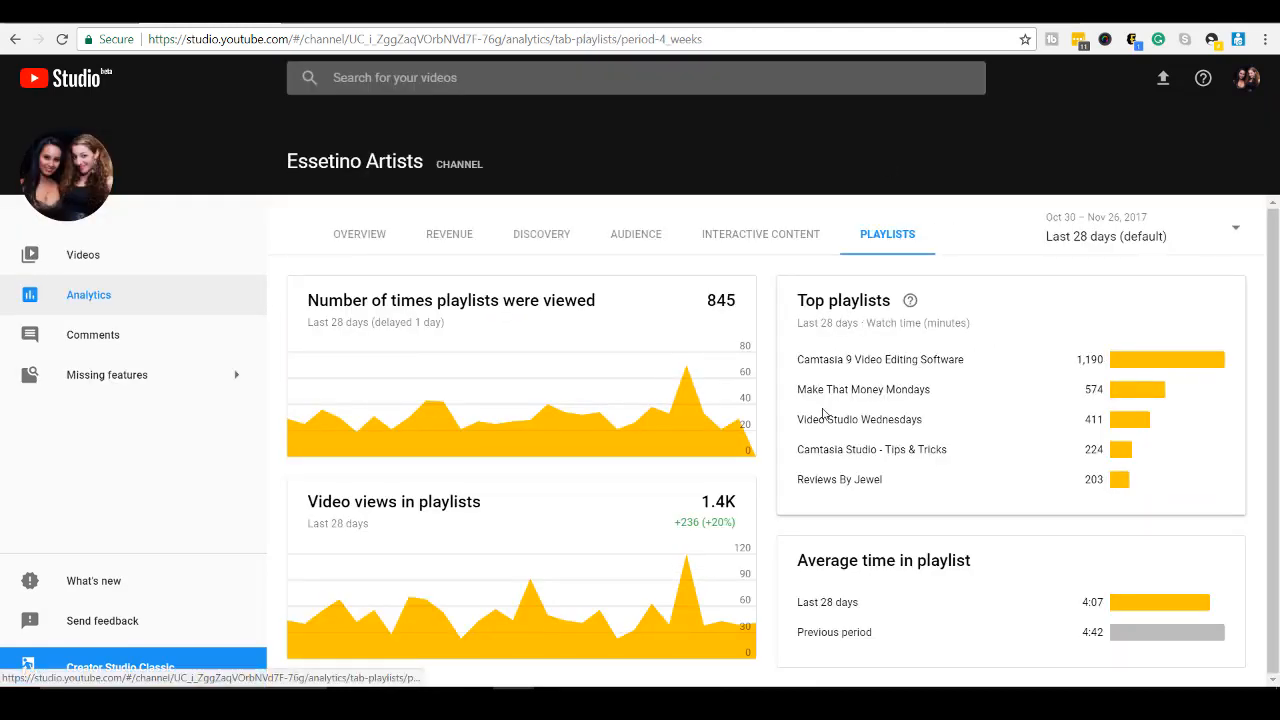
{"action": "mouse_move", "coordinate": [898, 387]}
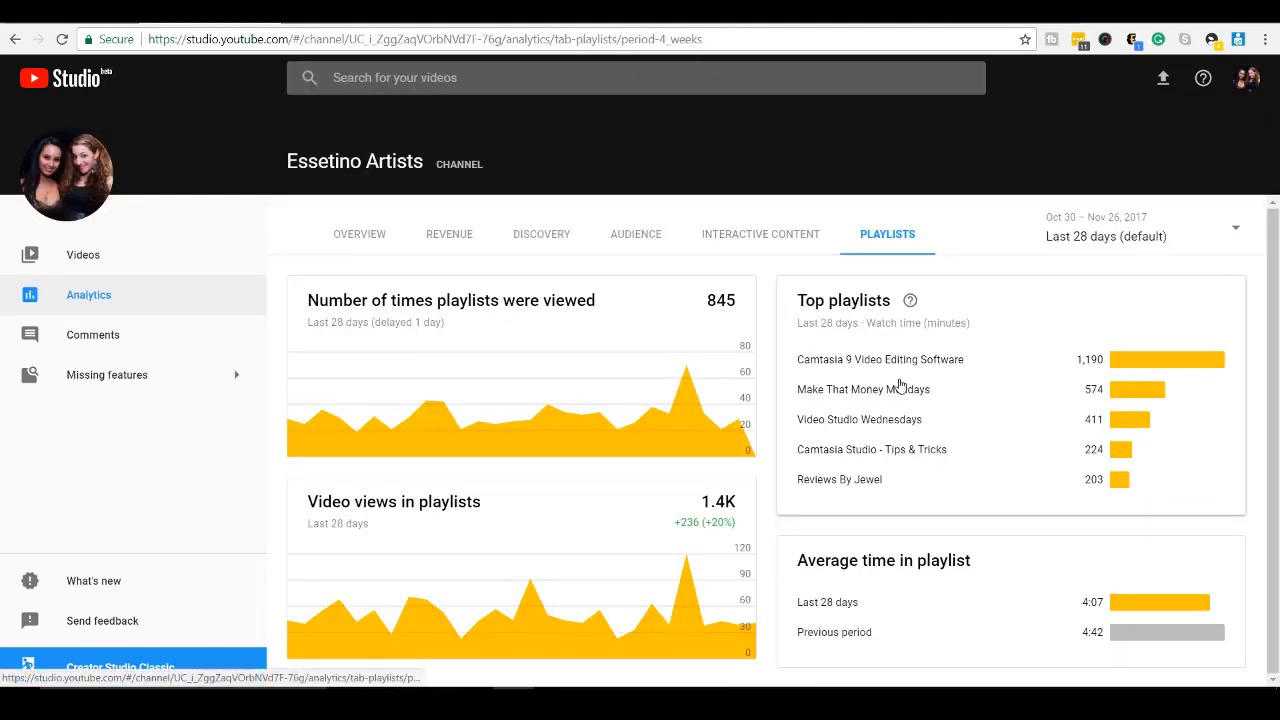
{"action": "mouse_move", "coordinate": [963, 385]}
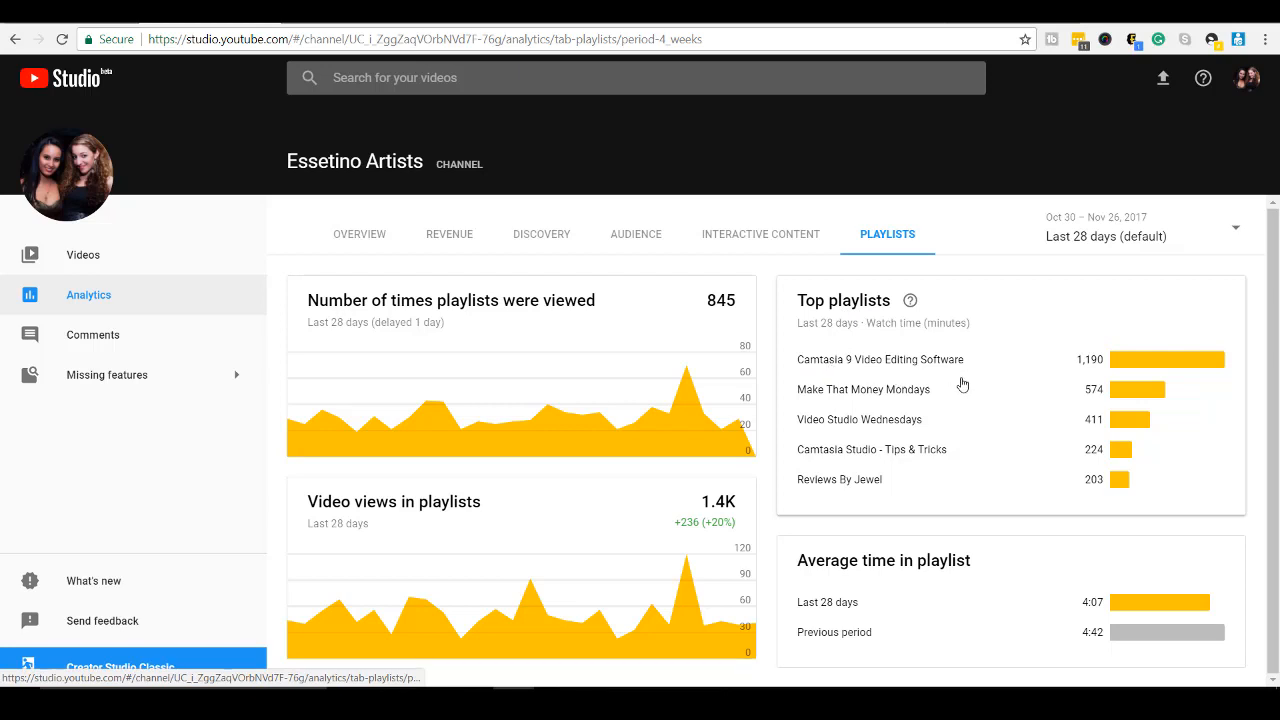
{"action": "mouse_move", "coordinate": [866, 364]}
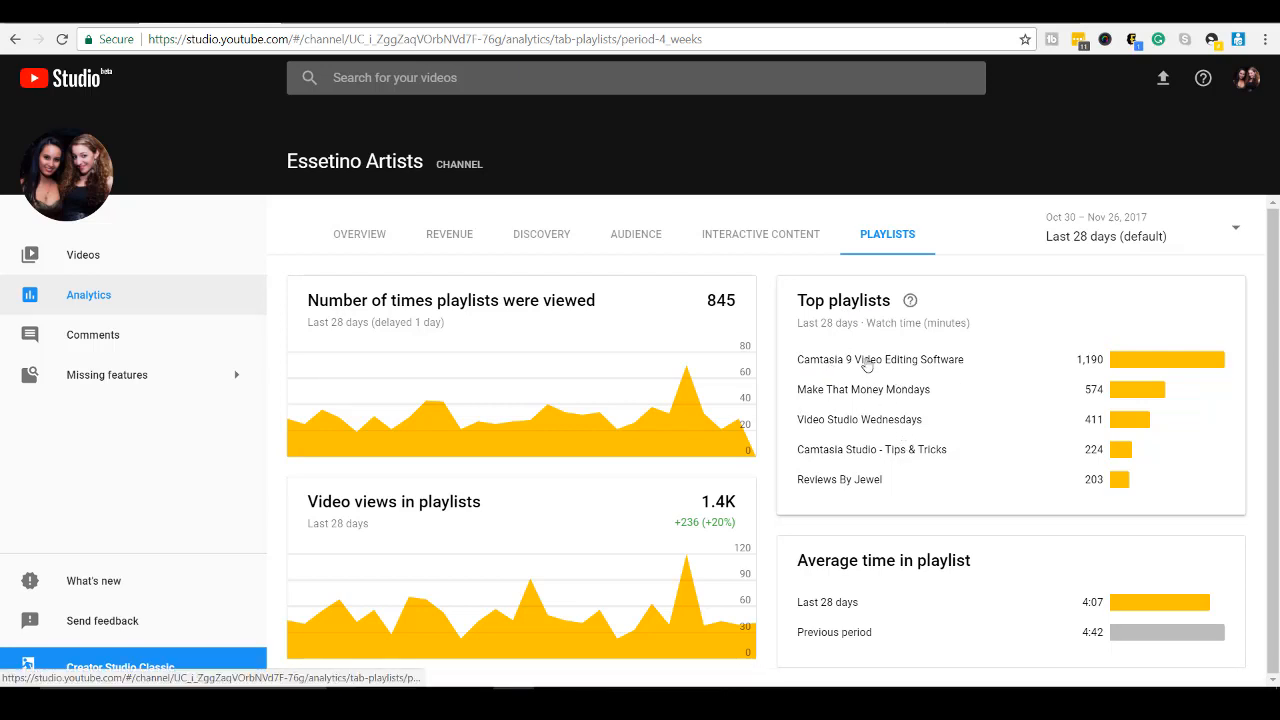
{"action": "mouse_move", "coordinate": [846, 437]}
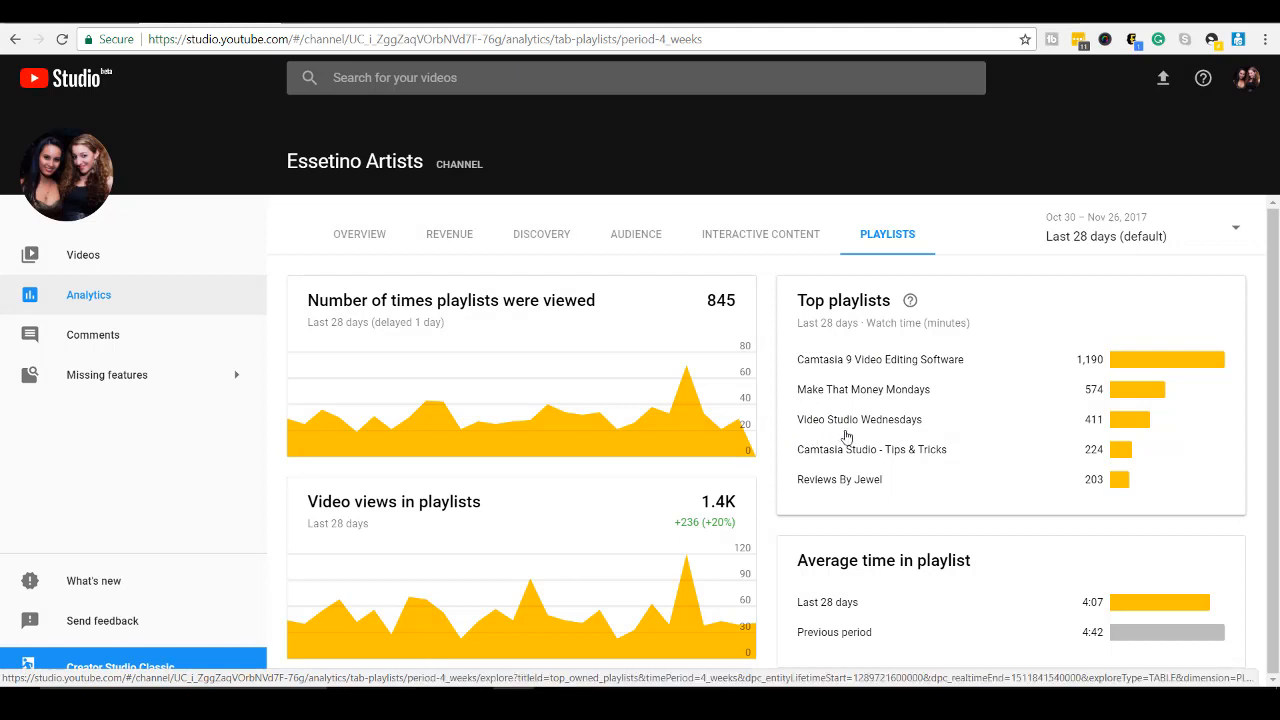
{"action": "mouse_move", "coordinate": [862, 464]}
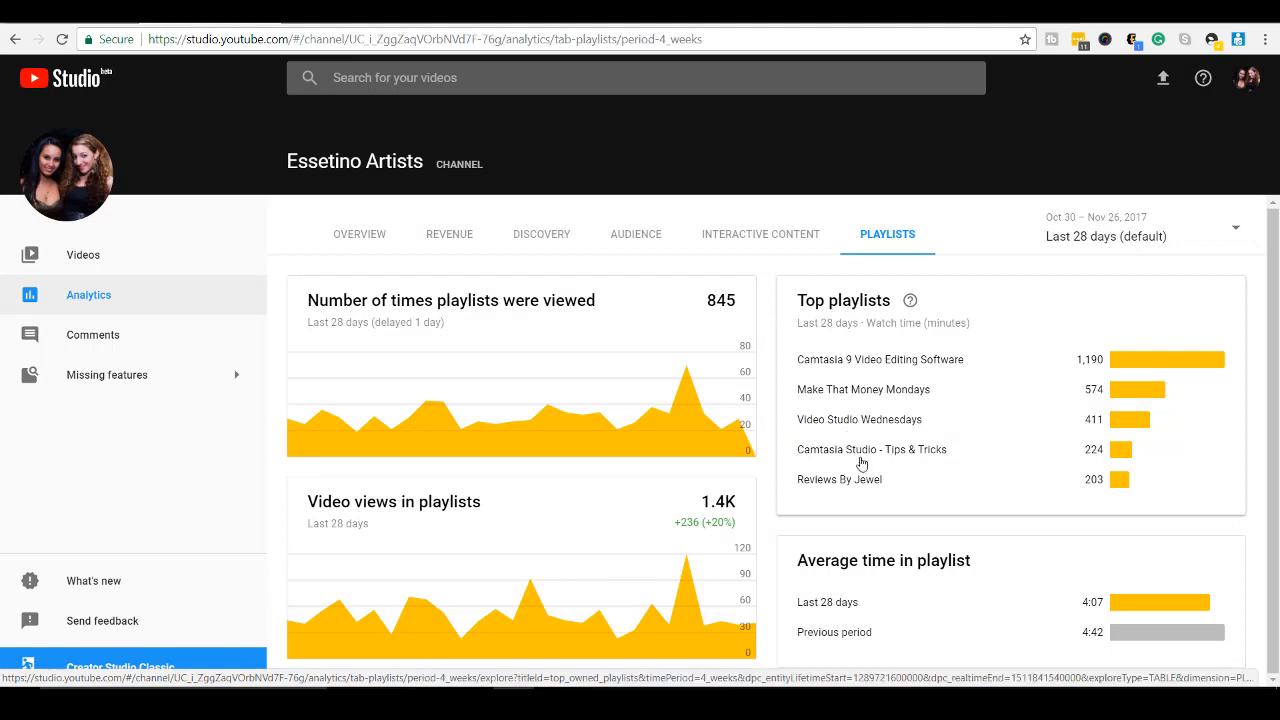
{"action": "mouse_move", "coordinate": [843, 486]}
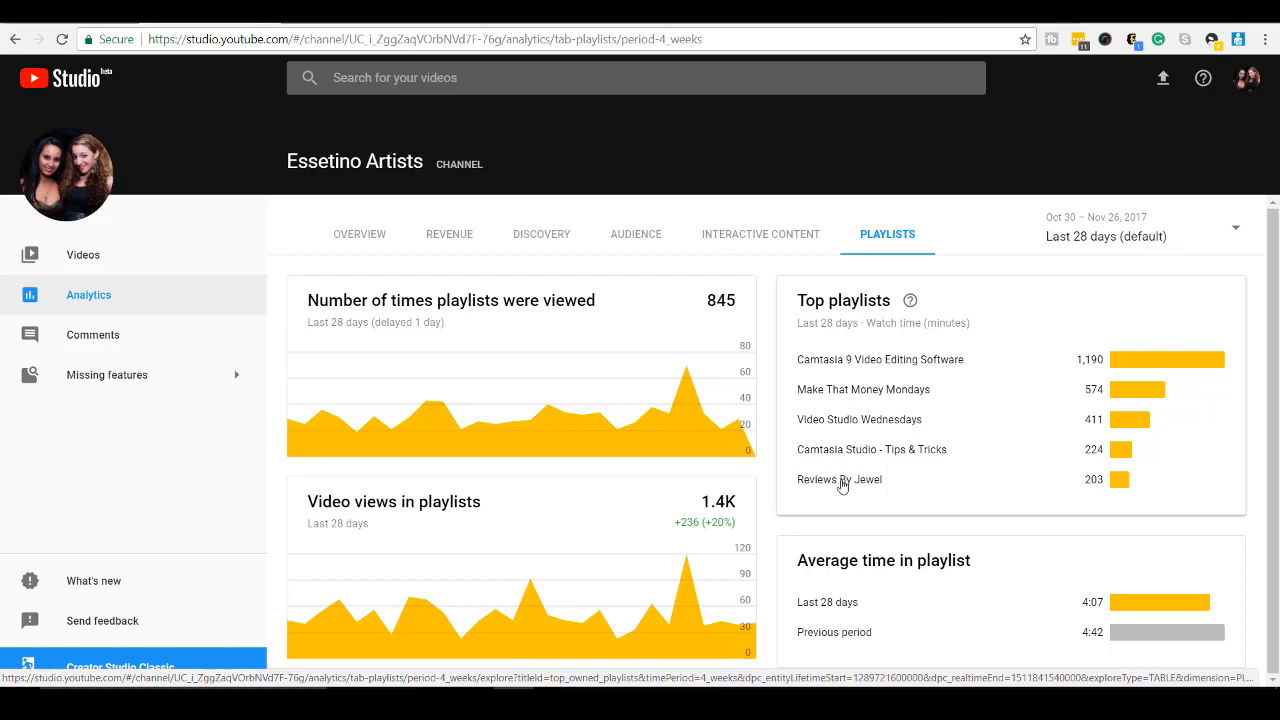
{"action": "mouse_move", "coordinate": [835, 479]}
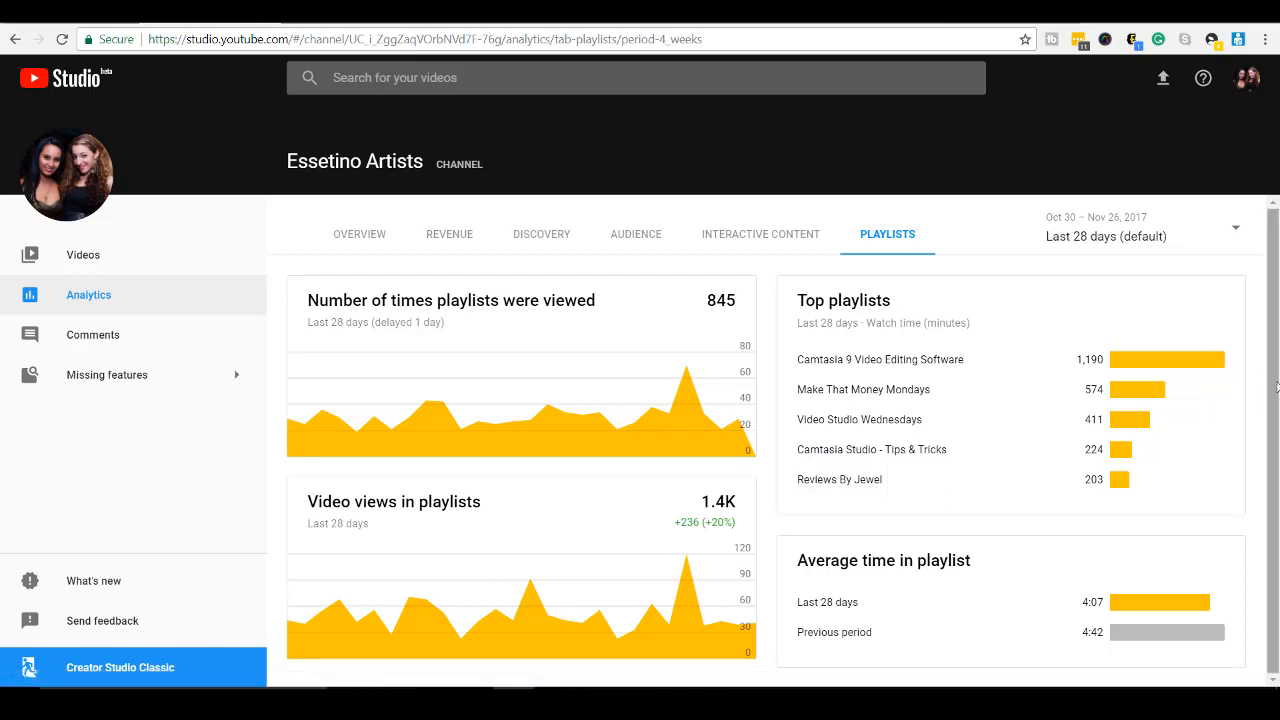
{"action": "mouse_move", "coordinate": [1273, 425]}
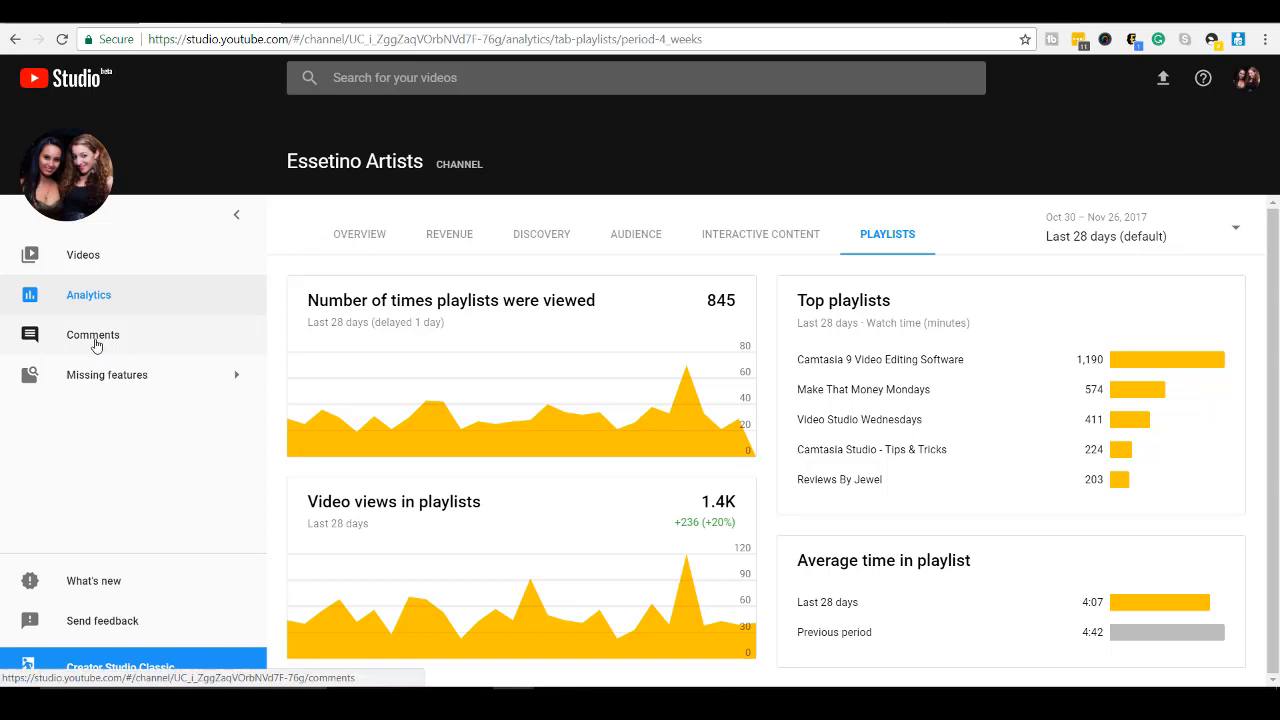
Open Comments from the sidebar and review the public comments with their linked videos
{"action": "left_click", "coordinate": [92, 335]}
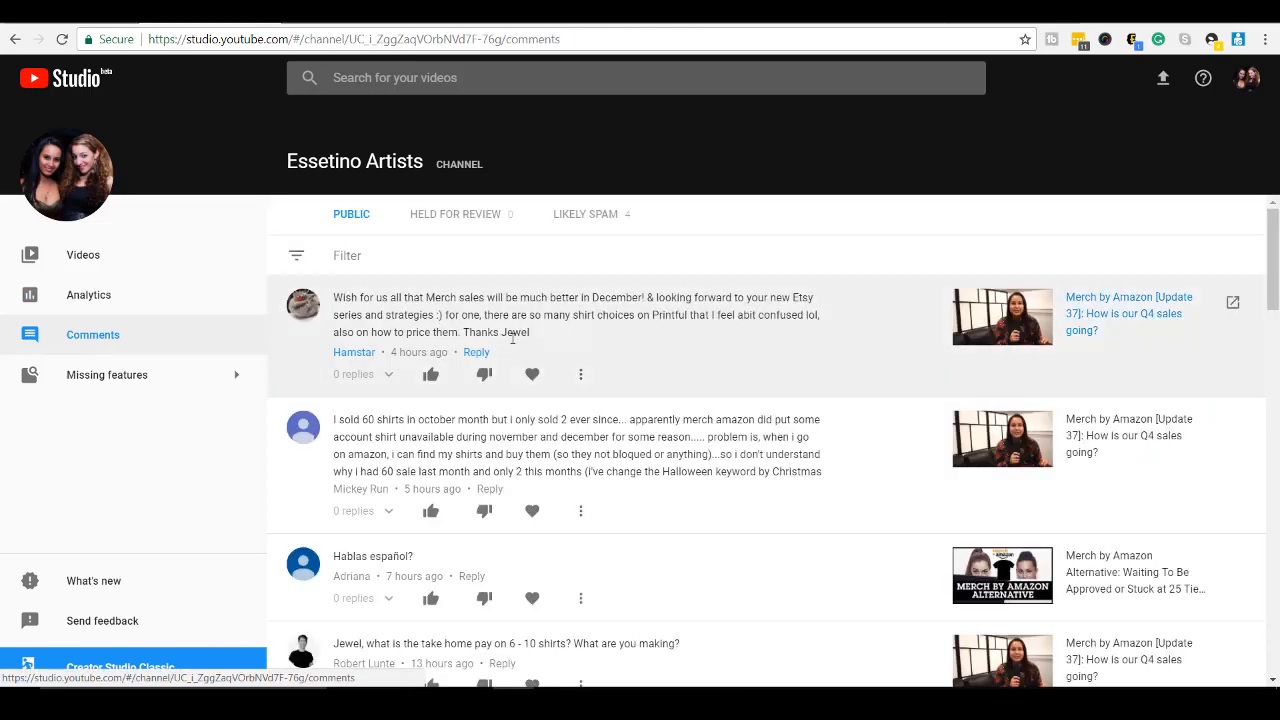
{"action": "mouse_move", "coordinate": [477, 352]}
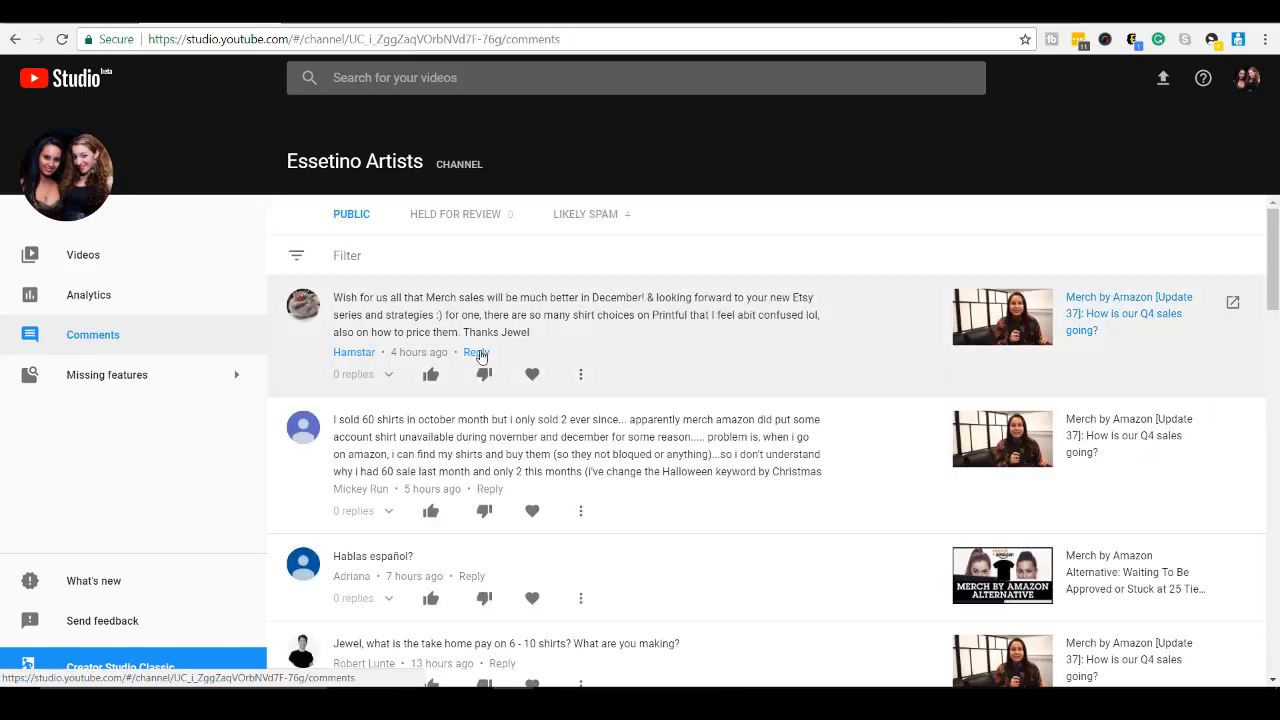
{"action": "mouse_move", "coordinate": [583, 380]}
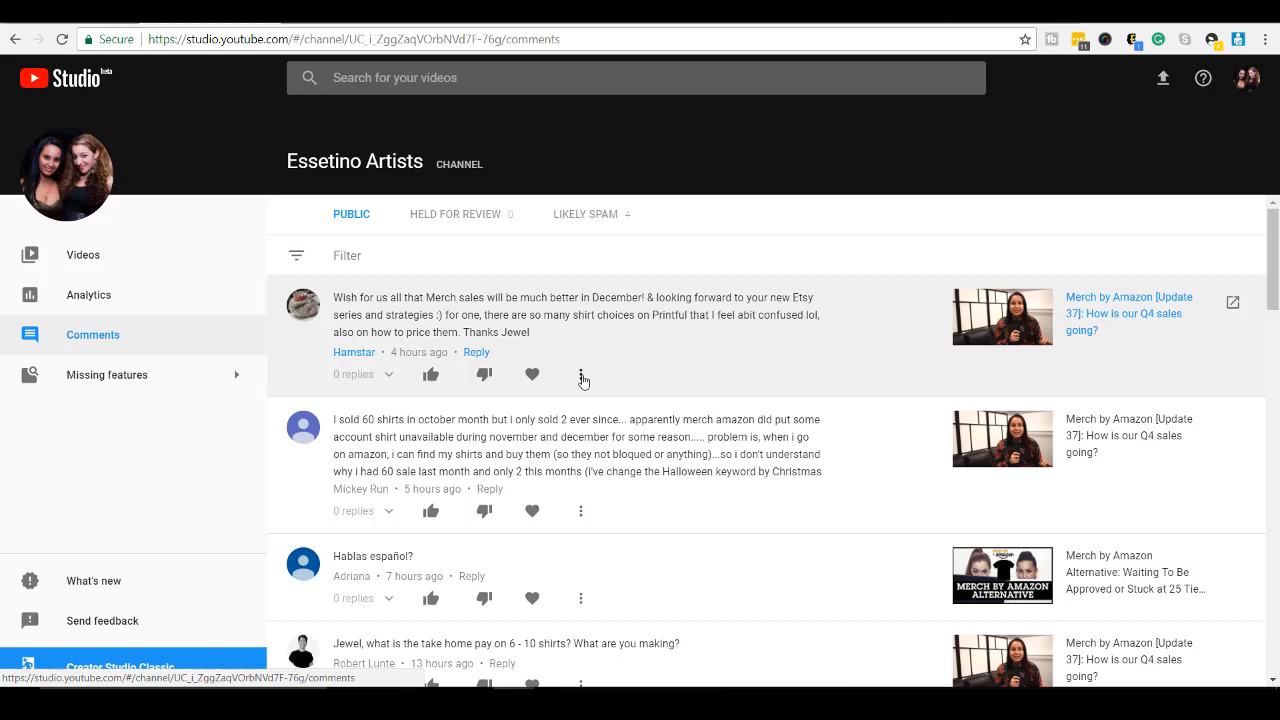
{"action": "left_click", "coordinate": [581, 374]}
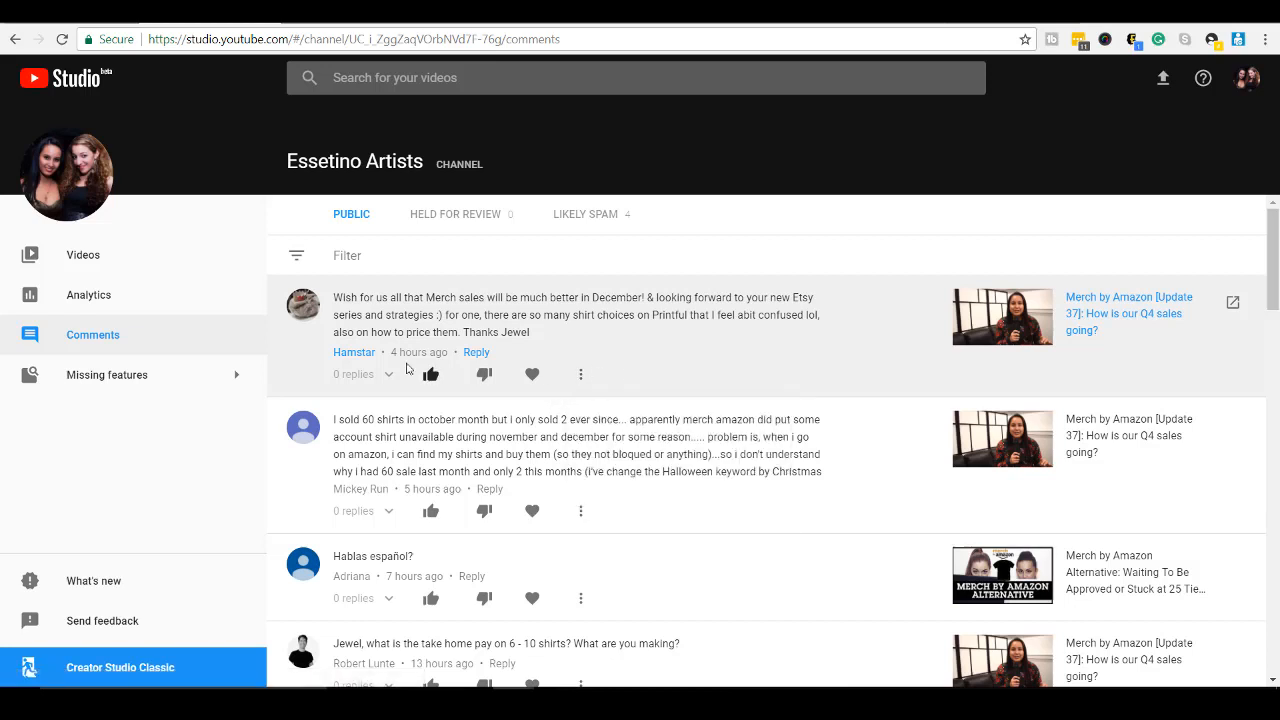
{"action": "mouse_move", "coordinate": [389, 378]}
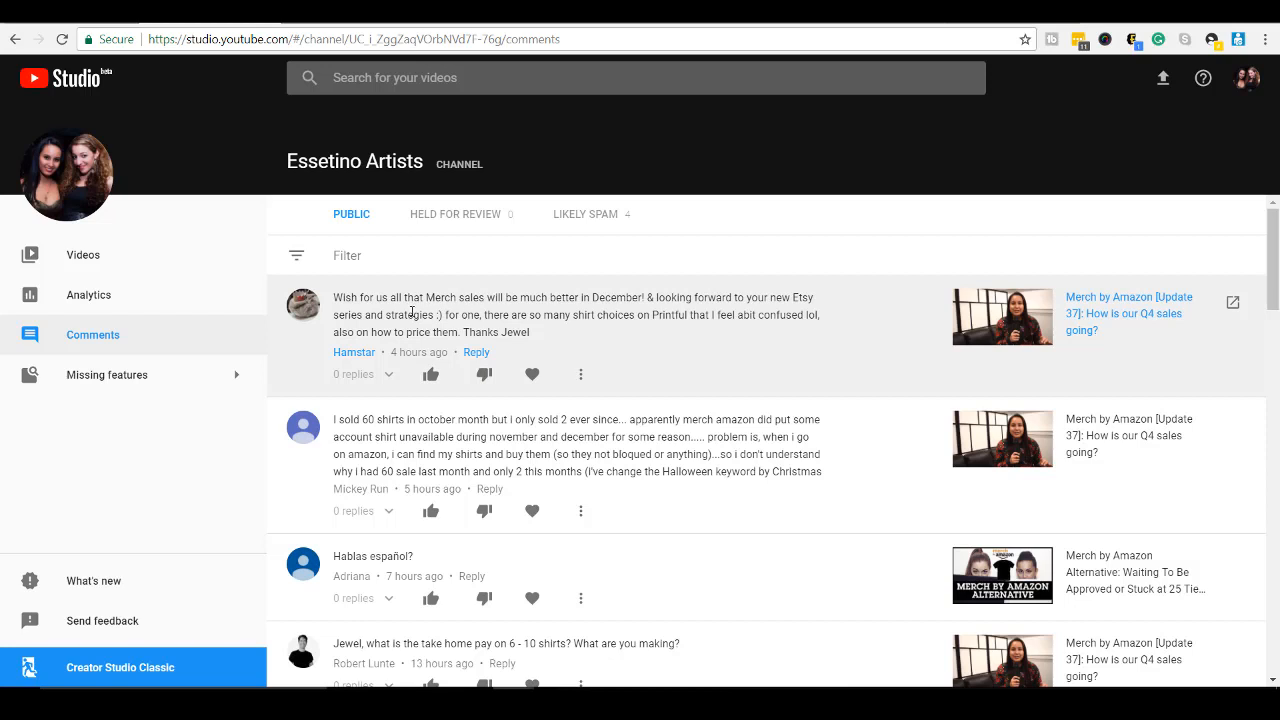
{"action": "mouse_move", "coordinate": [560, 337]}
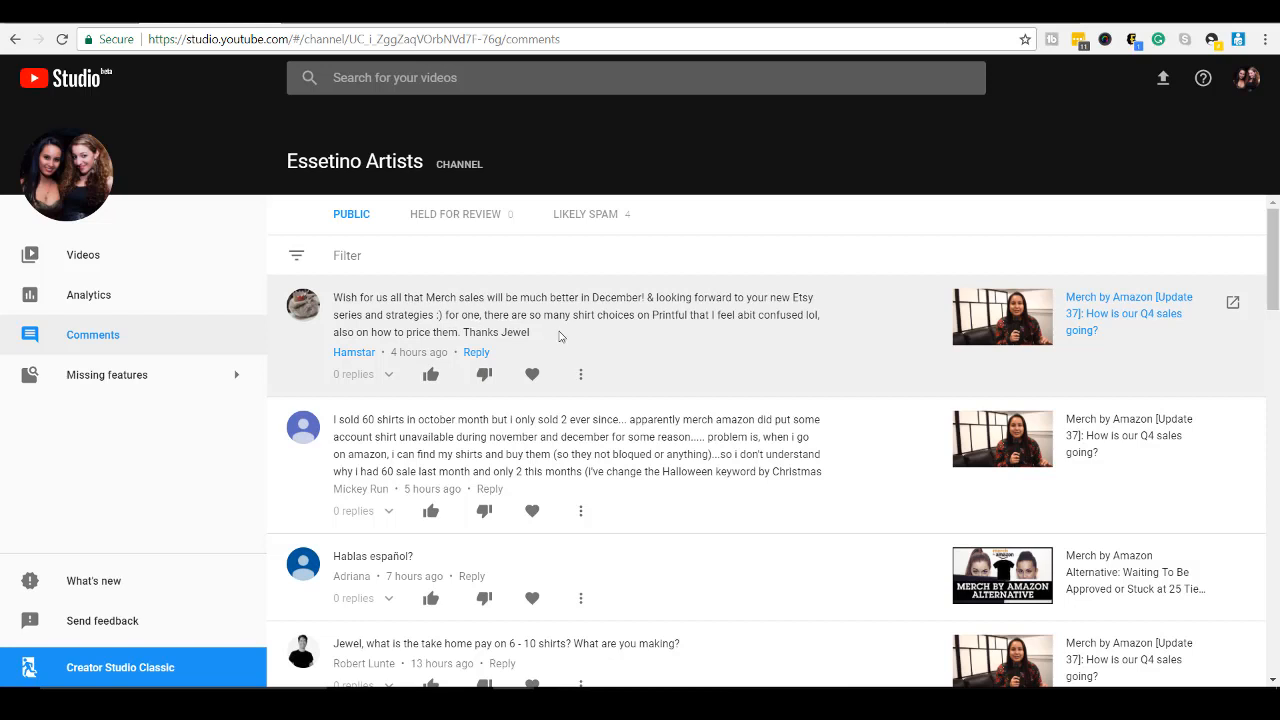
{"action": "mouse_move", "coordinate": [393, 390]}
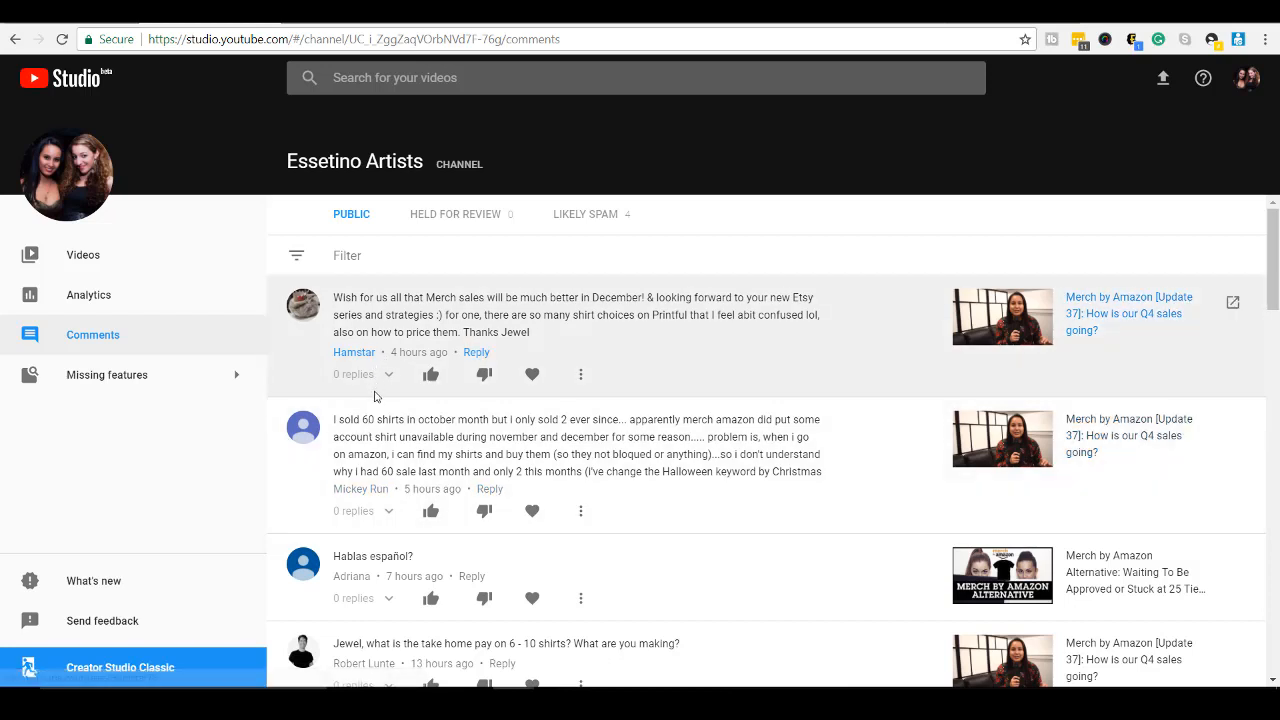
{"action": "mouse_move", "coordinate": [428, 387]}
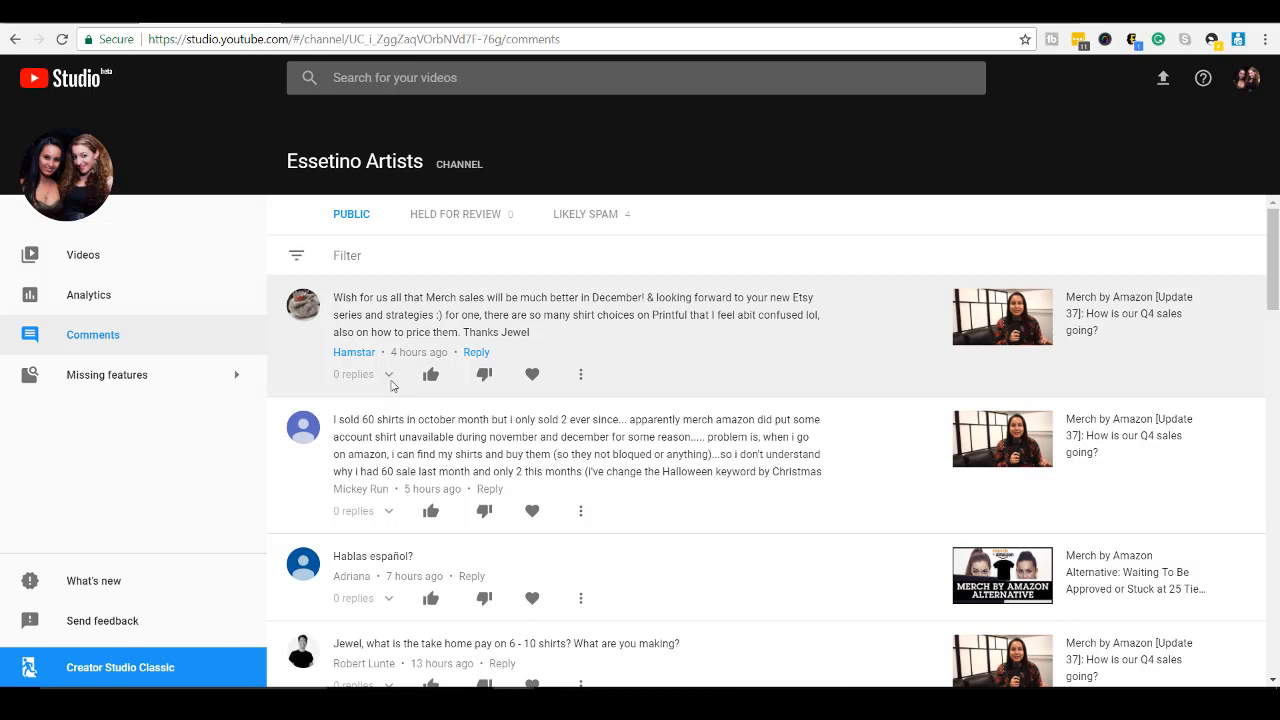
{"action": "mouse_move", "coordinate": [353, 382]}
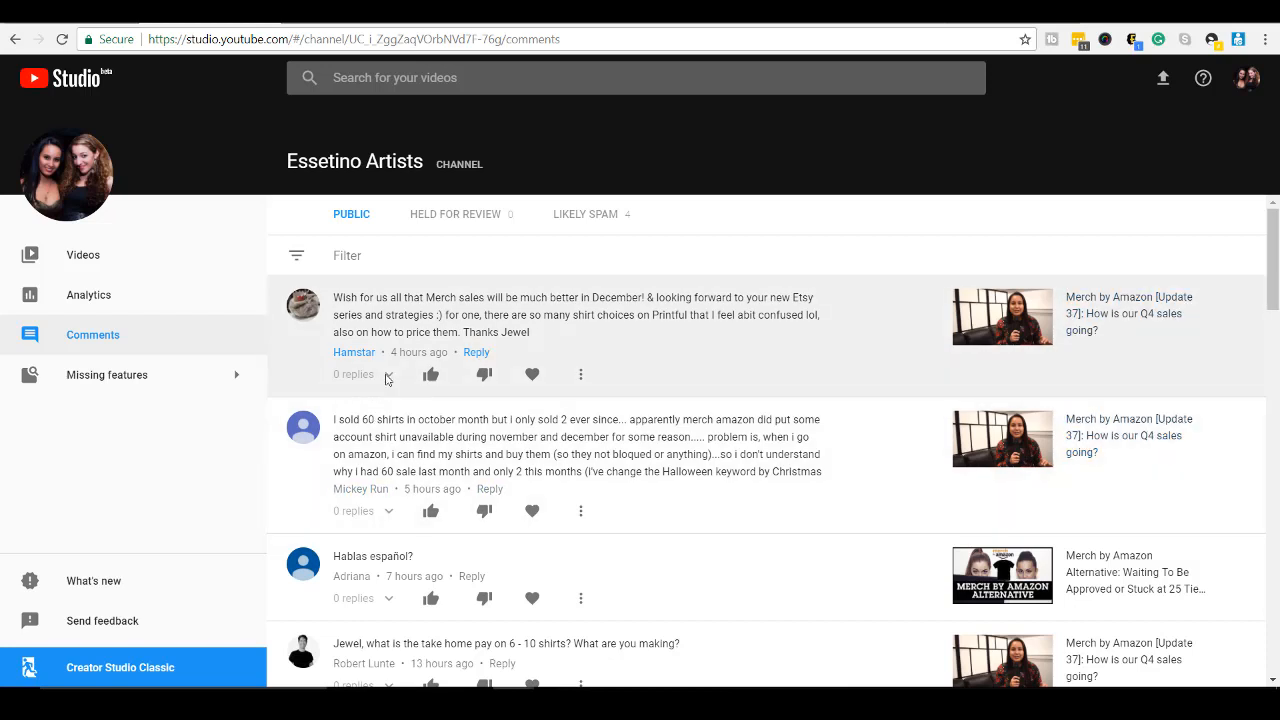
{"action": "mouse_move", "coordinate": [399, 357]}
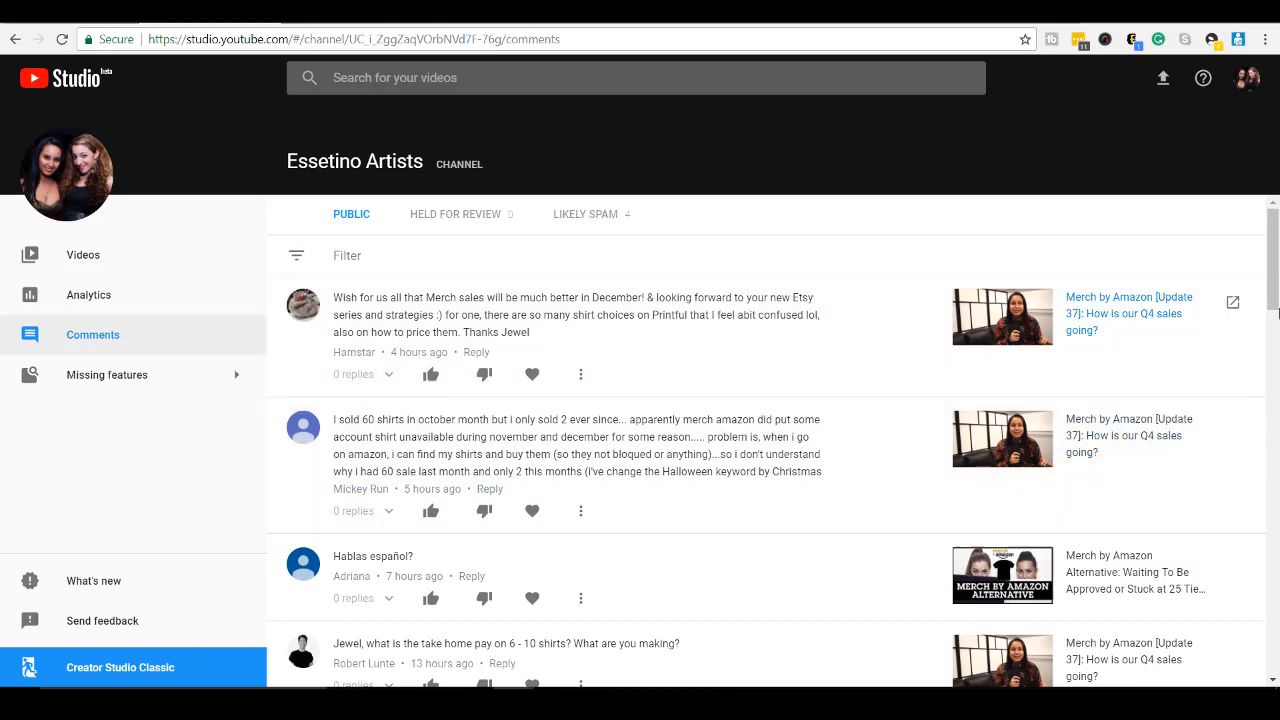
{"action": "scroll", "scroll_direction": "down", "scroll_amount": 3}
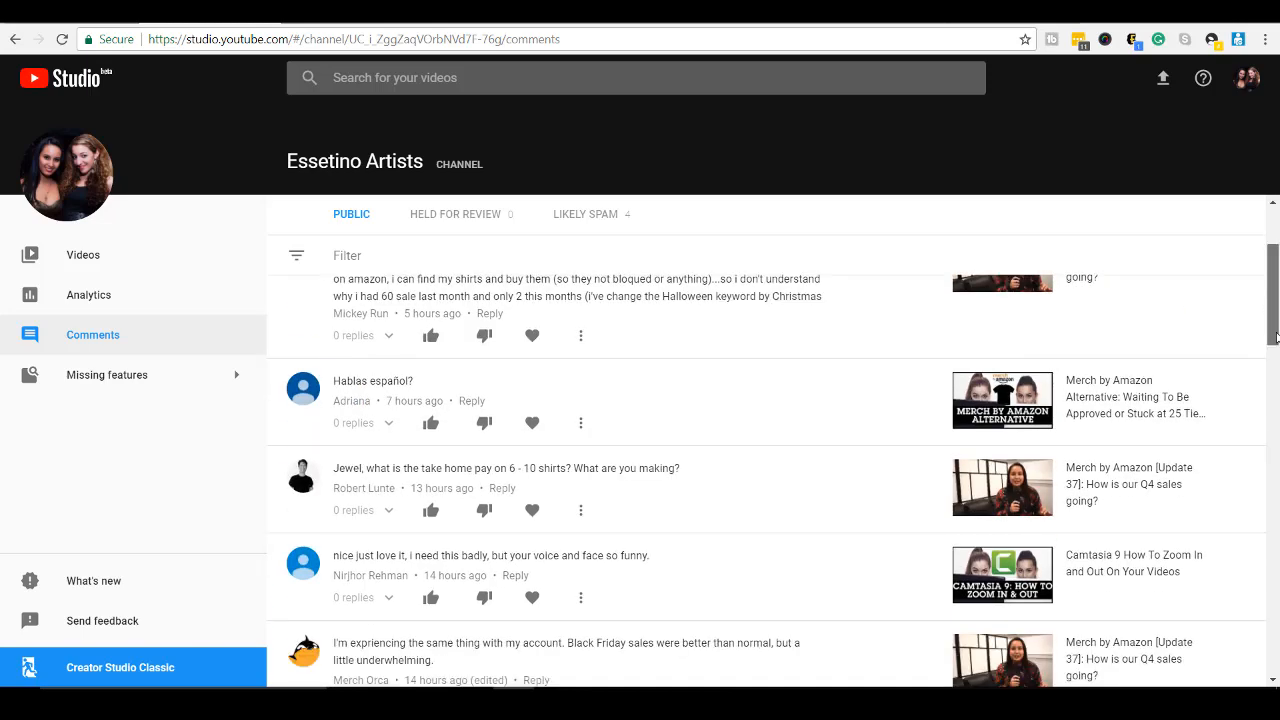
{"action": "scroll", "scroll_direction": "up", "scroll_amount": 3}
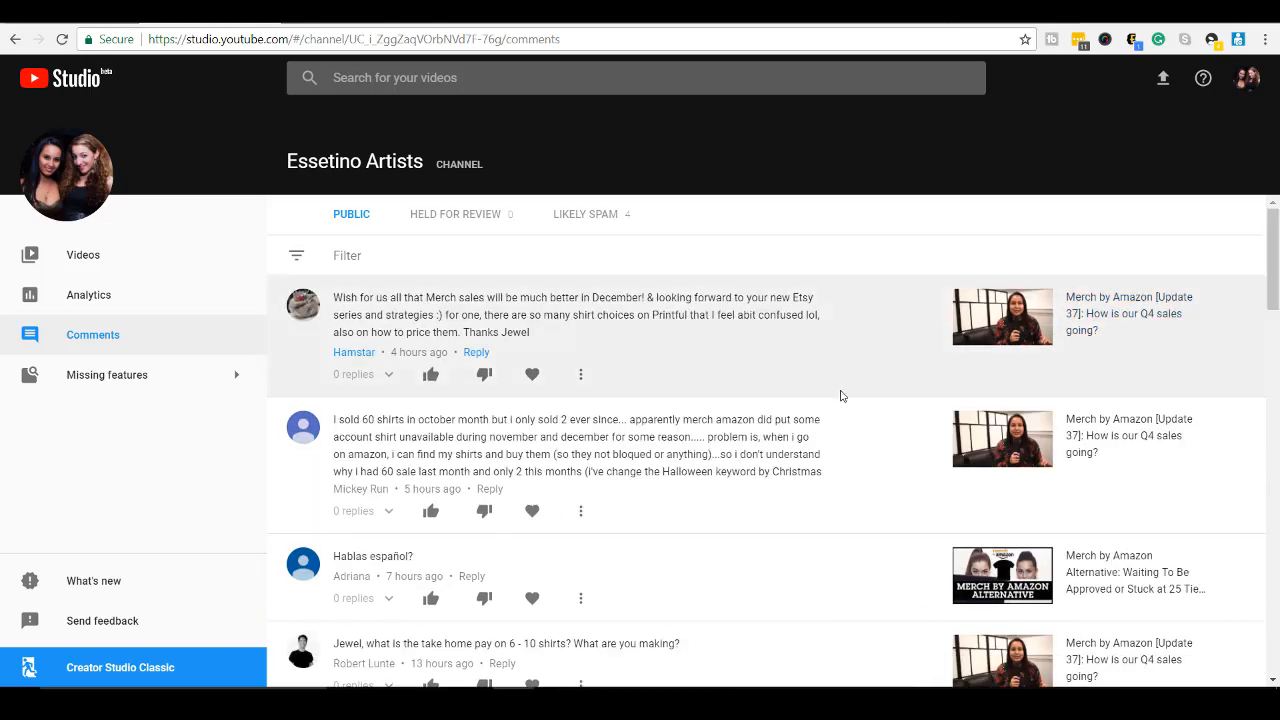
{"action": "mouse_move", "coordinate": [407, 443]}
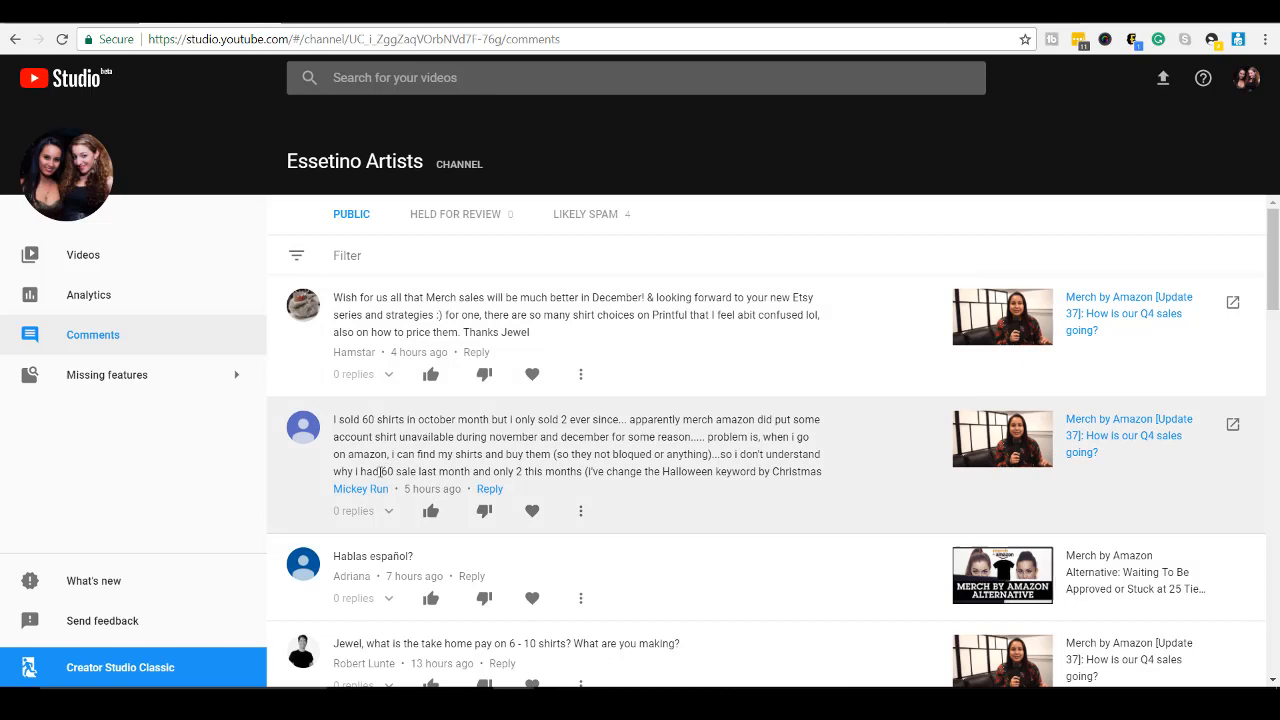
{"action": "mouse_move", "coordinate": [83, 255]}
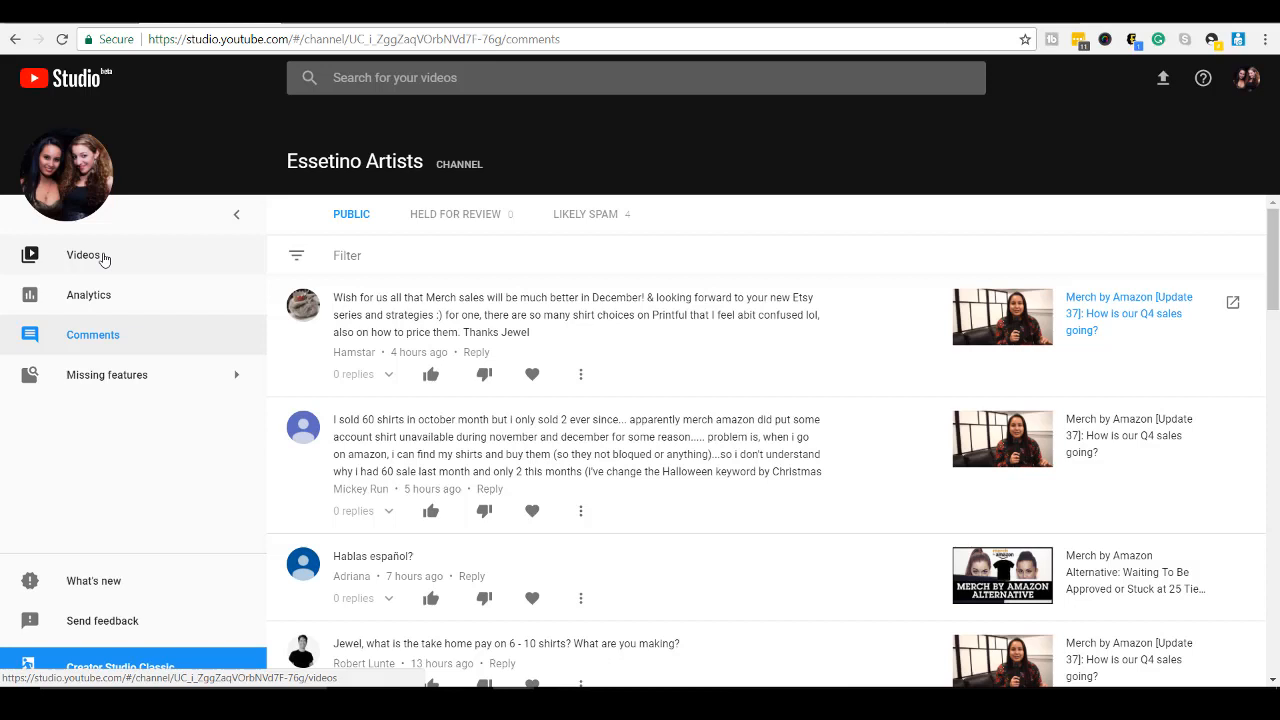
Return to the Videos table listing visibility, monetization, date, views, comments and likes
{"action": "left_click", "coordinate": [82, 255]}
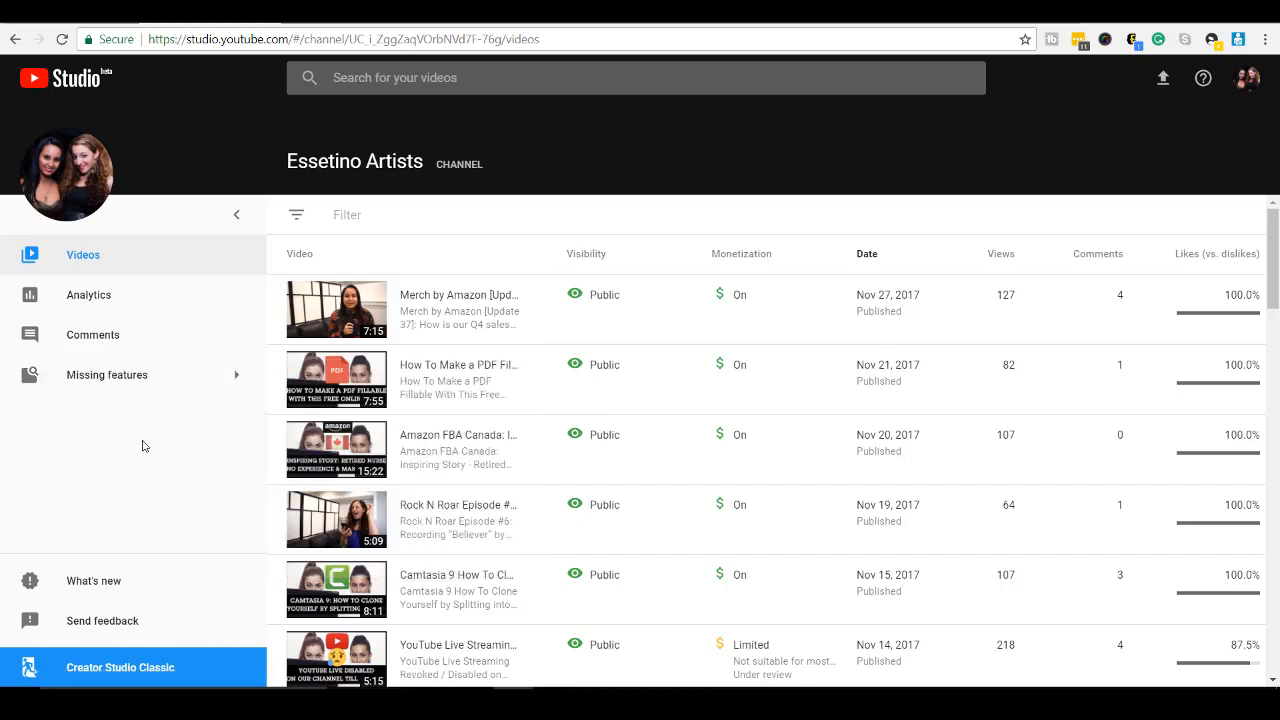
{"action": "left_click", "coordinate": [106, 374]}
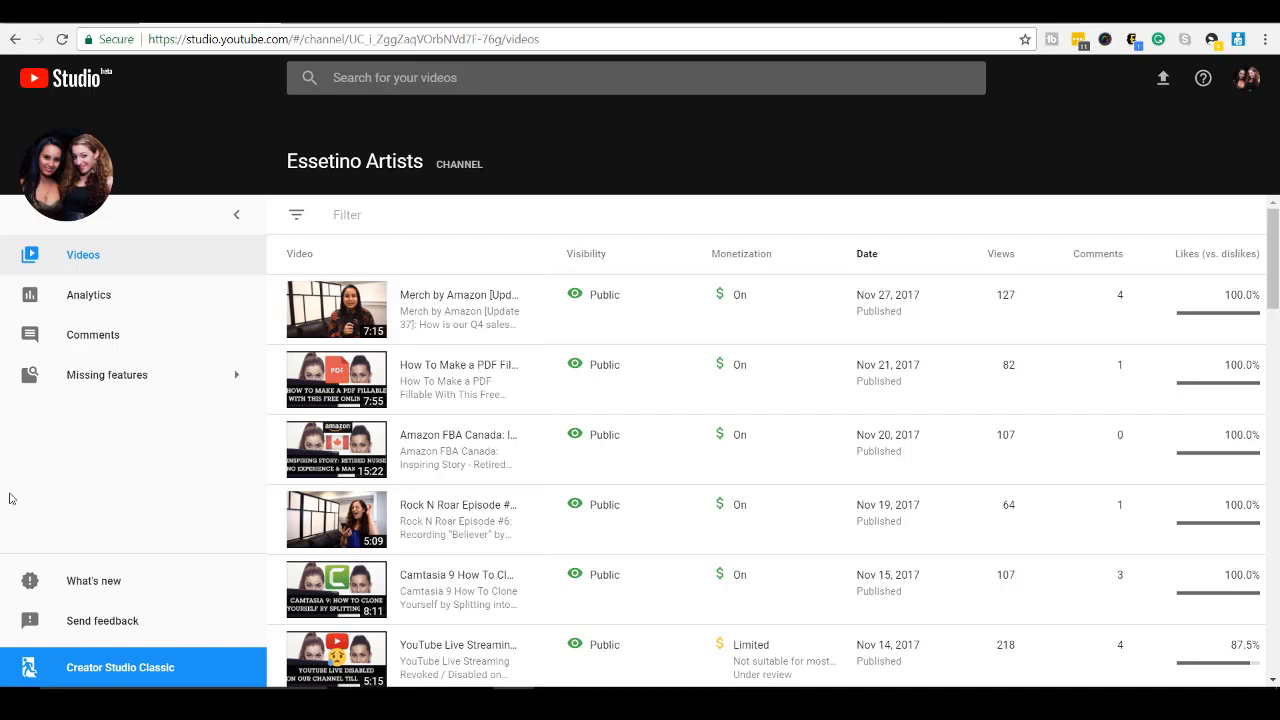
{"action": "mouse_move", "coordinate": [70, 478]}
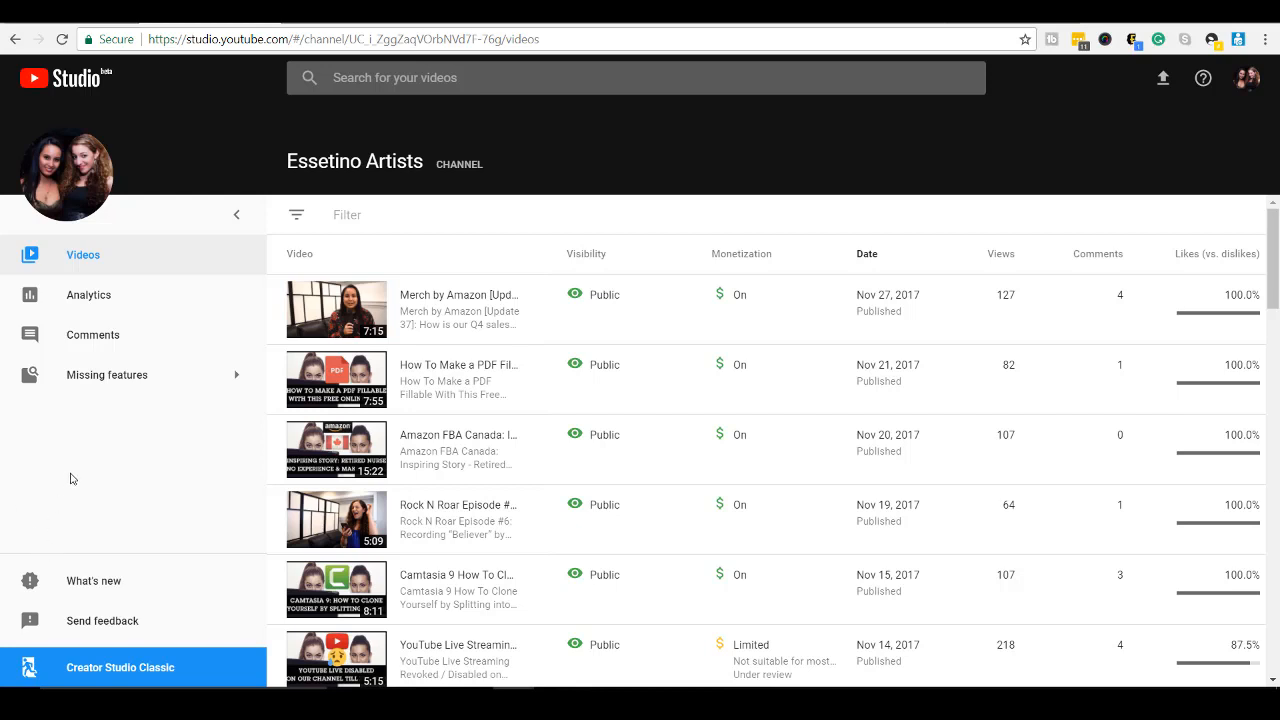